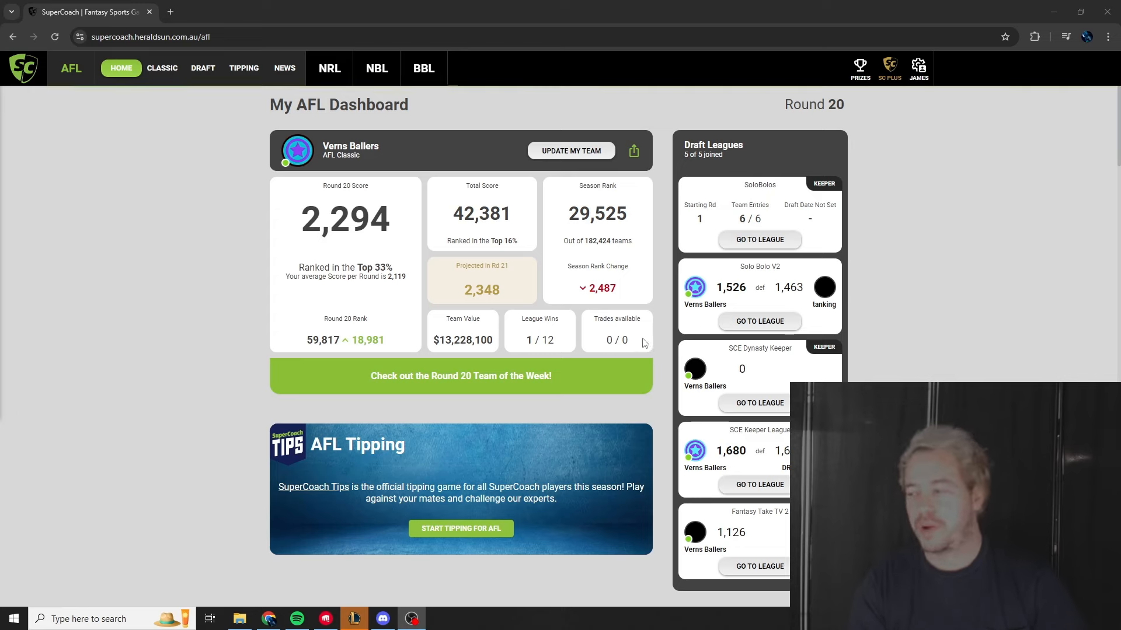
mouse_move(658, 275)
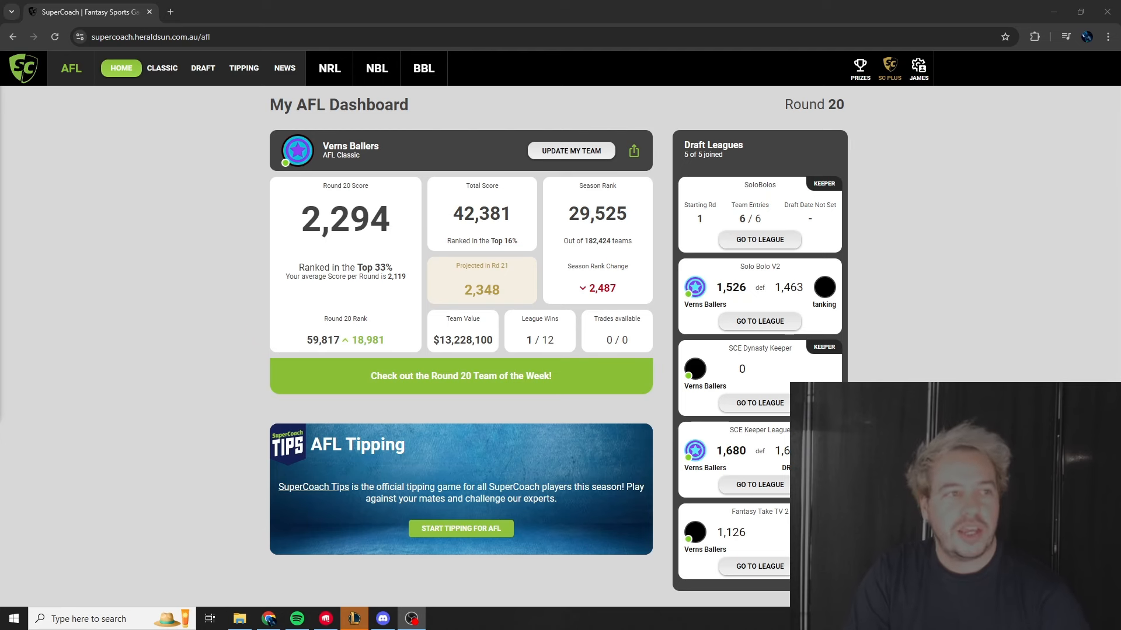
mouse_move(198, 289)
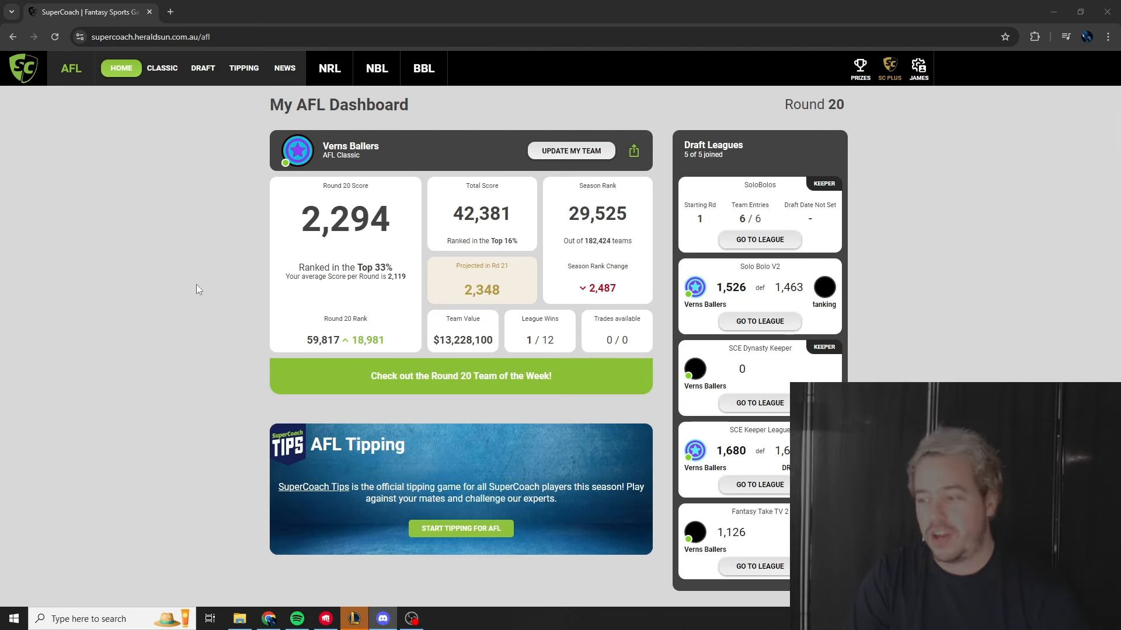
mouse_move(150, 282)
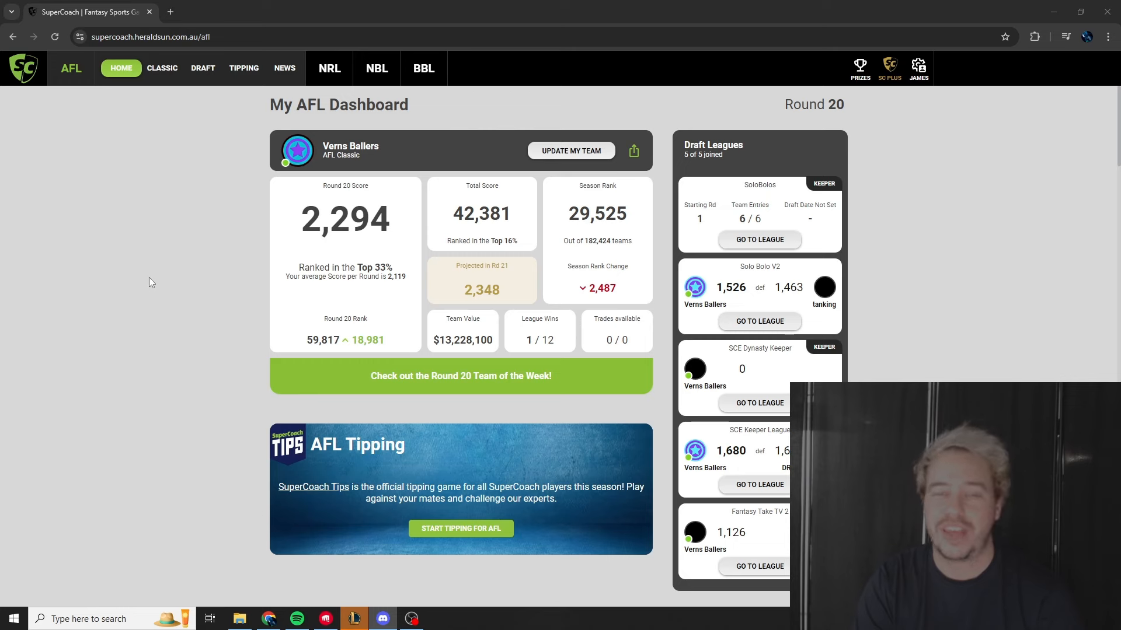
mouse_move(200, 302)
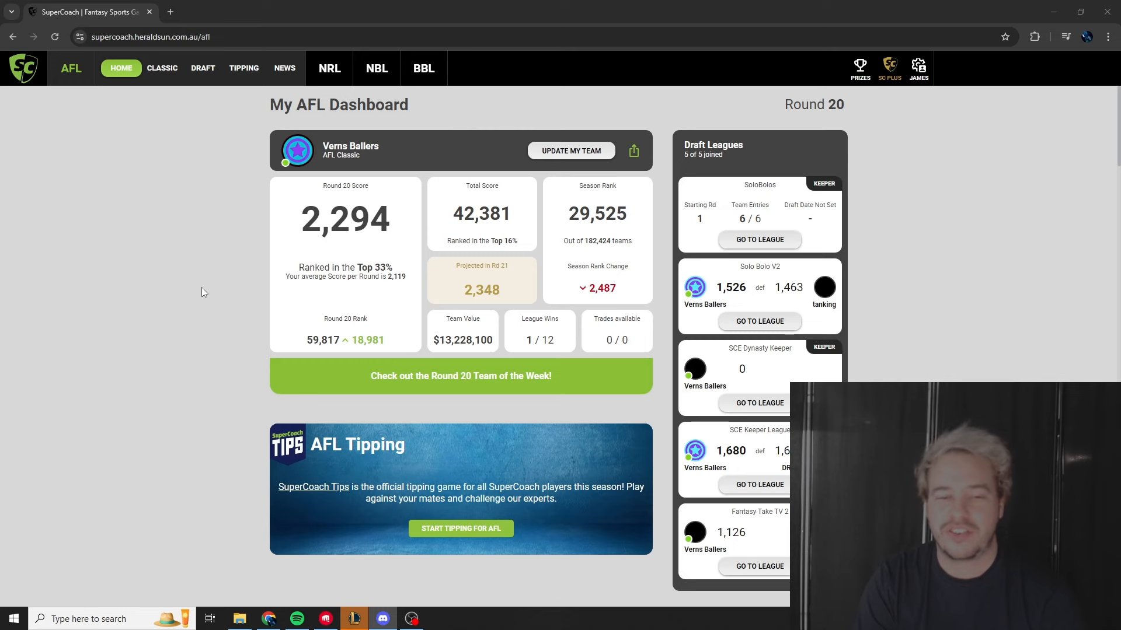
mouse_move(230, 378)
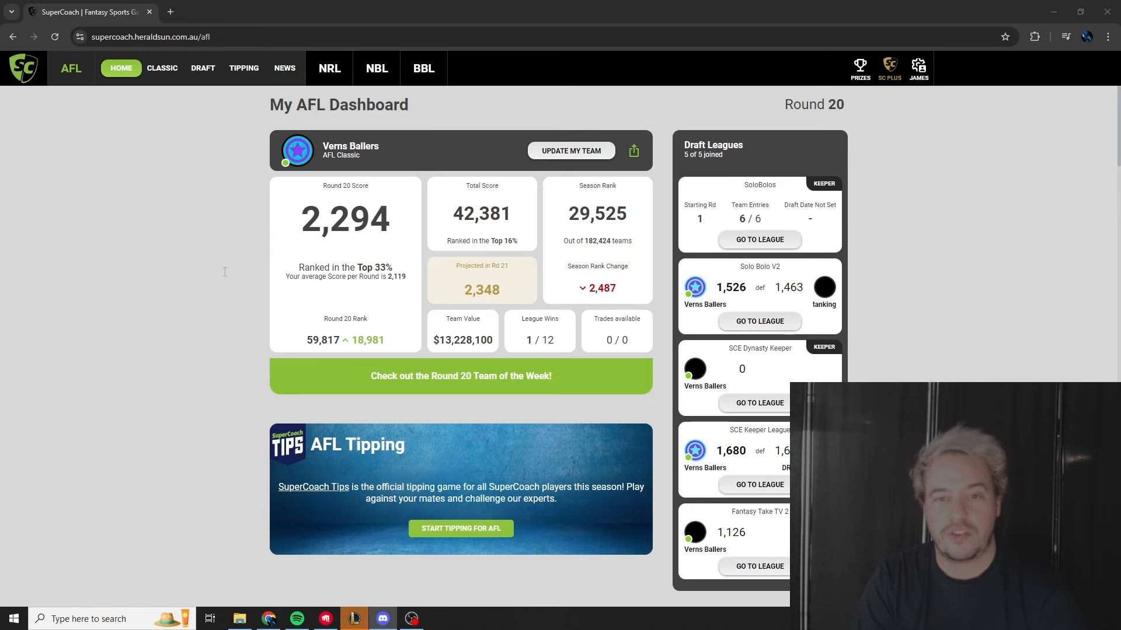
mouse_move(165, 100)
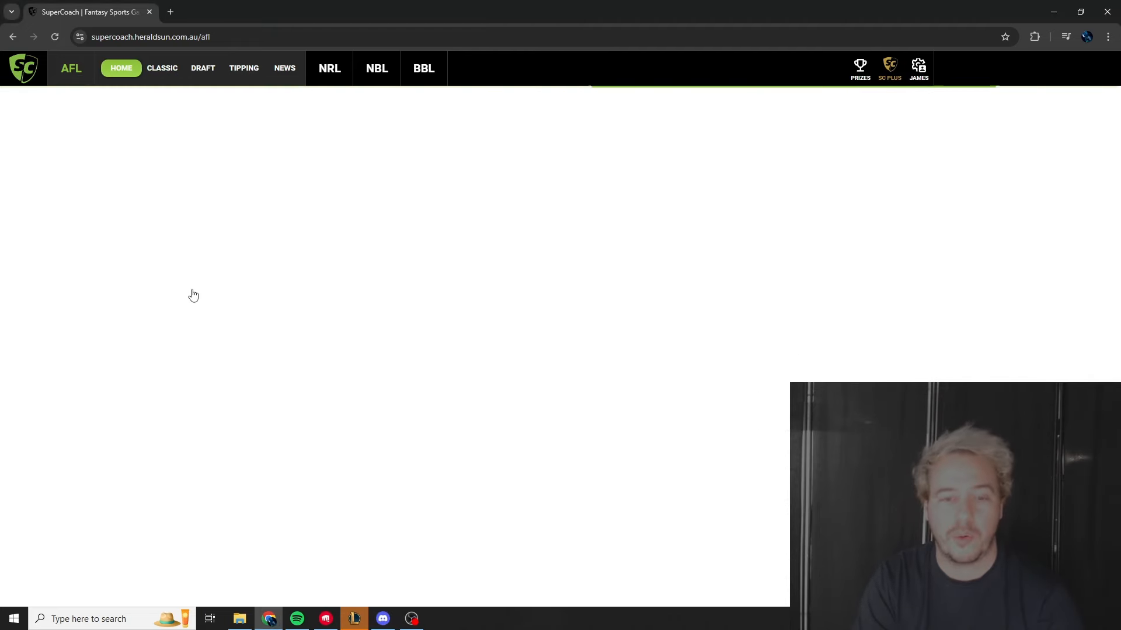
mouse_move(601, 305)
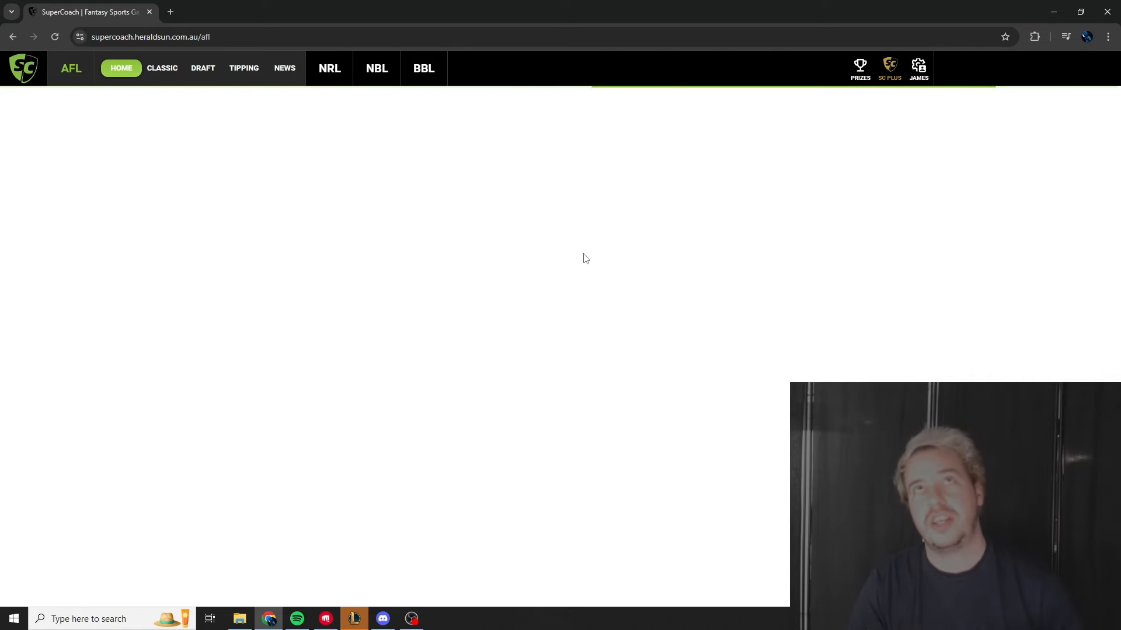
Step: Open the Verns Ballers My Team field view, showing Round 21 squad and $43,500 left
left_click(161, 68)
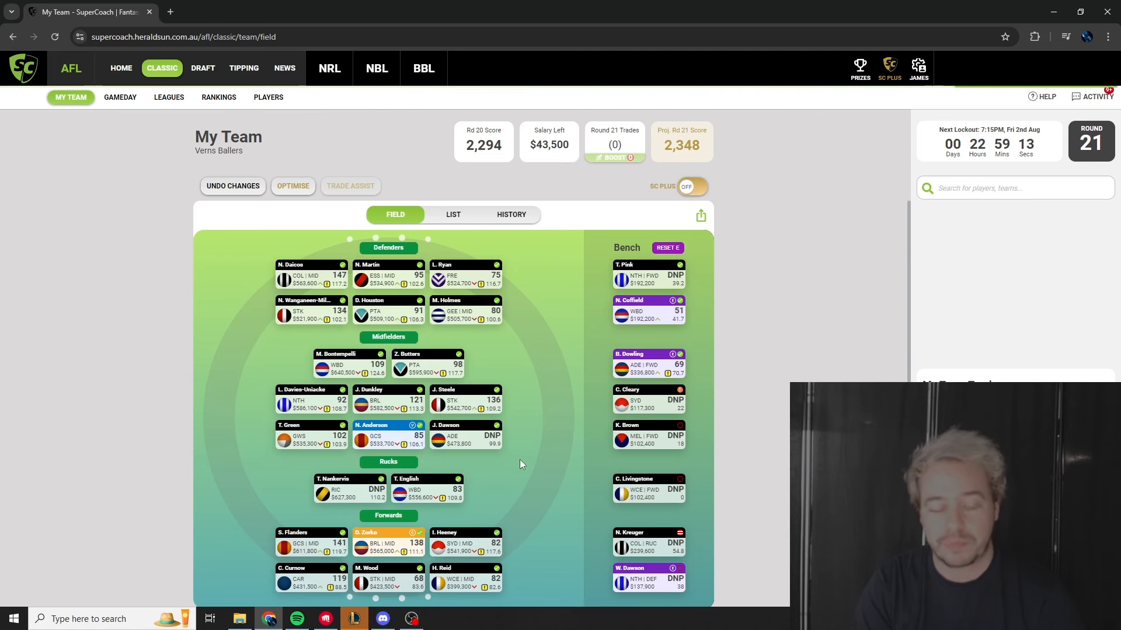
mouse_move(328, 589)
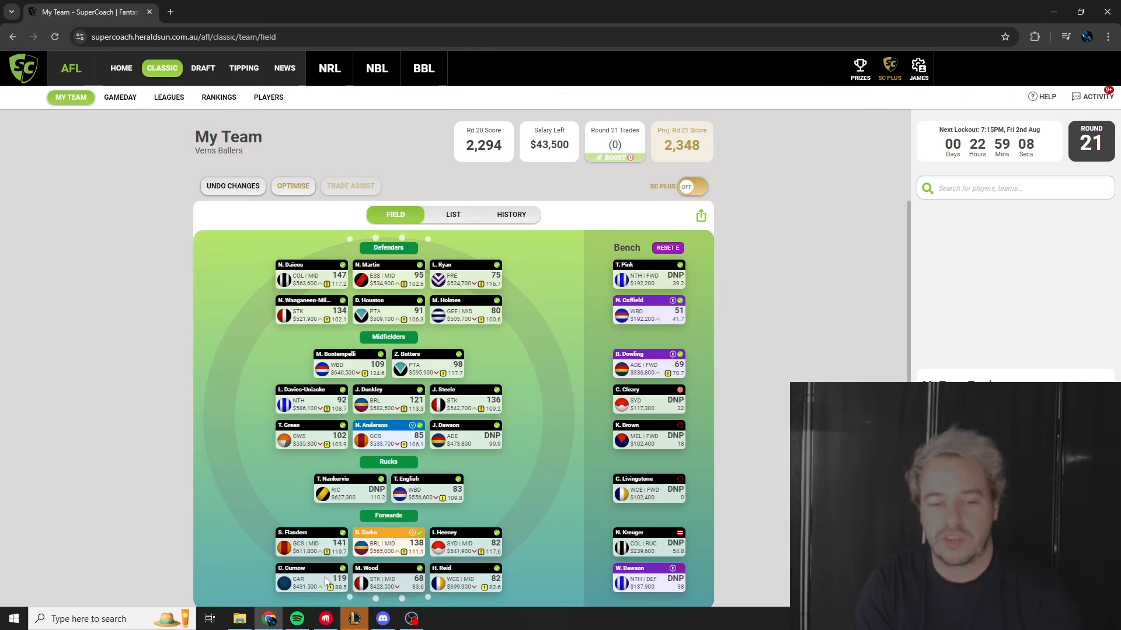
mouse_move(245, 514)
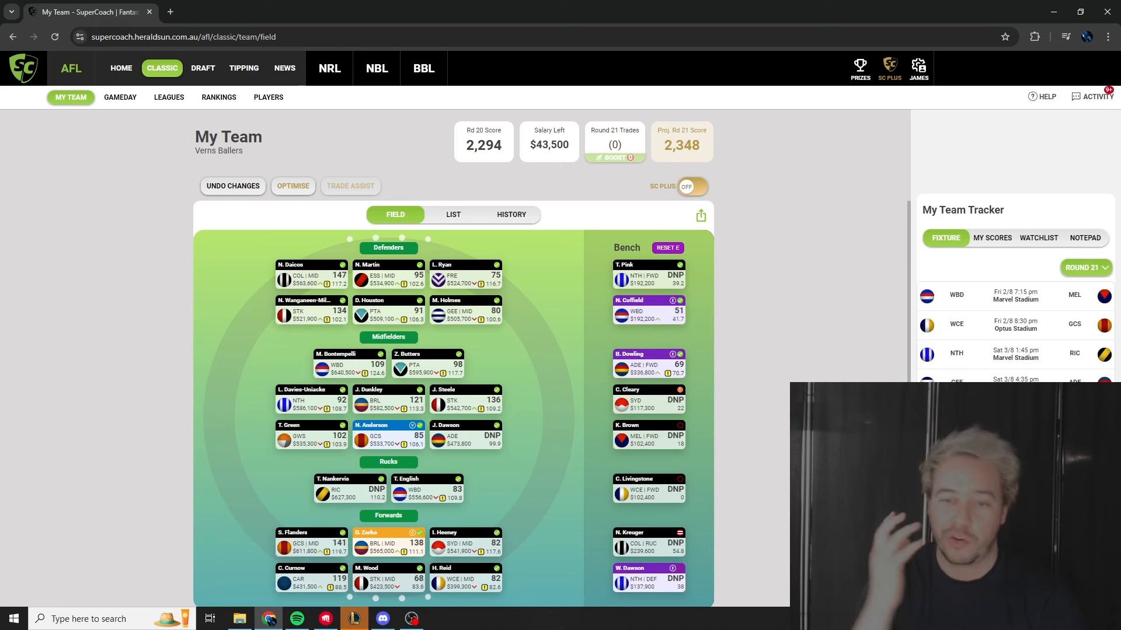
mouse_move(557, 362)
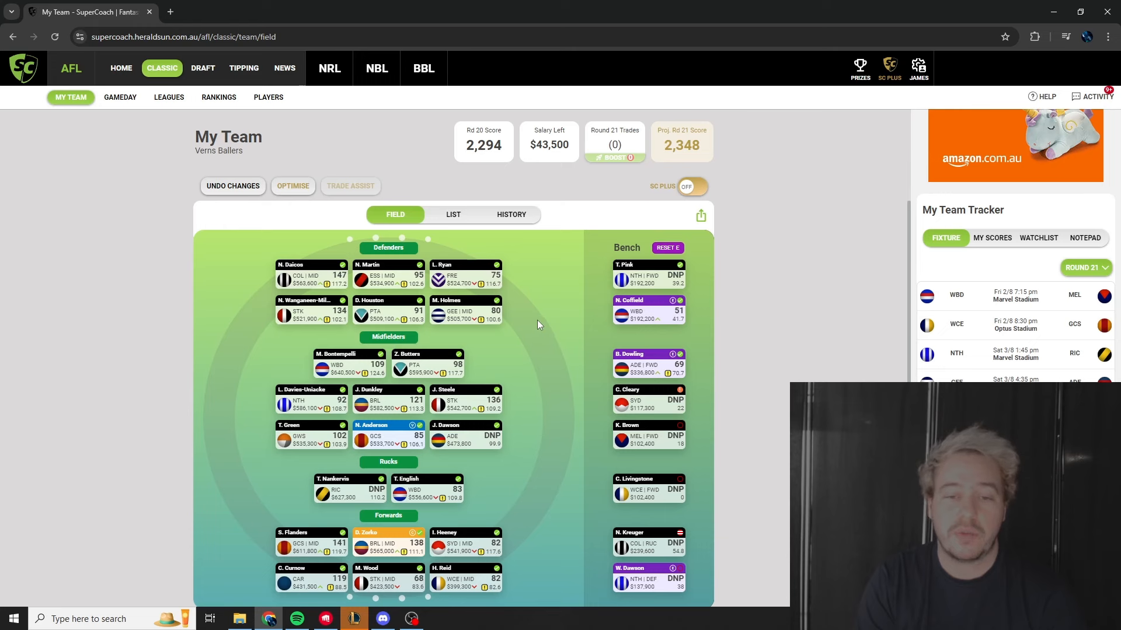
mouse_move(548, 316)
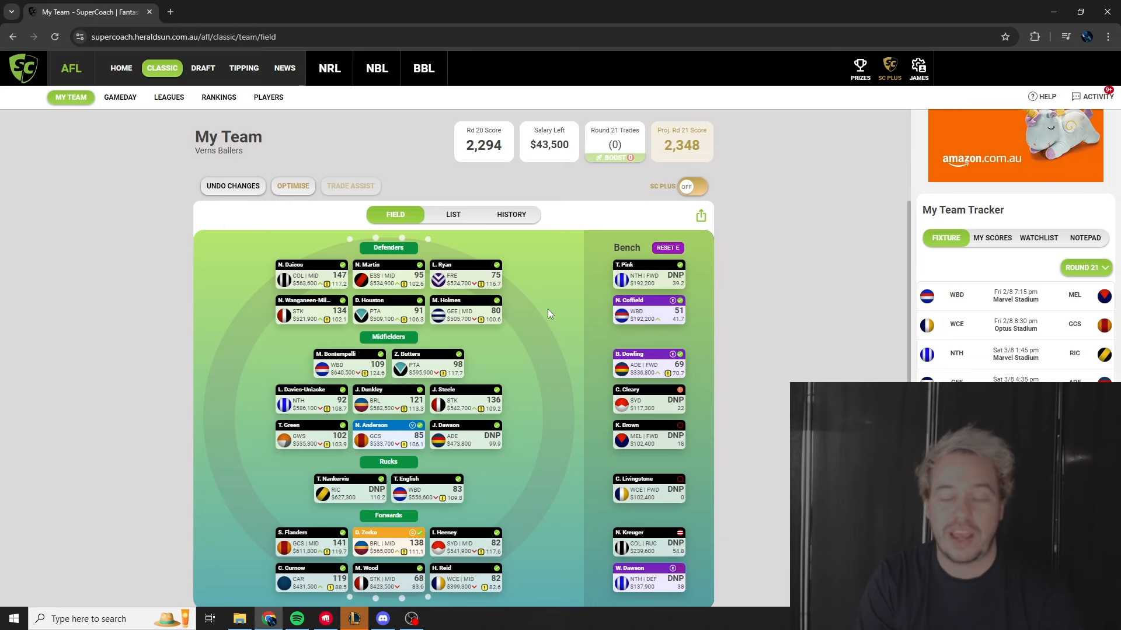
mouse_move(572, 314)
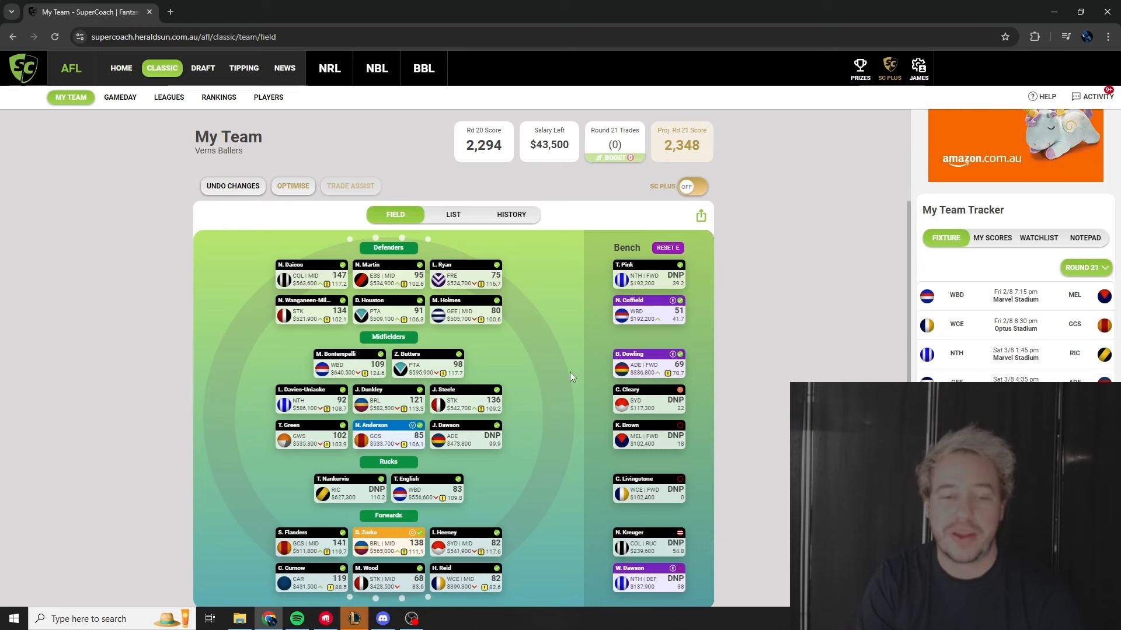
mouse_move(570, 367)
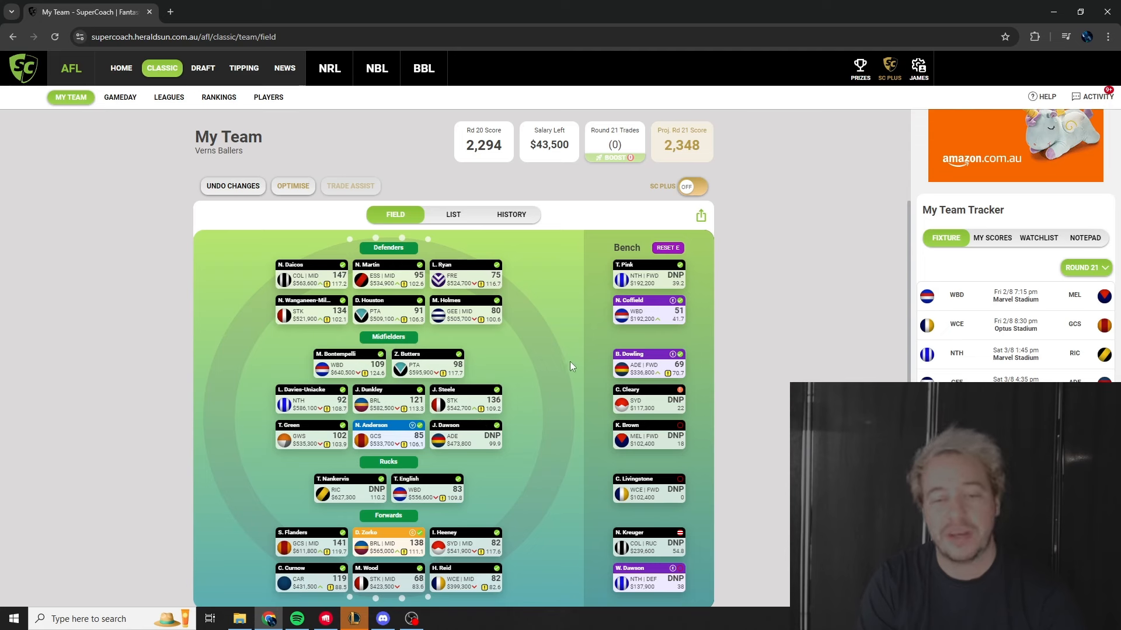
mouse_move(564, 355)
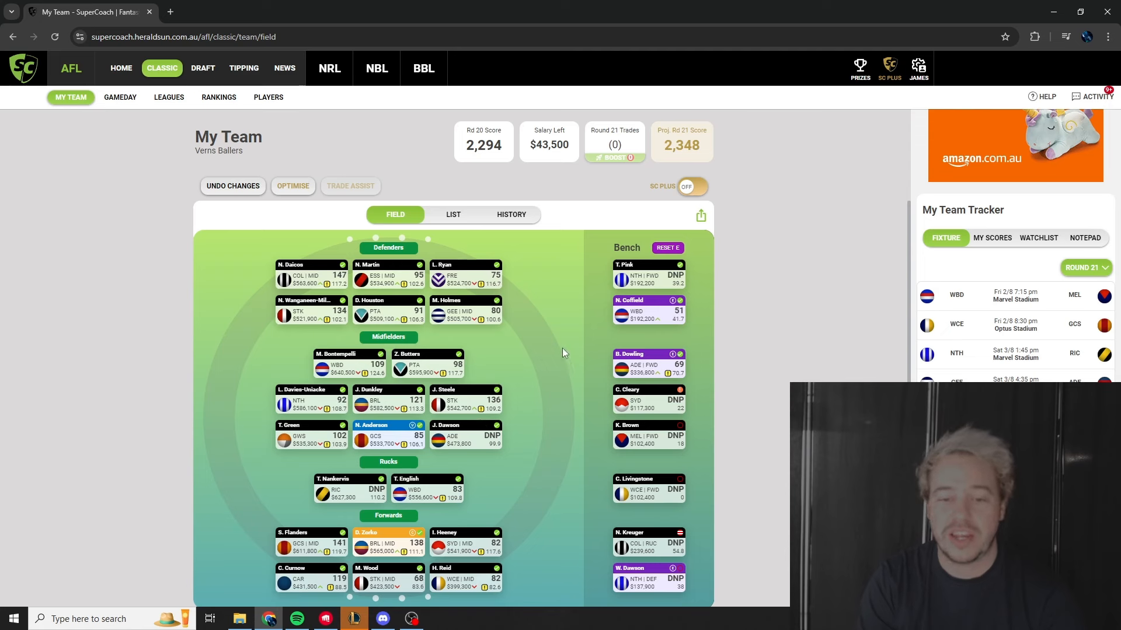
mouse_move(554, 351)
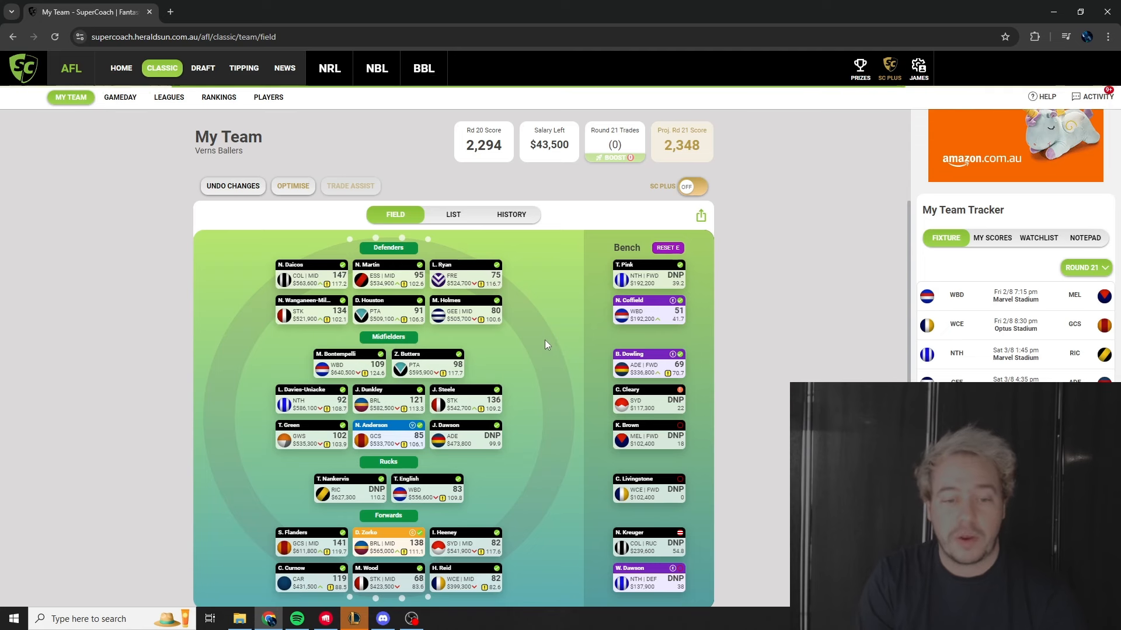
mouse_move(534, 381)
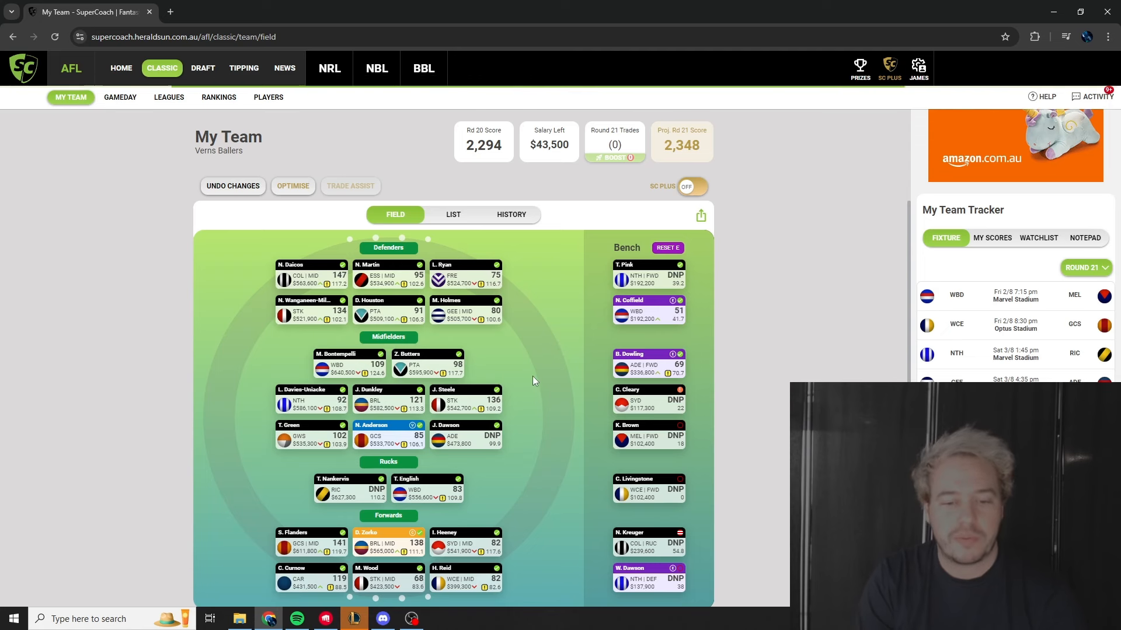
mouse_move(386, 442)
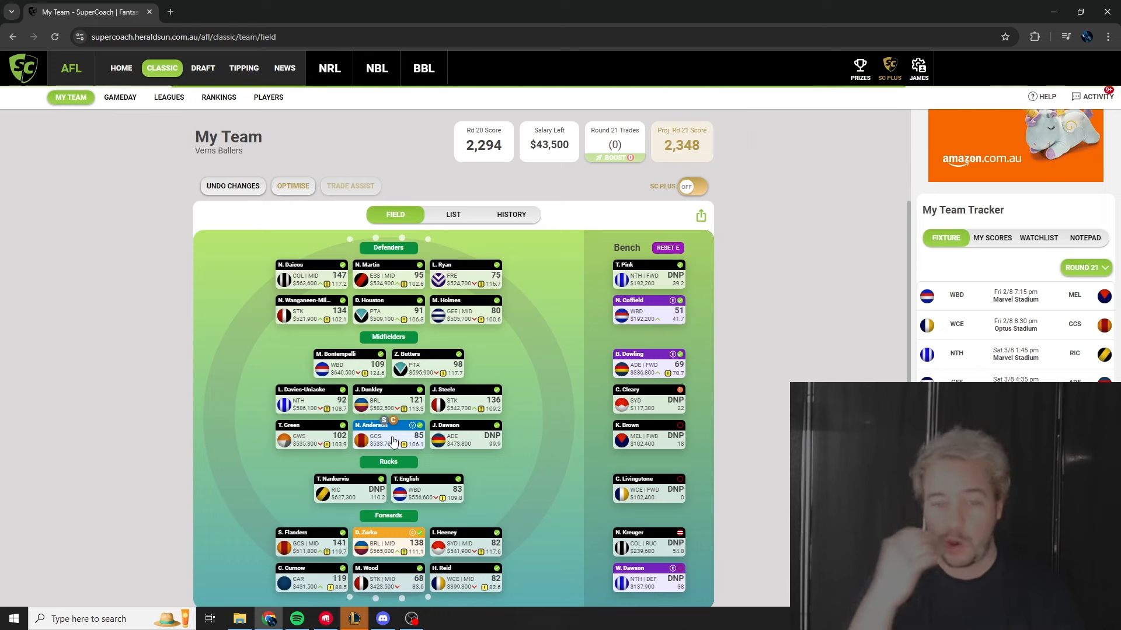
mouse_move(592, 385)
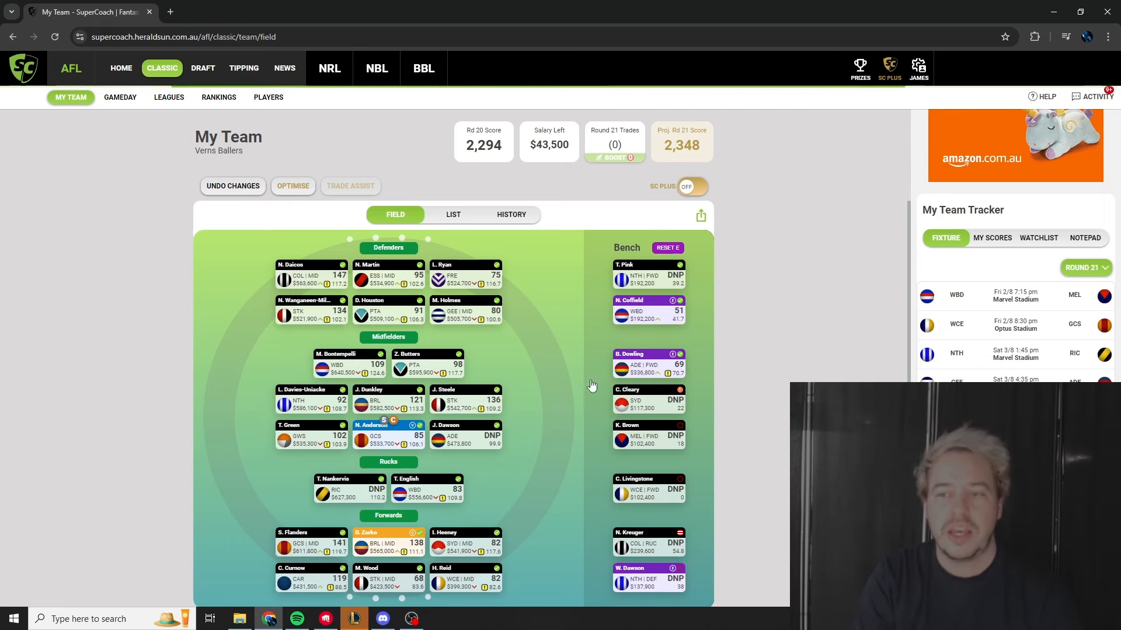
mouse_move(400, 438)
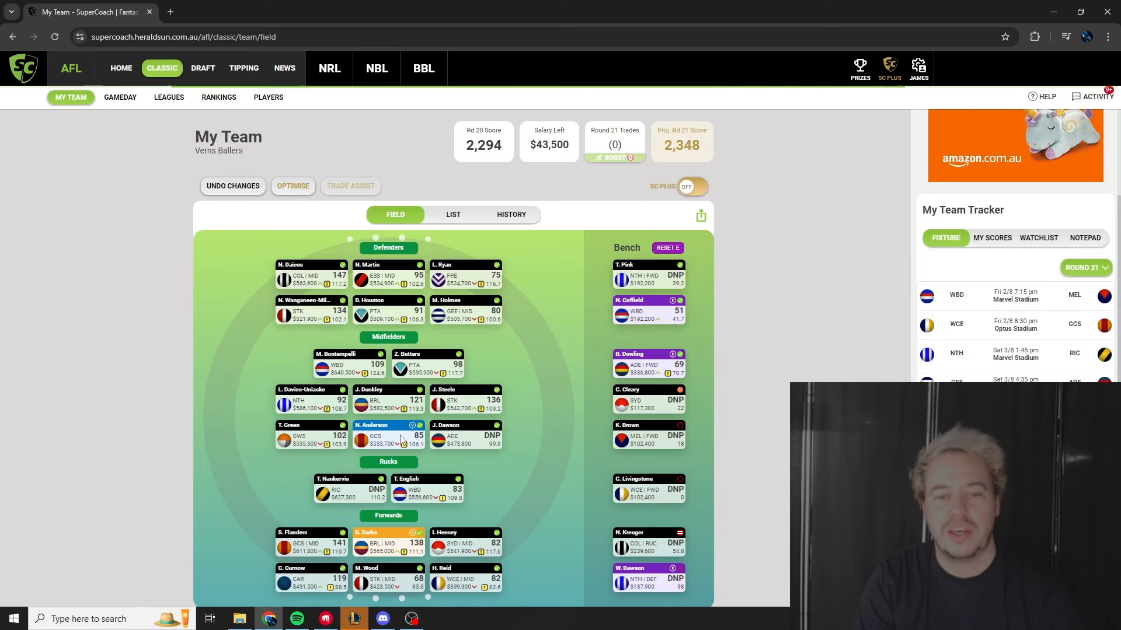
mouse_move(1005, 329)
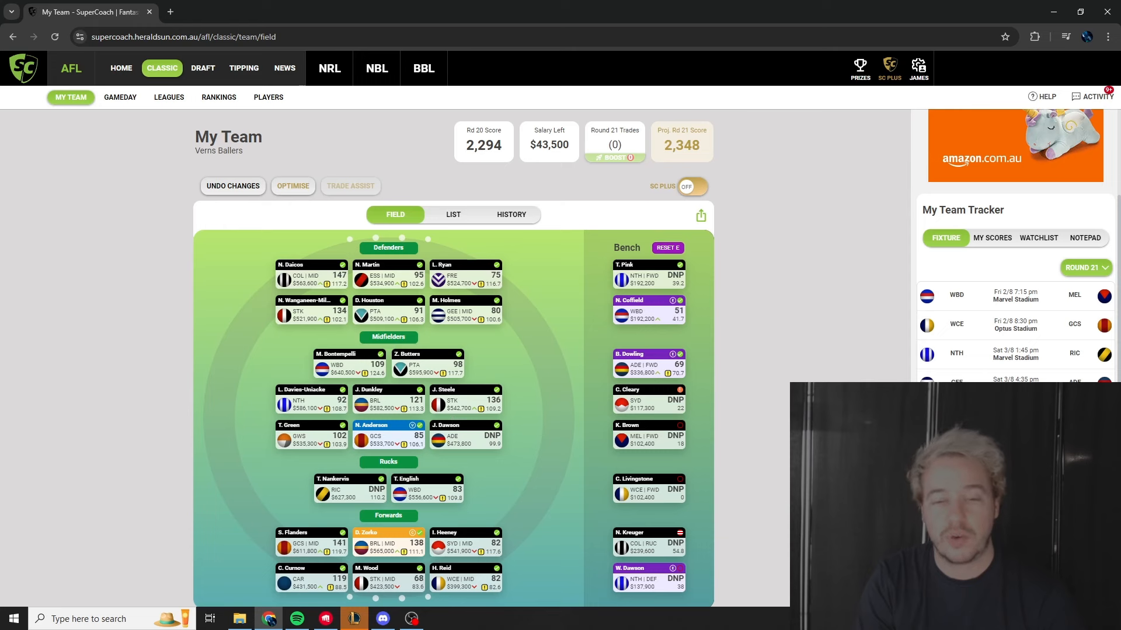
mouse_move(564, 388)
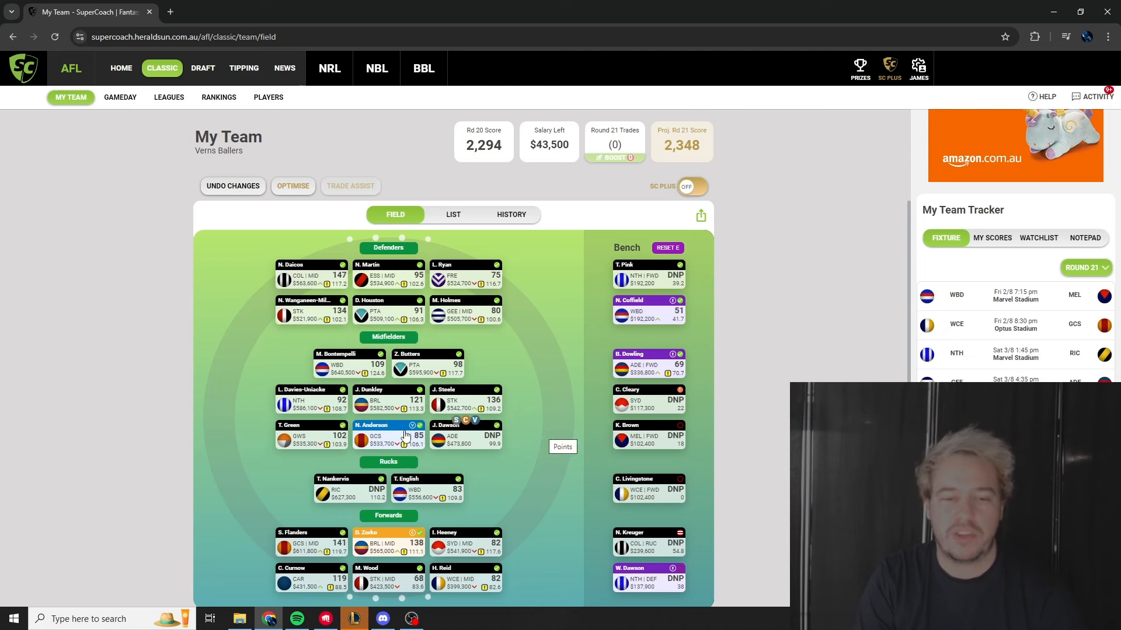
mouse_move(308, 290)
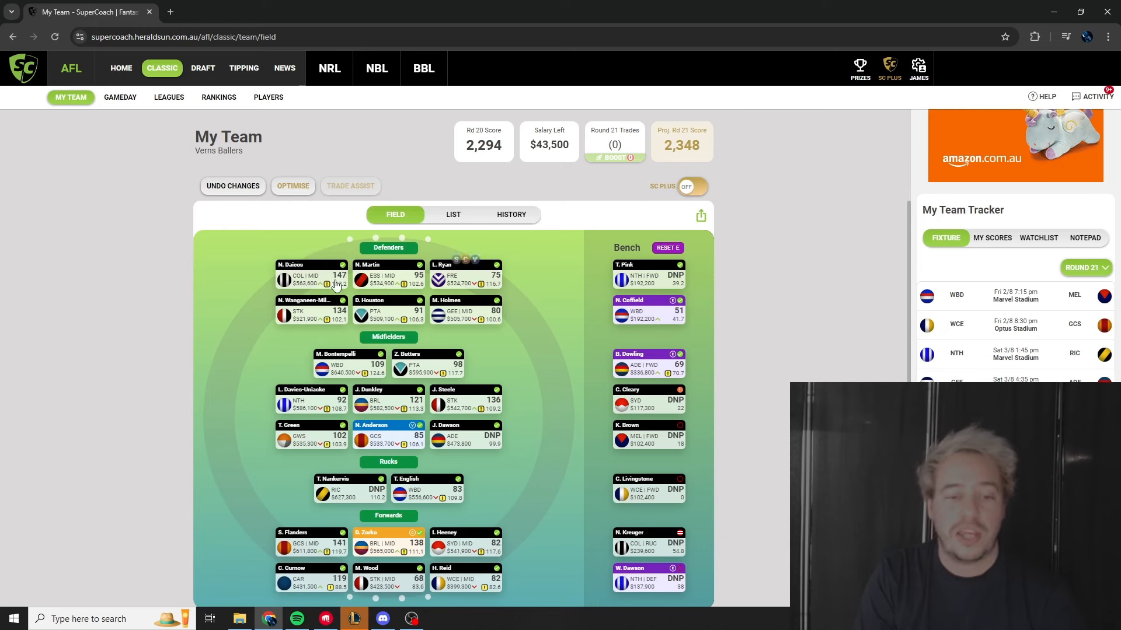
mouse_move(538, 372)
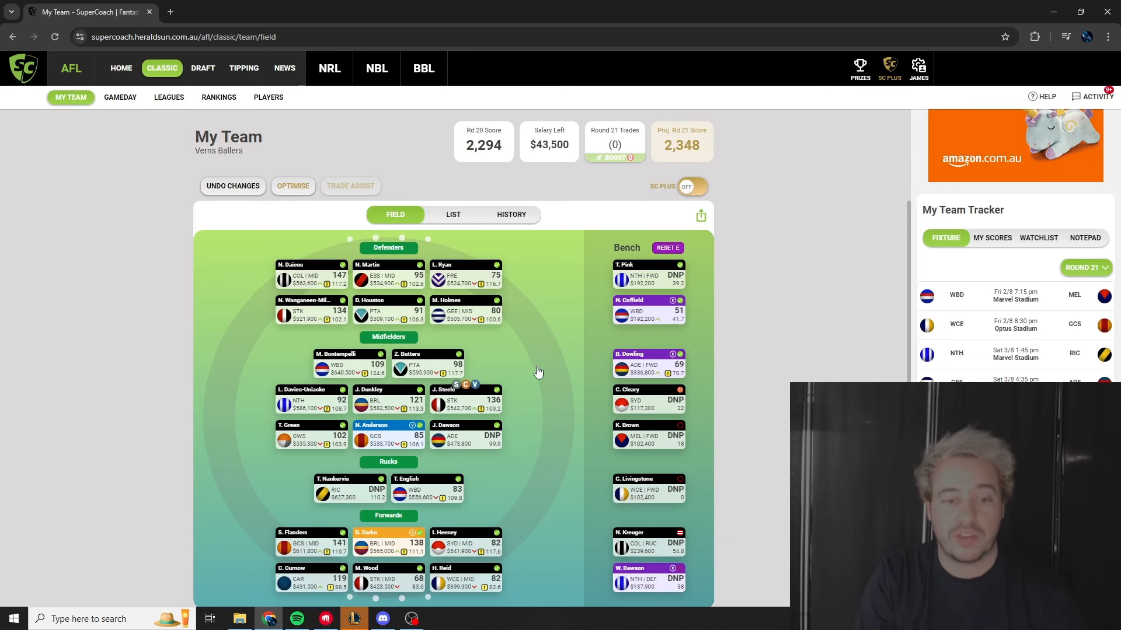
mouse_move(535, 372)
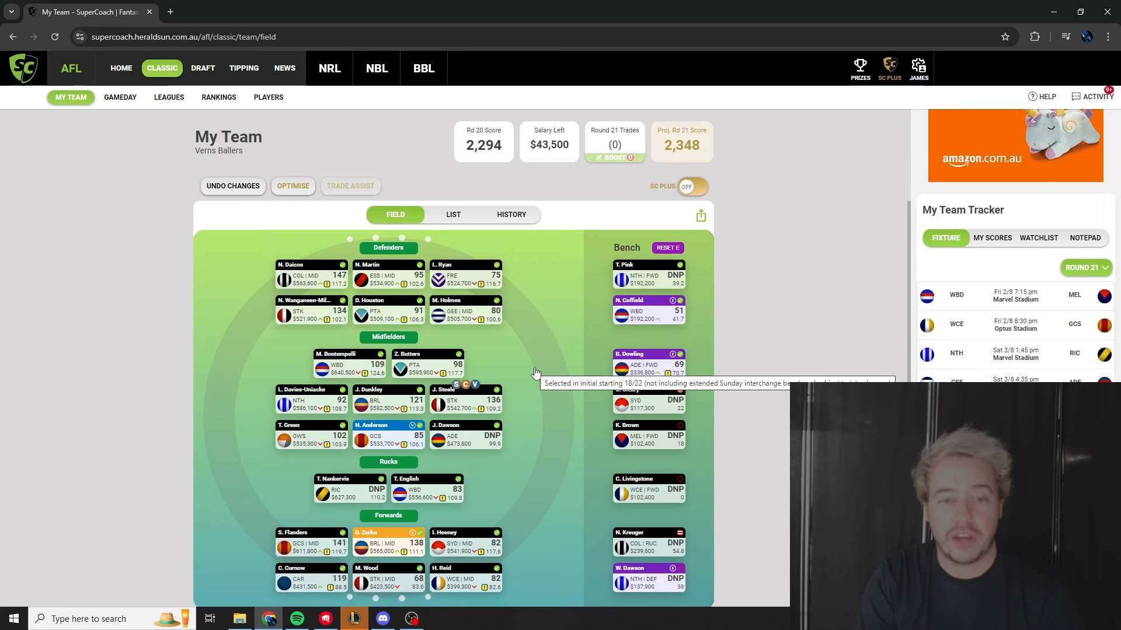
mouse_move(461, 276)
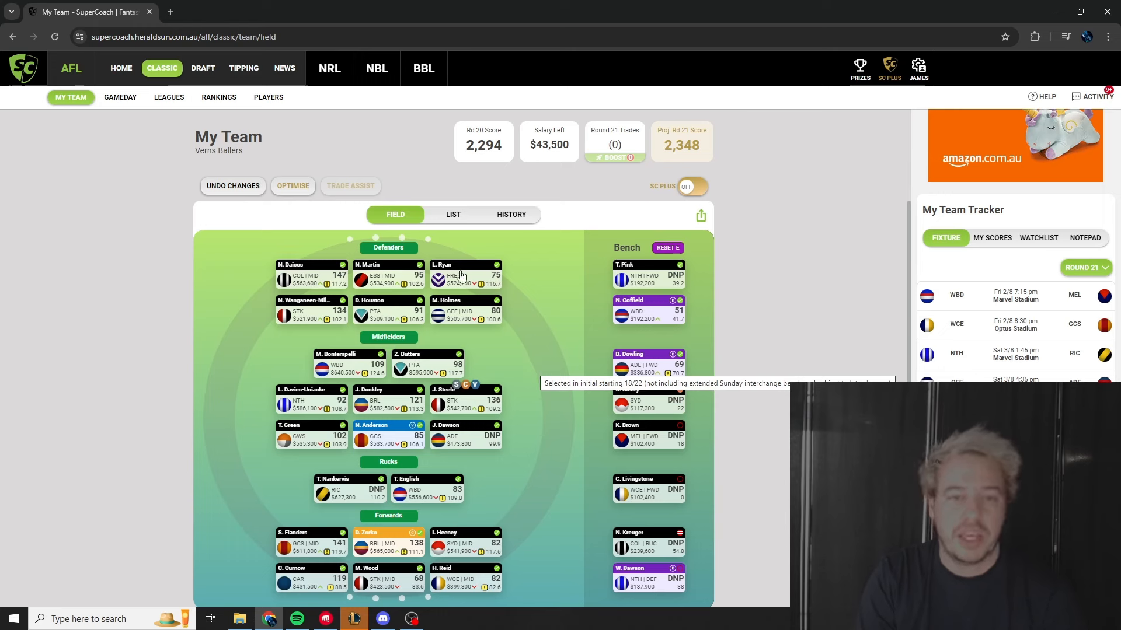
mouse_move(522, 281)
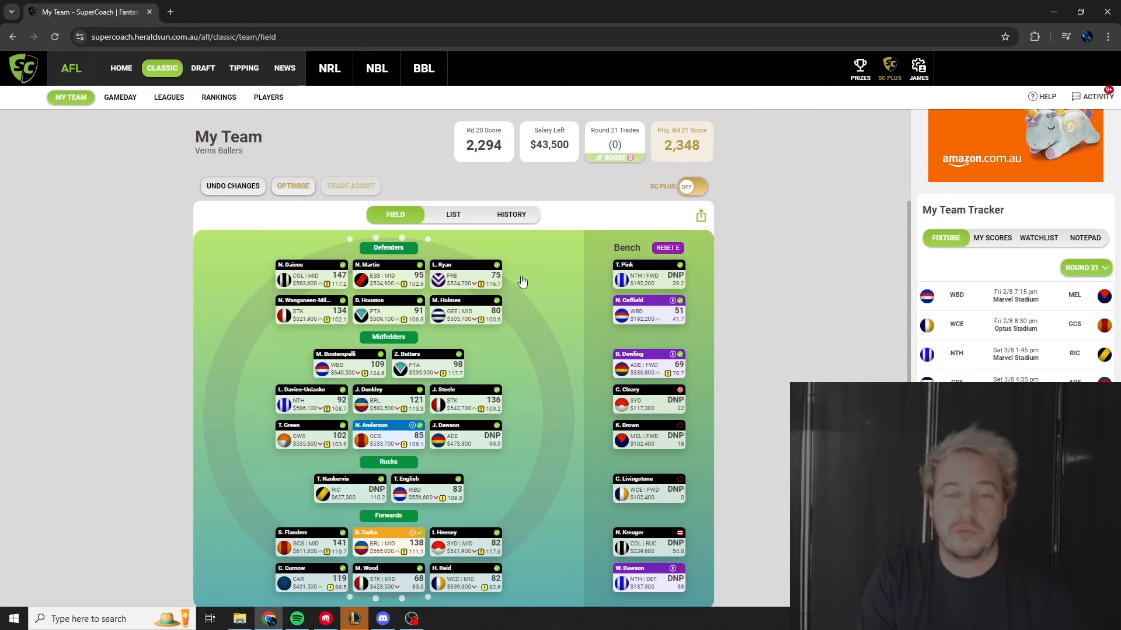
mouse_move(523, 279)
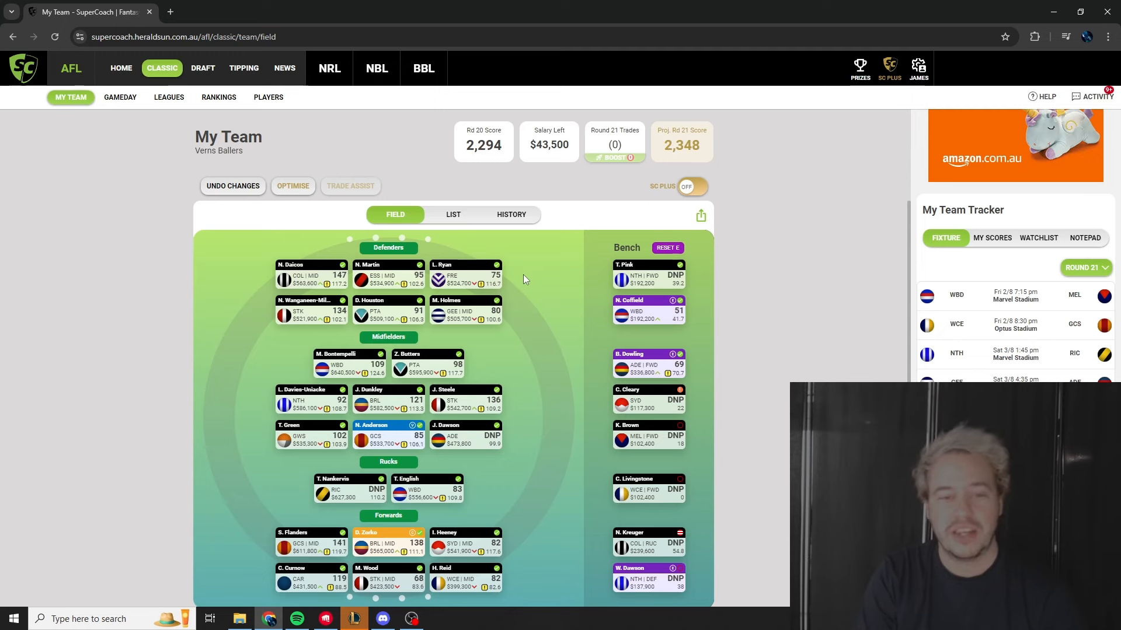
mouse_move(443, 274)
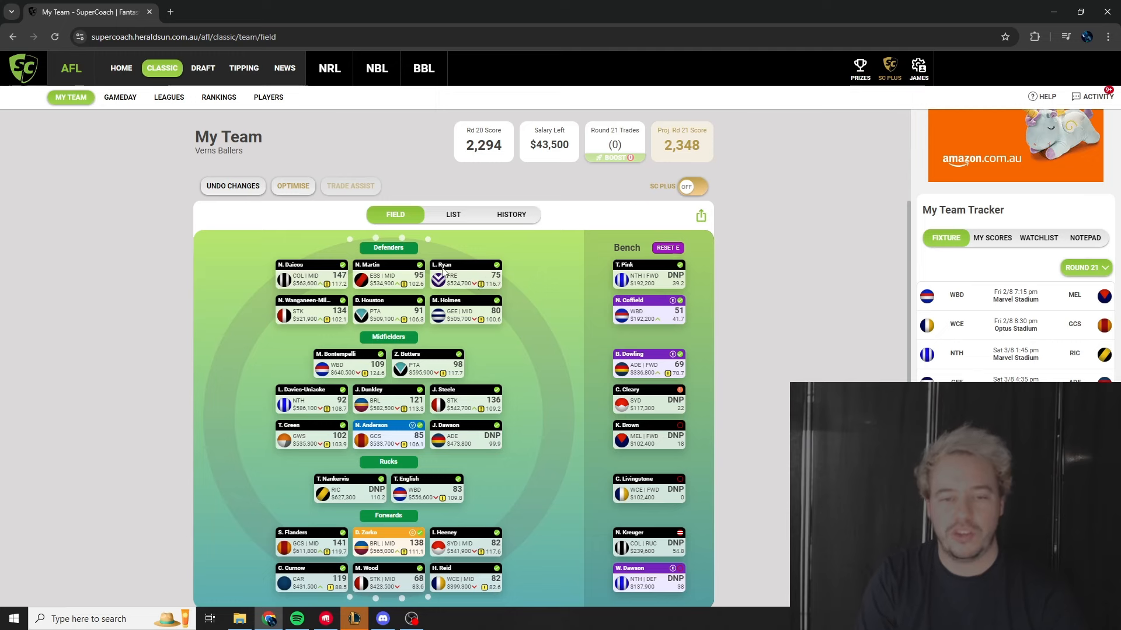
mouse_move(464, 265)
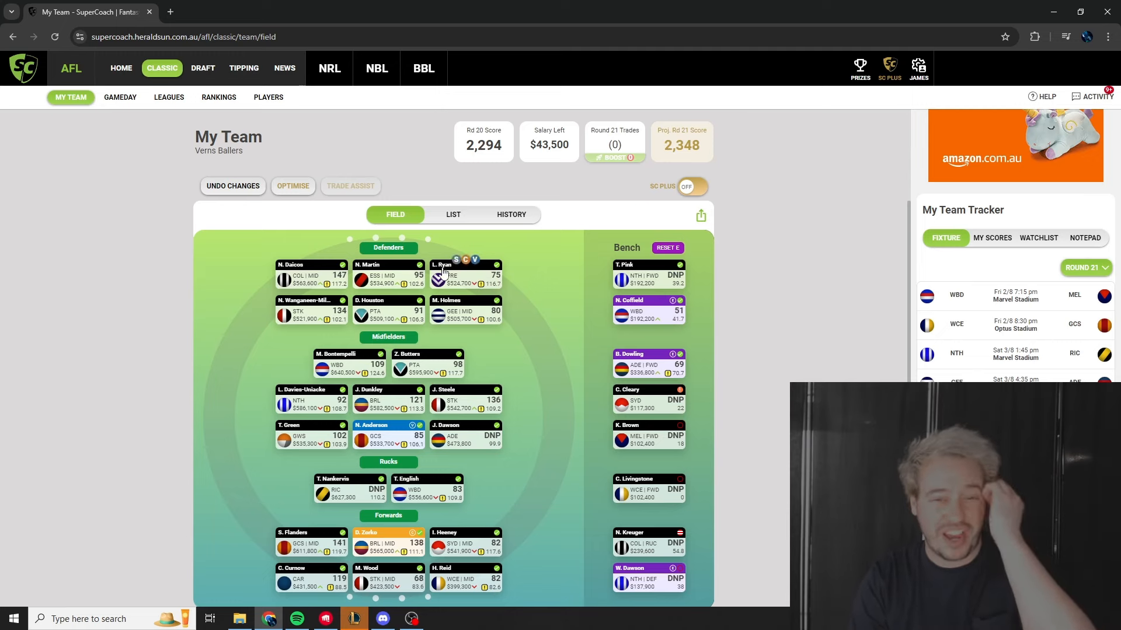
mouse_move(793, 305)
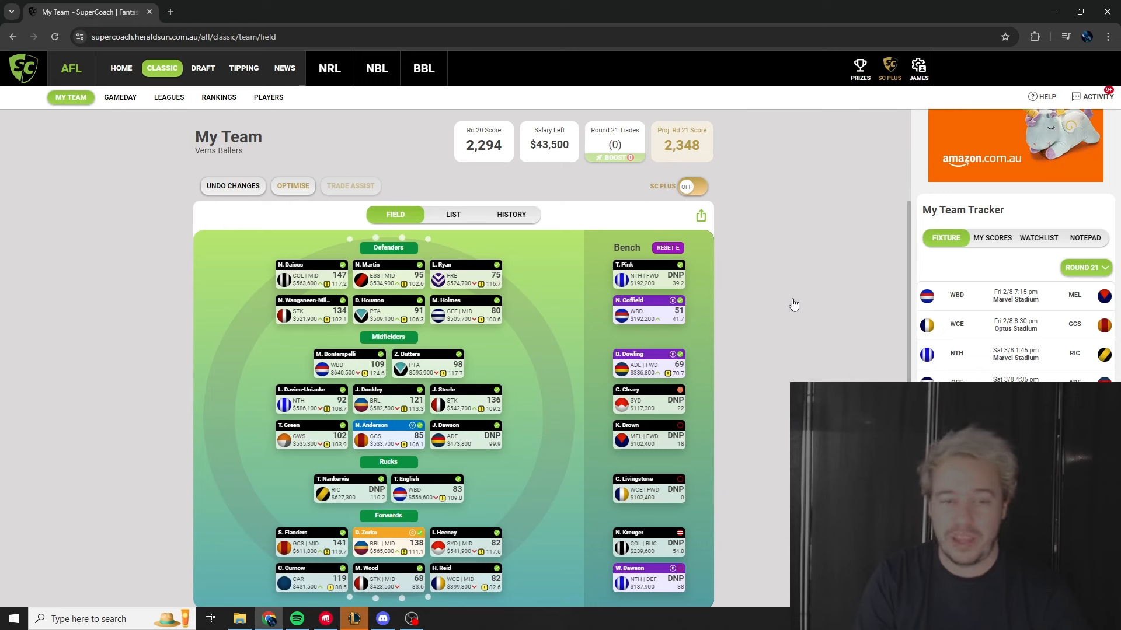
mouse_move(543, 280)
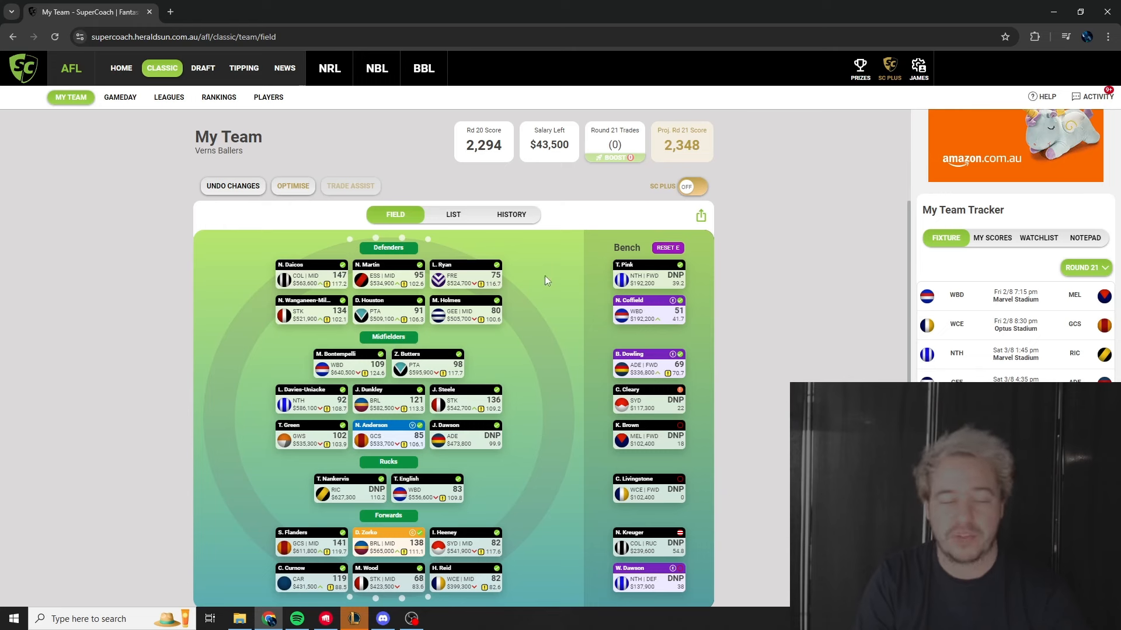
mouse_move(544, 302)
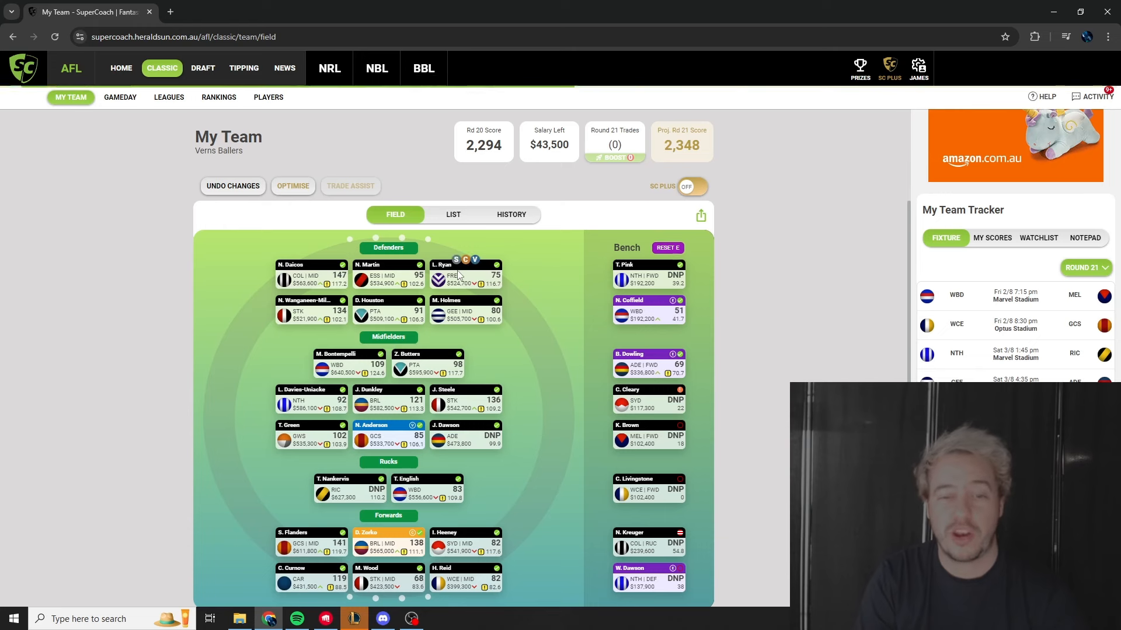
mouse_move(523, 287)
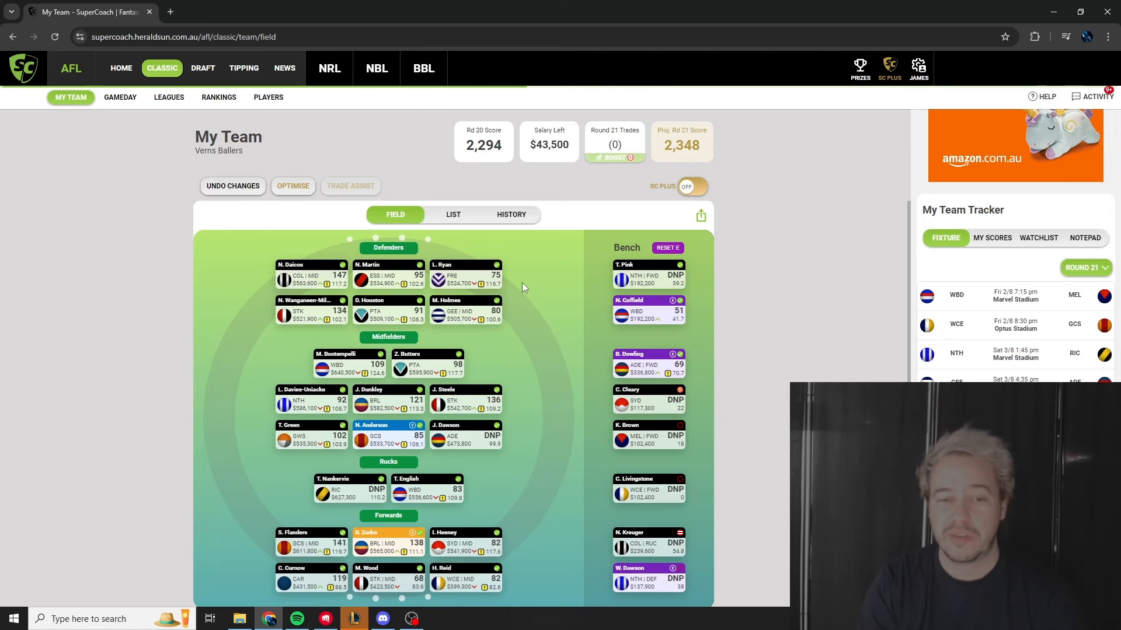
mouse_move(526, 298)
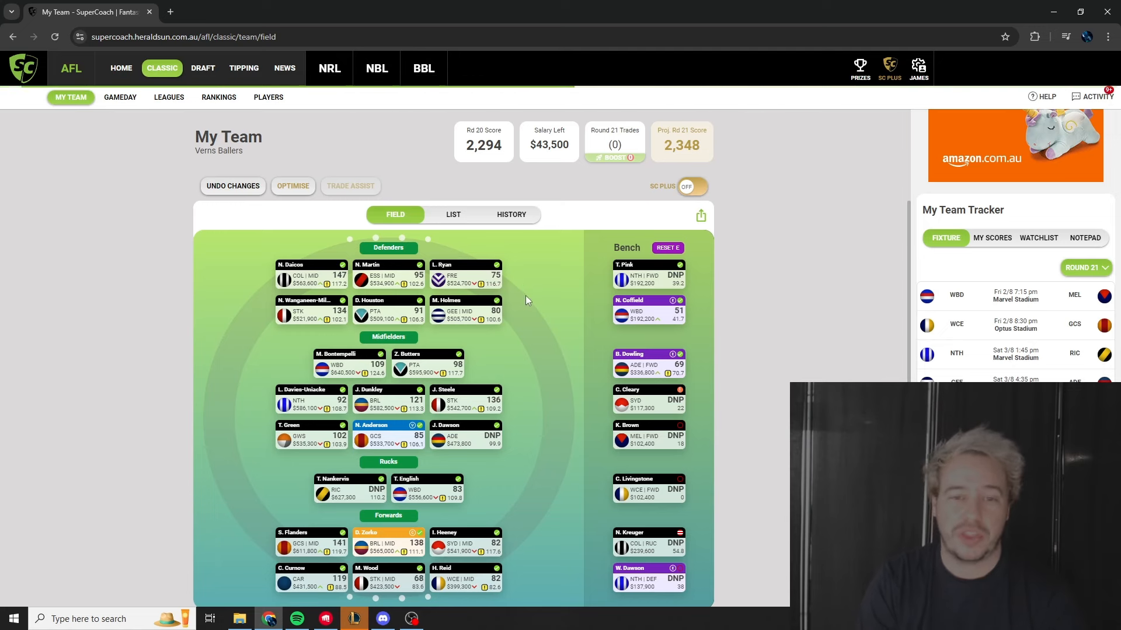
mouse_move(529, 287)
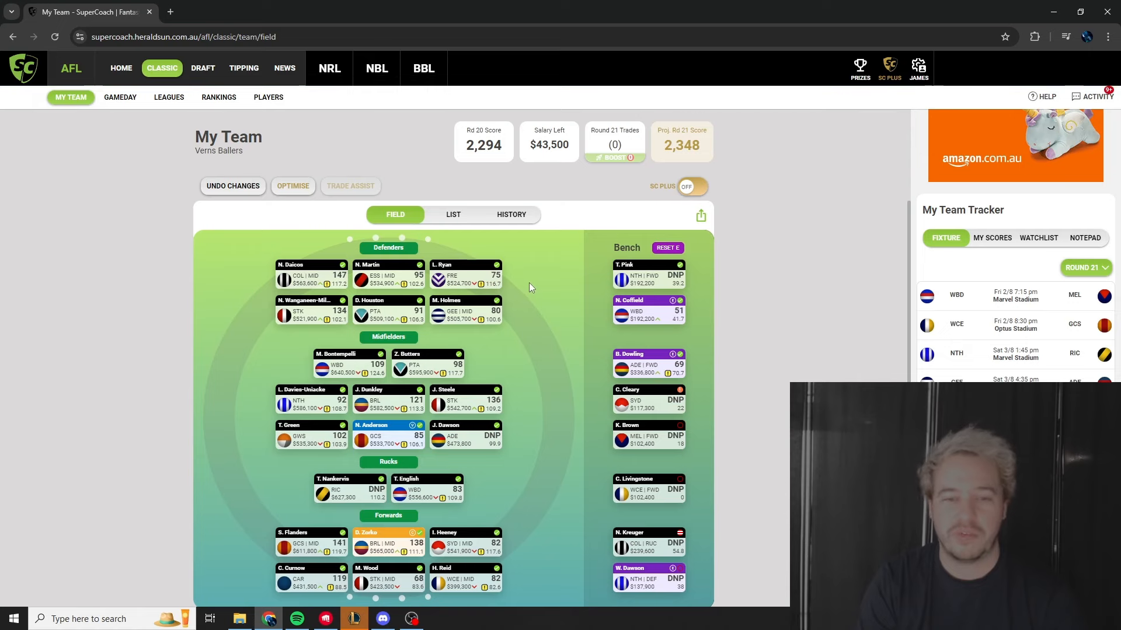
mouse_move(464, 335)
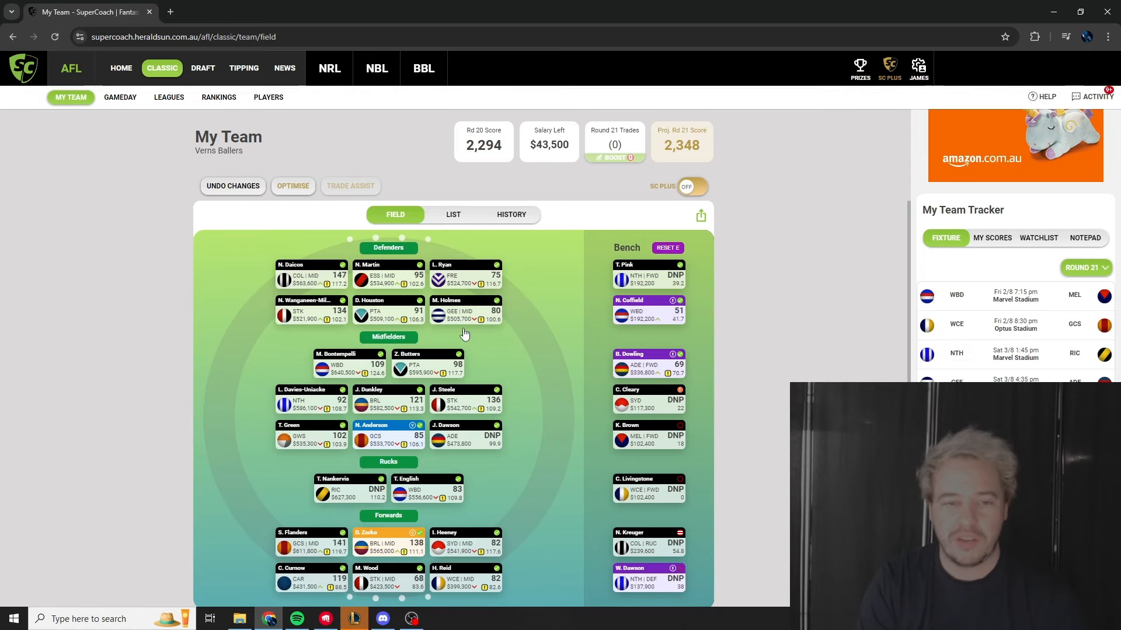
mouse_move(313, 320)
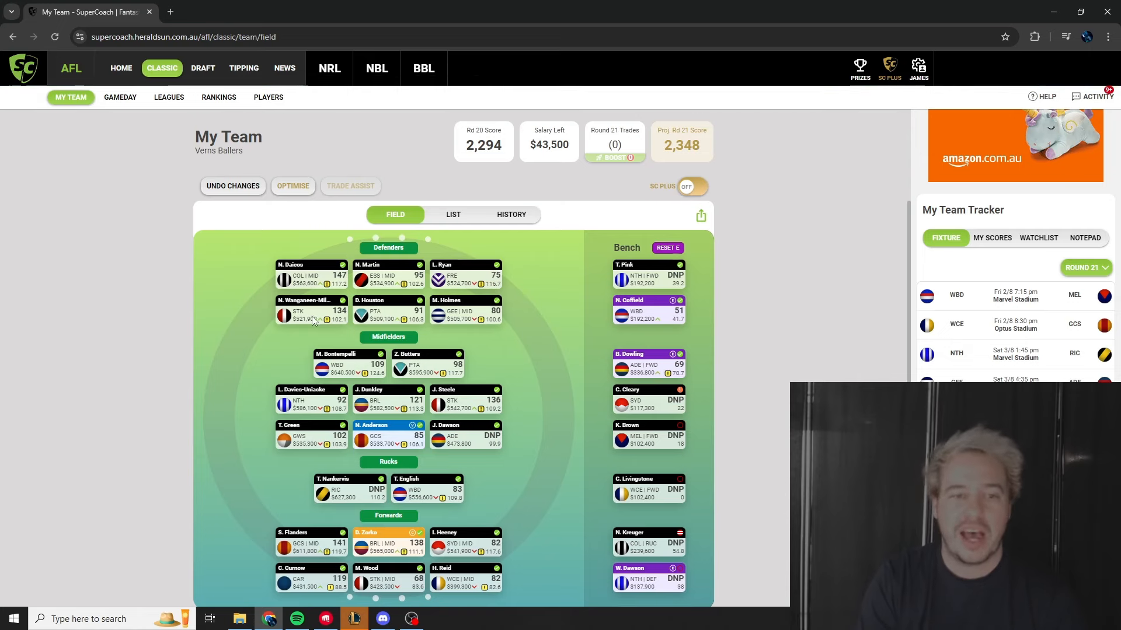
mouse_move(541, 292)
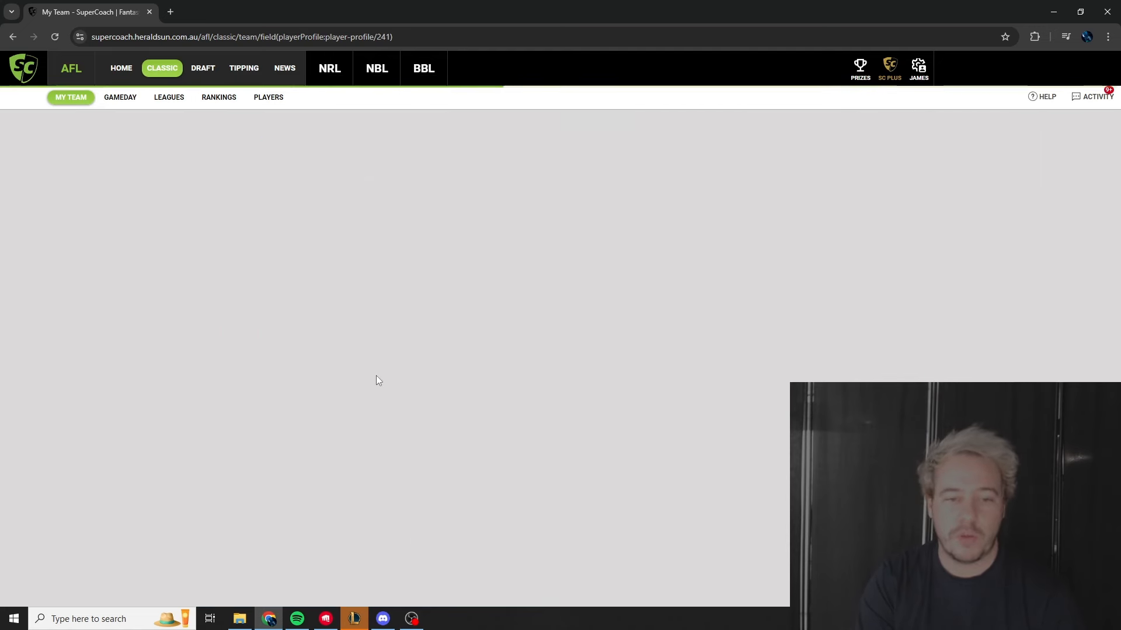
mouse_move(564, 368)
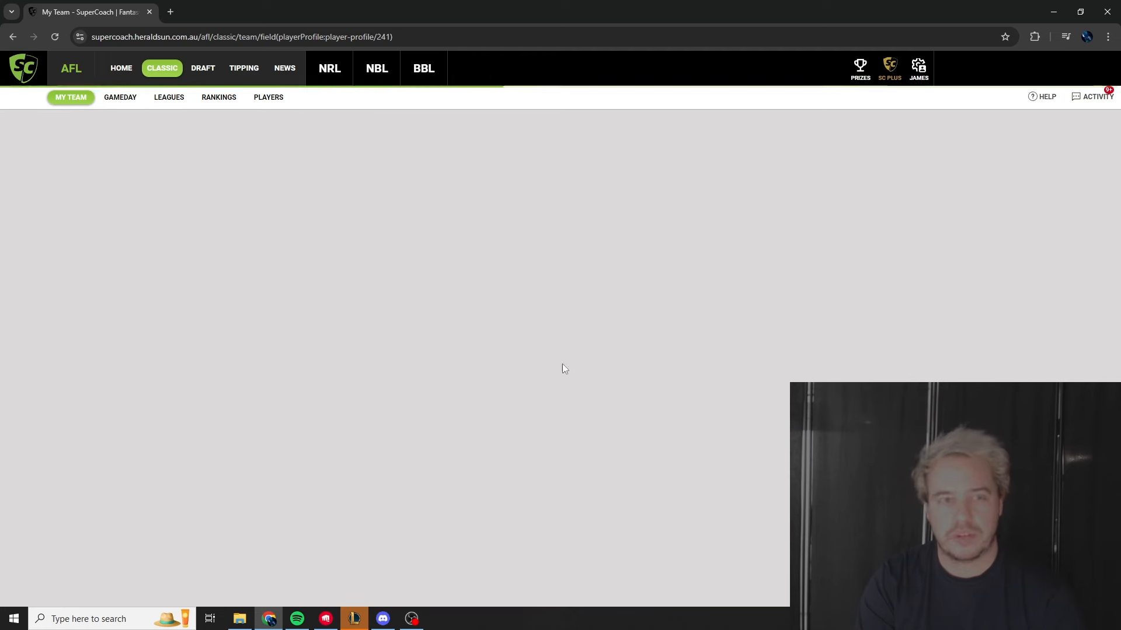
mouse_move(707, 327)
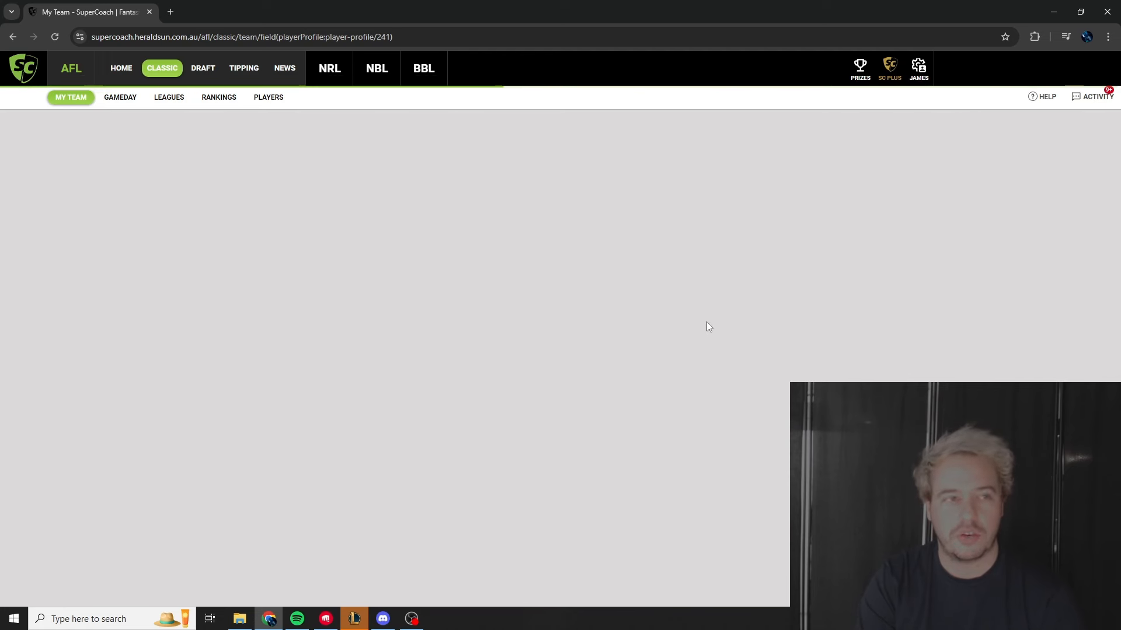
mouse_move(581, 331)
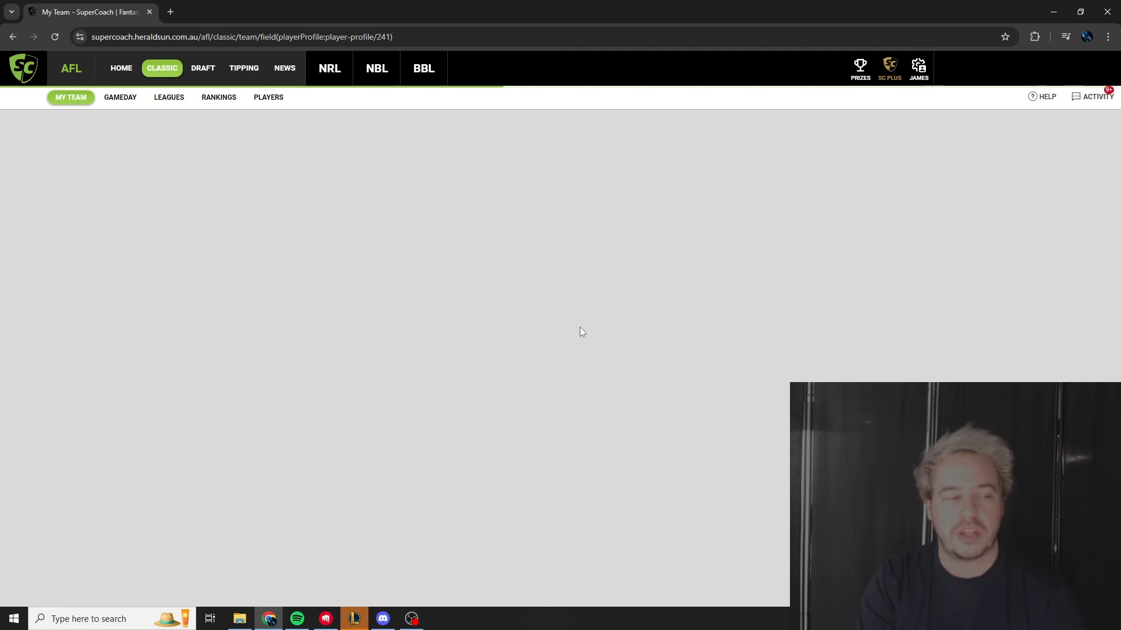
mouse_move(621, 398)
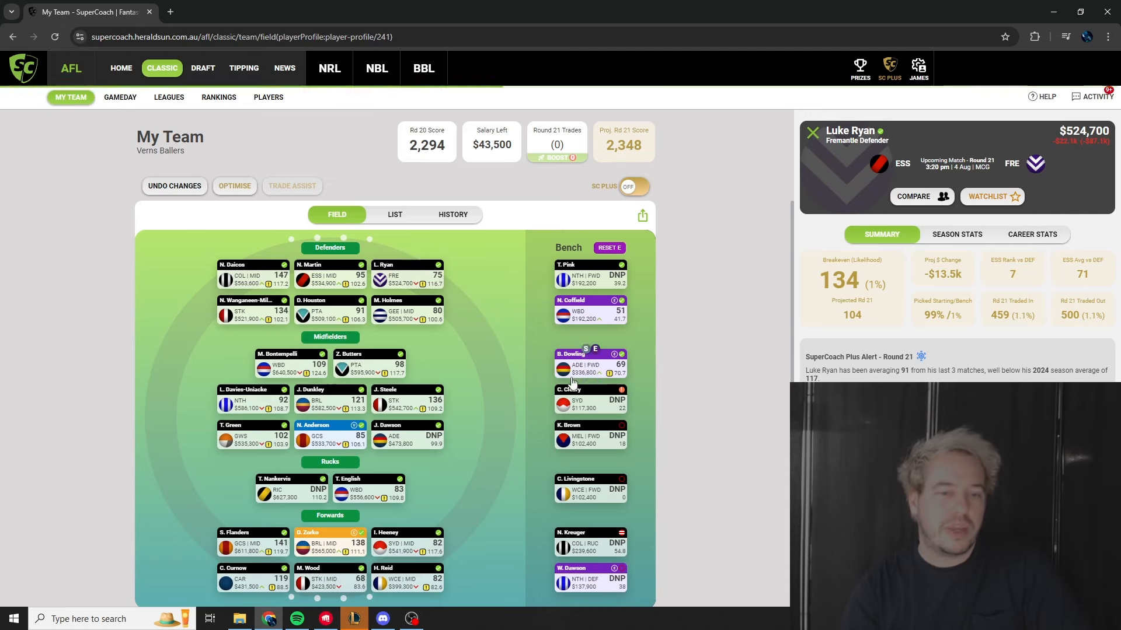
mouse_move(484, 366)
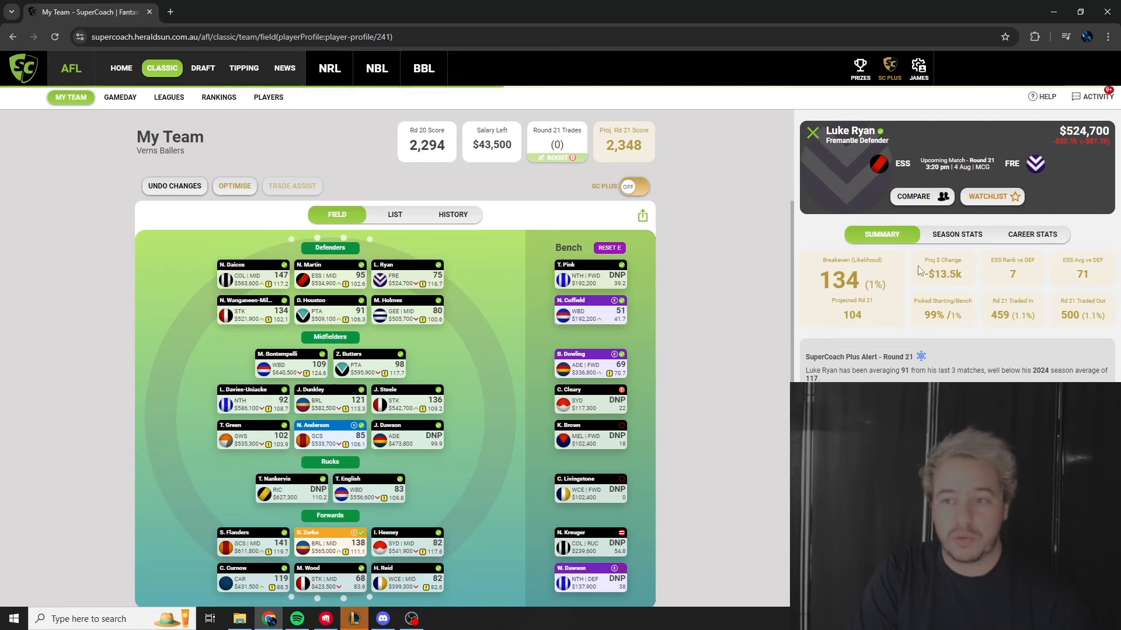
mouse_move(927, 366)
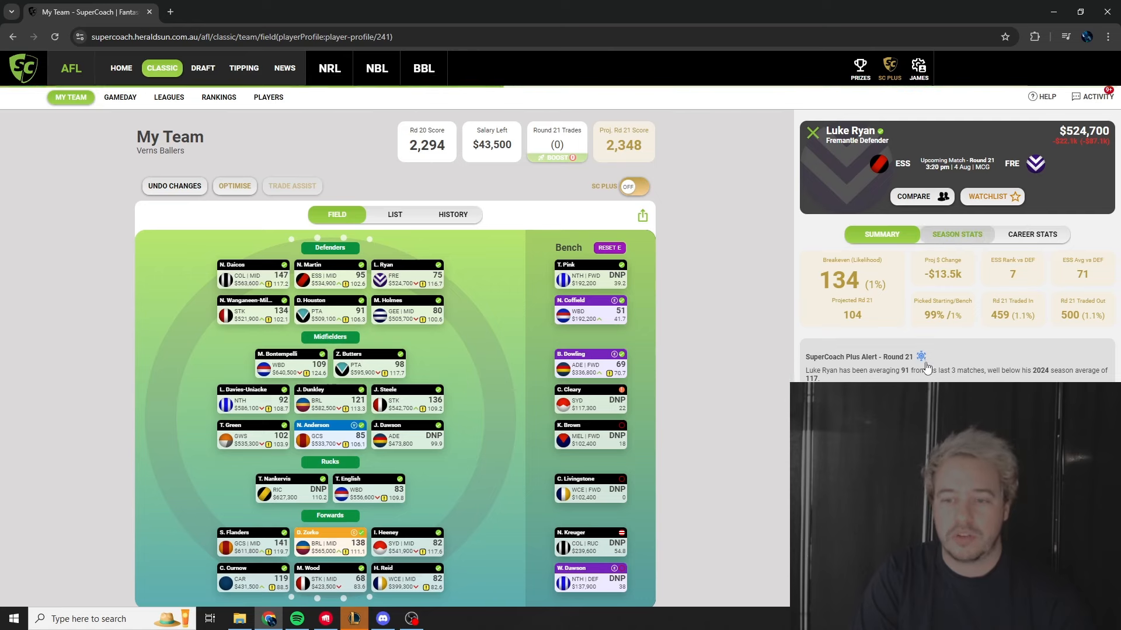
mouse_move(926, 367)
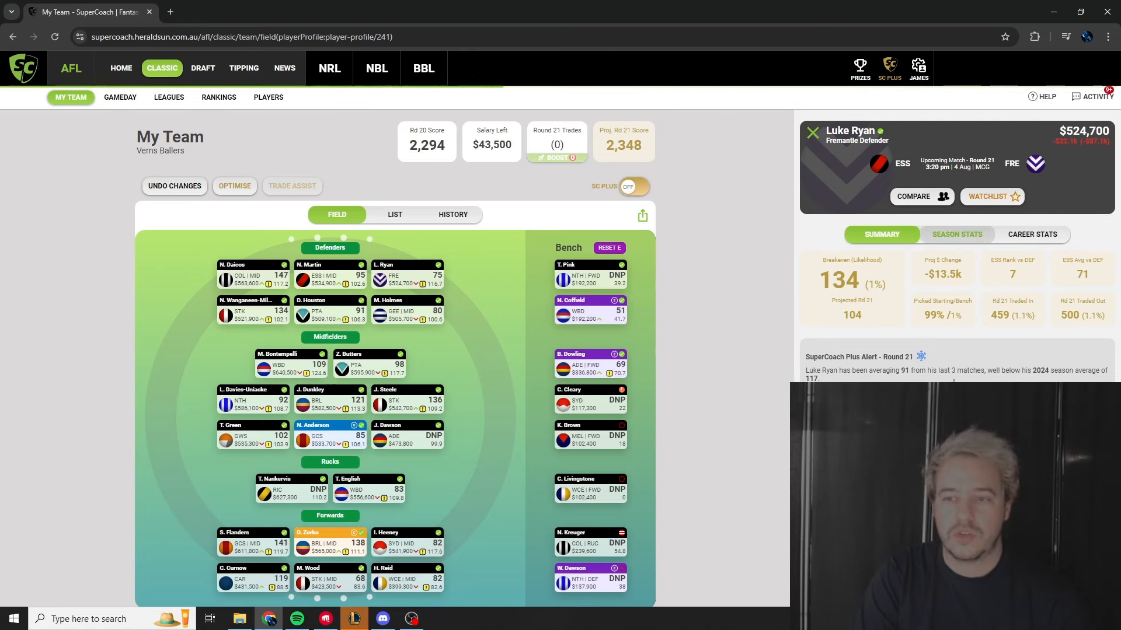
mouse_move(500, 432)
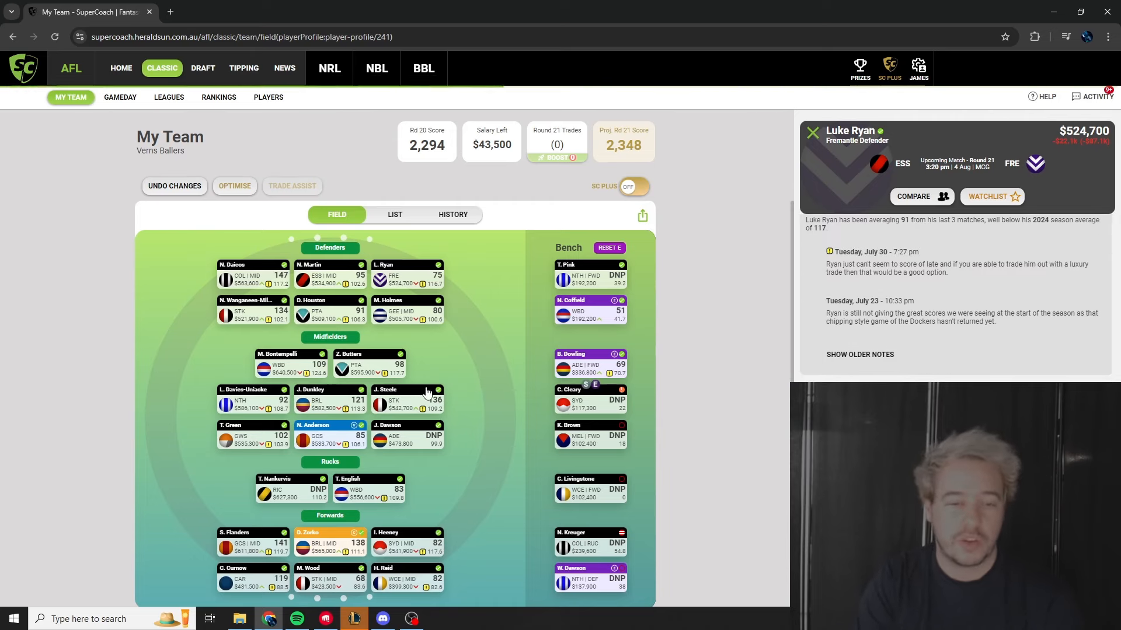
mouse_move(417, 408)
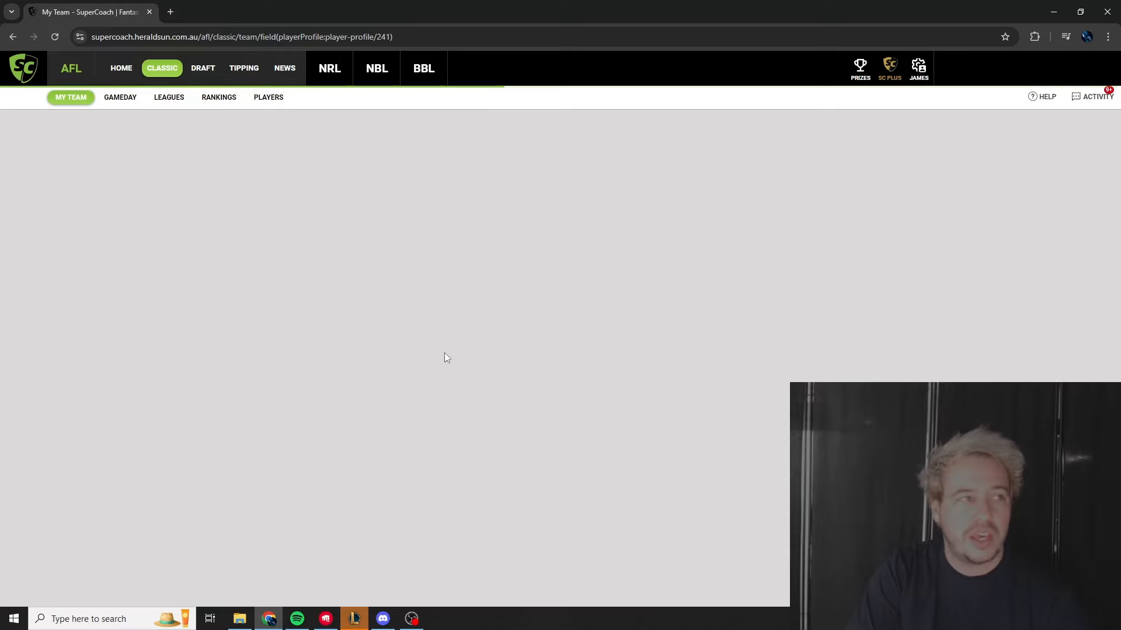
mouse_move(438, 358)
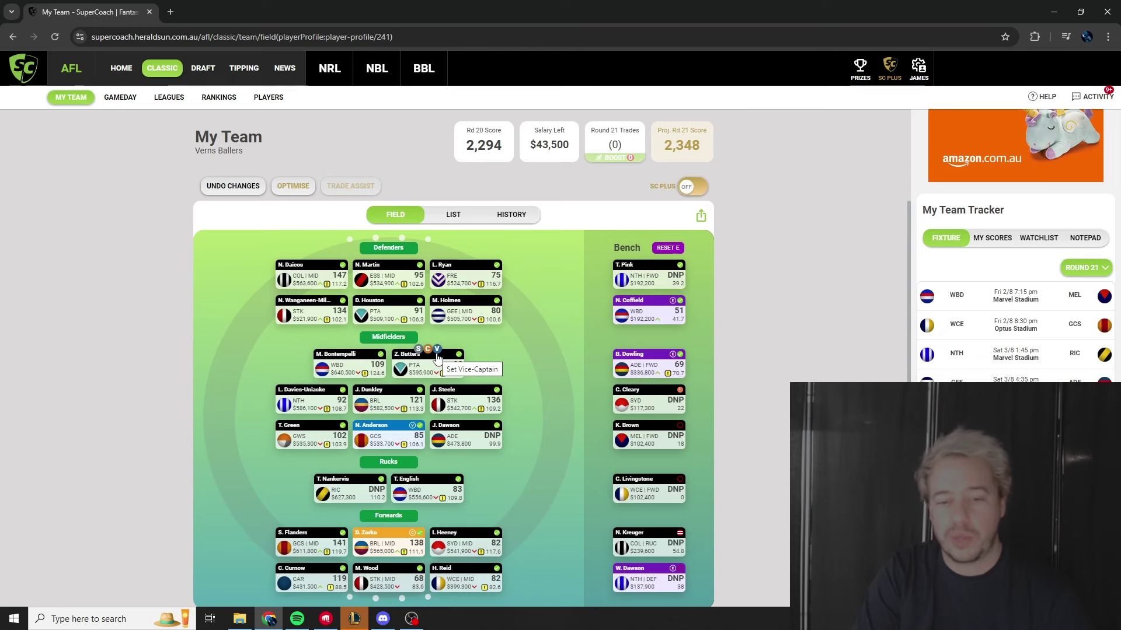
mouse_move(470, 493)
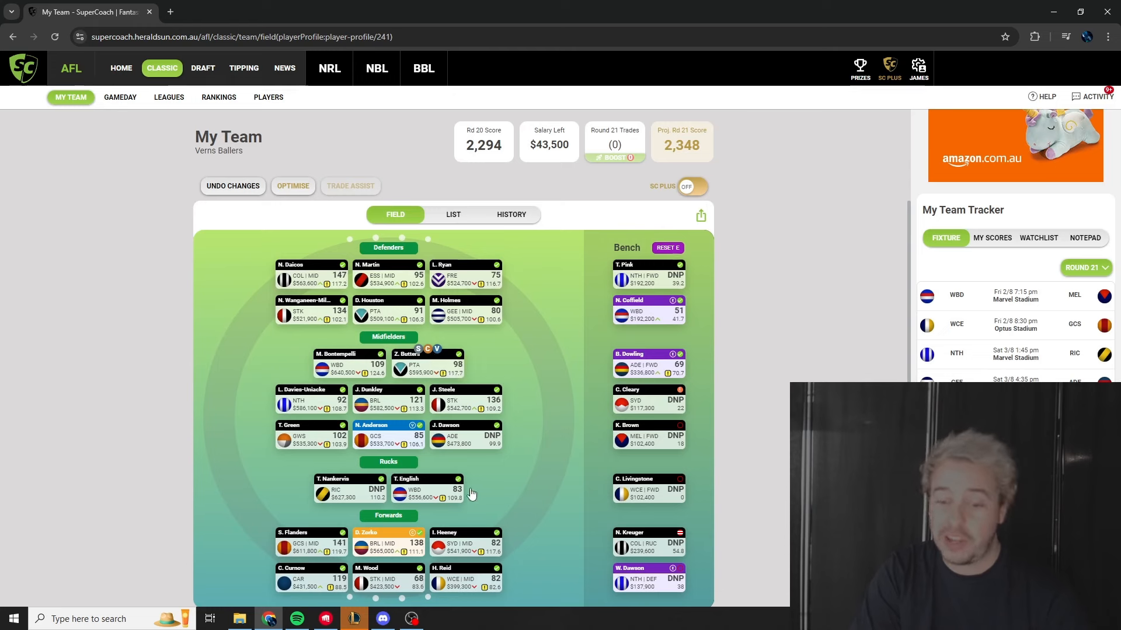
mouse_move(478, 497)
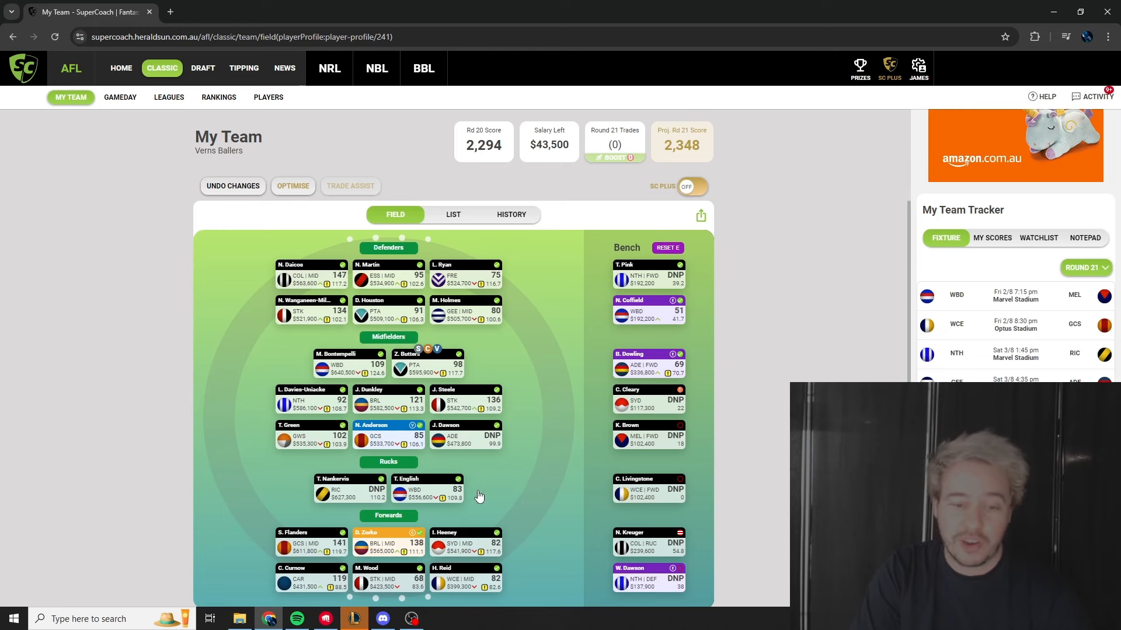
mouse_move(491, 500)
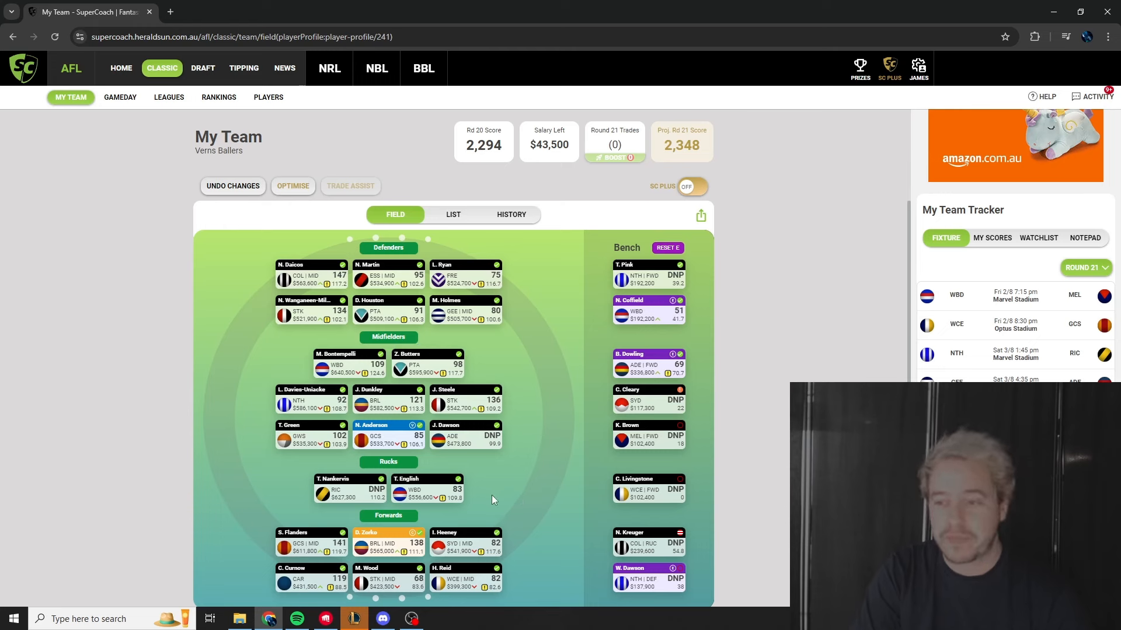
mouse_move(961, 355)
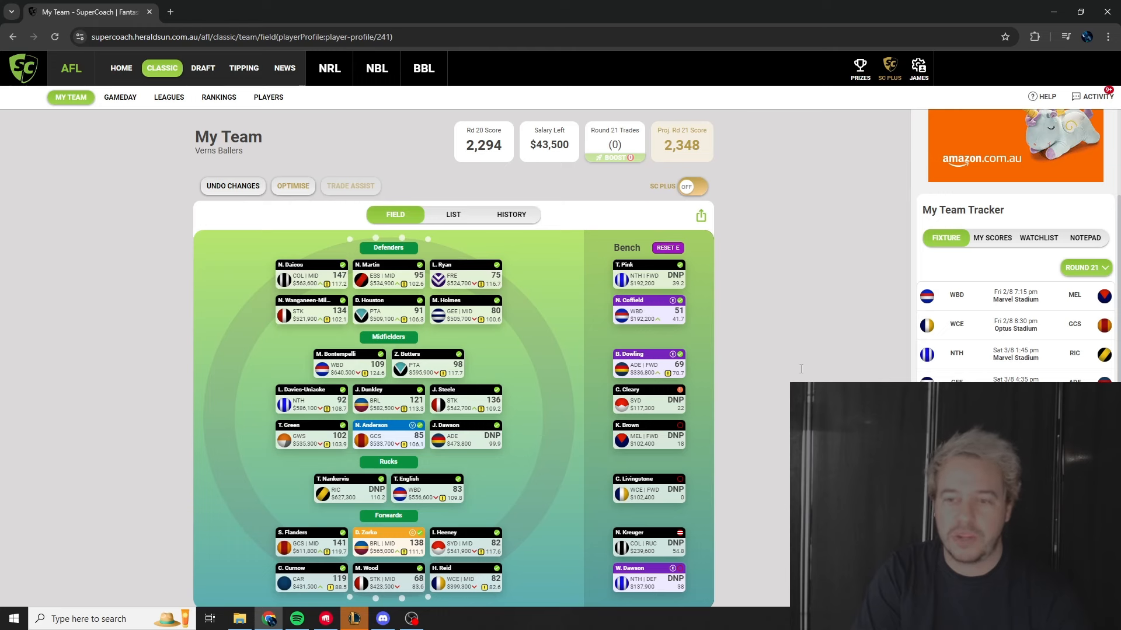
mouse_move(353, 494)
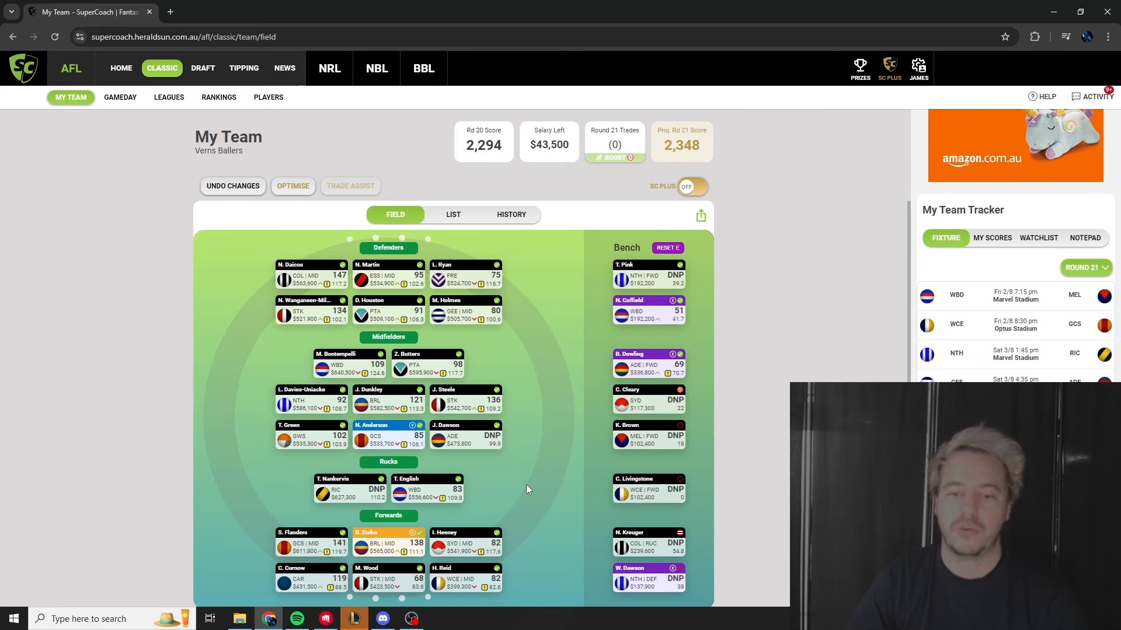
mouse_move(512, 567)
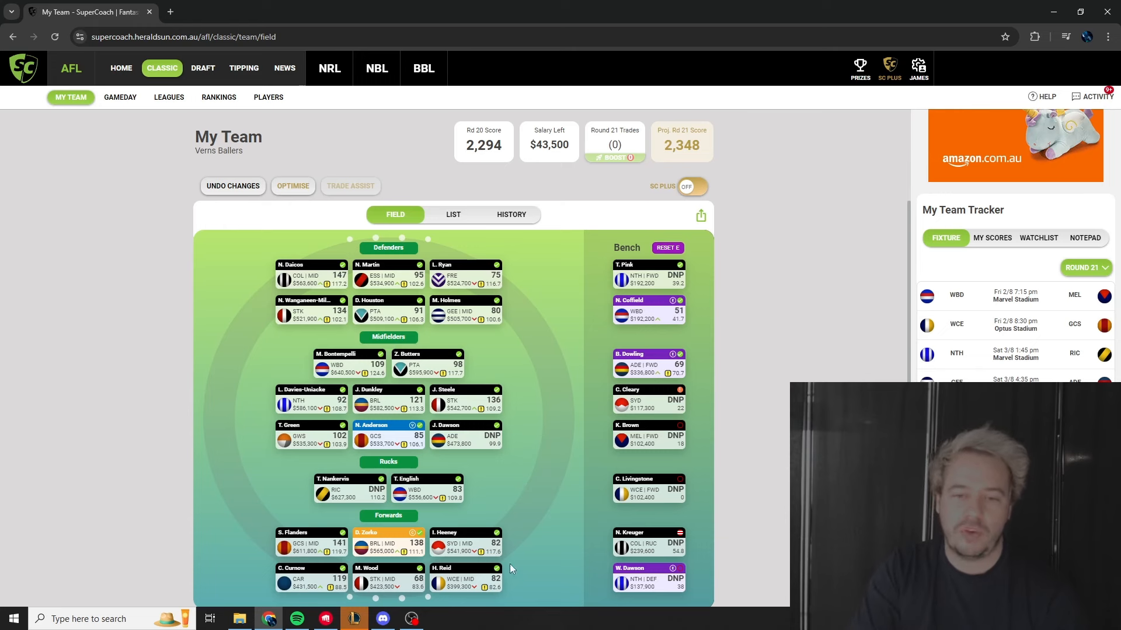
mouse_move(576, 441)
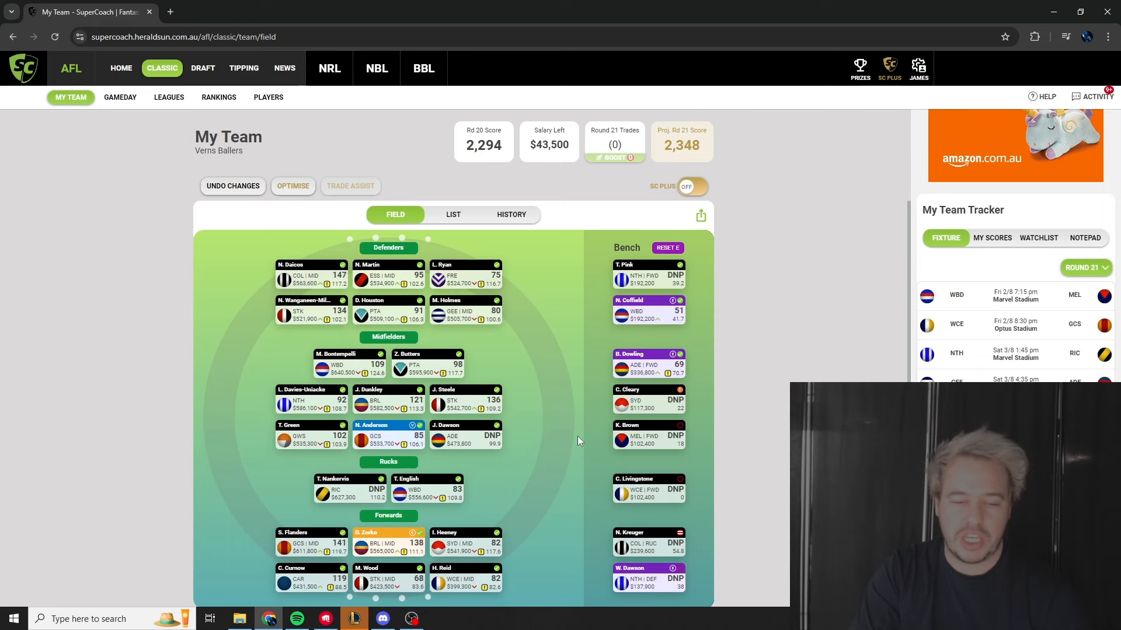
mouse_move(831, 371)
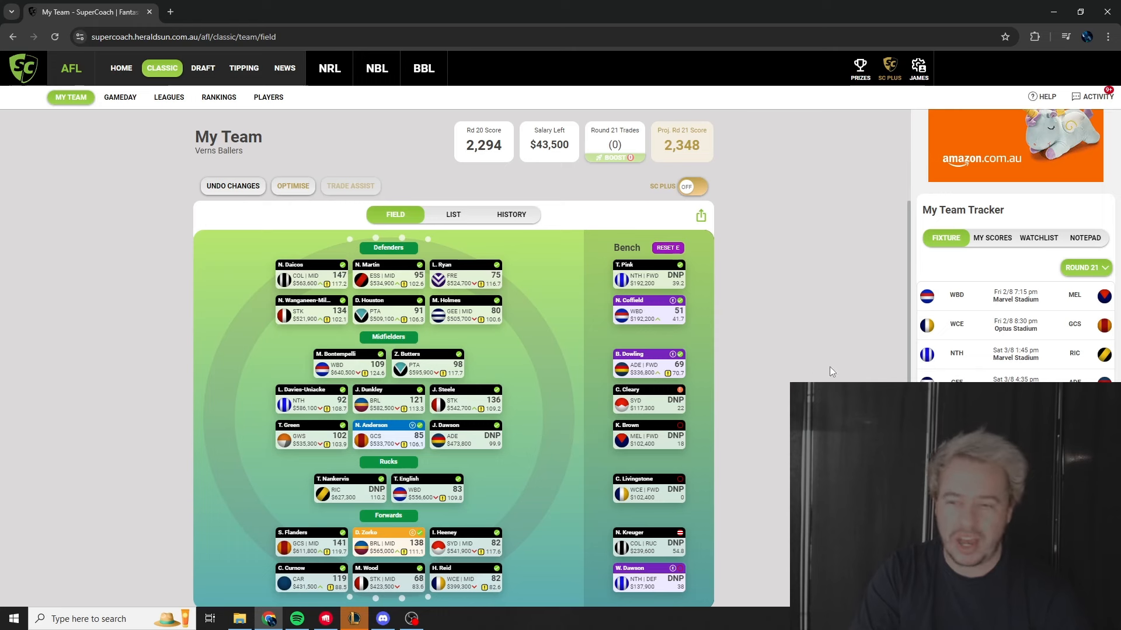
mouse_move(964, 298)
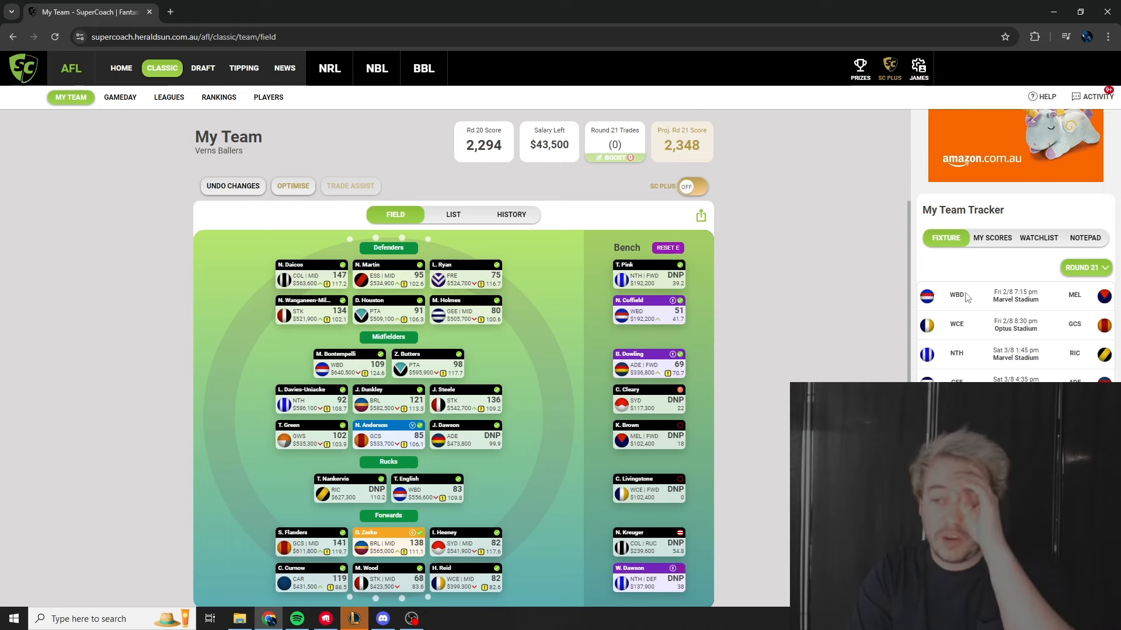
mouse_move(1034, 298)
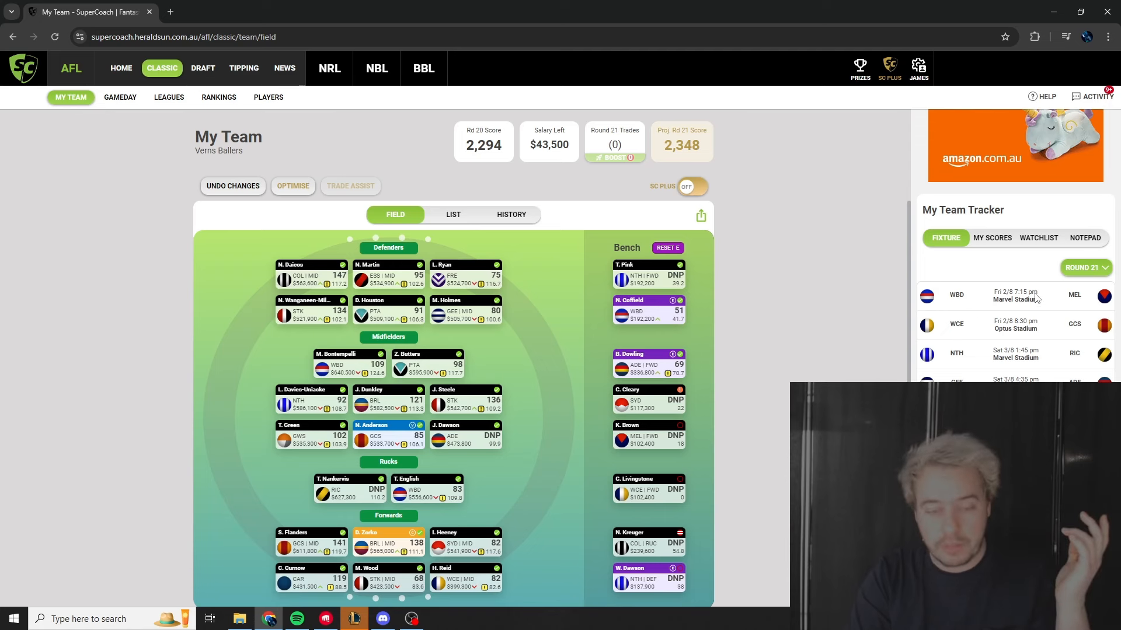
mouse_move(992, 307)
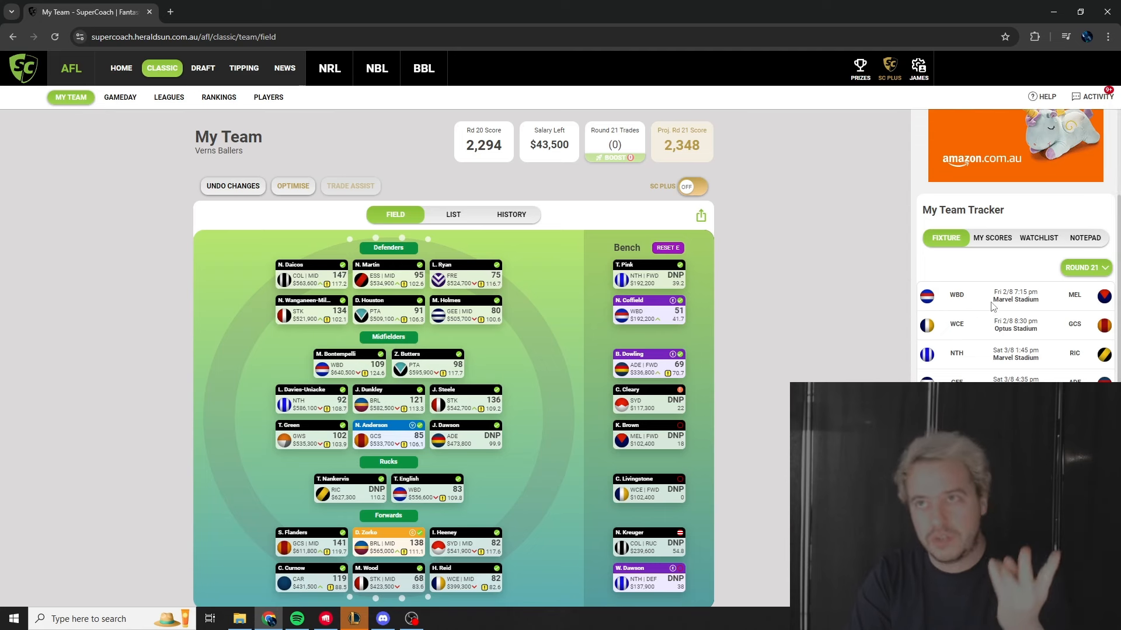
mouse_move(862, 341)
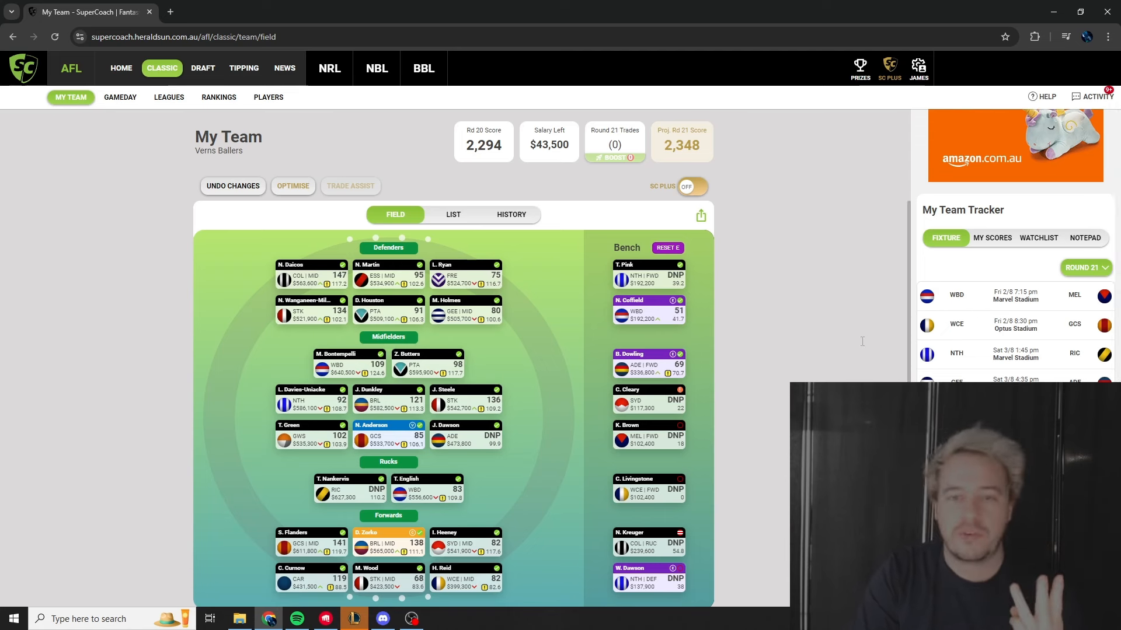
mouse_move(847, 351)
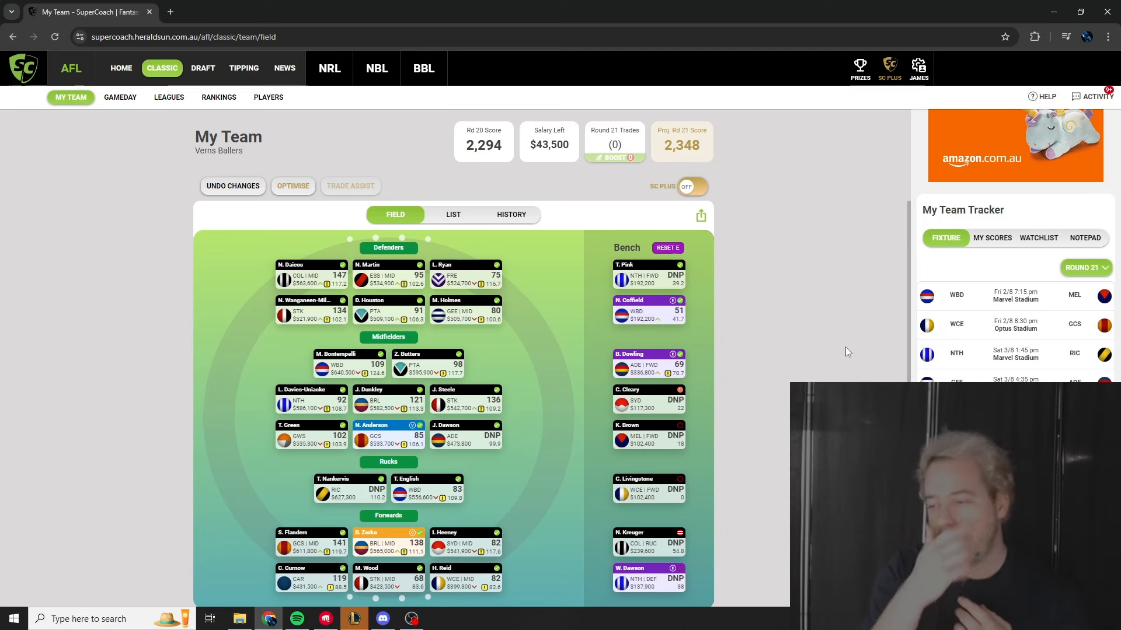
mouse_move(226, 144)
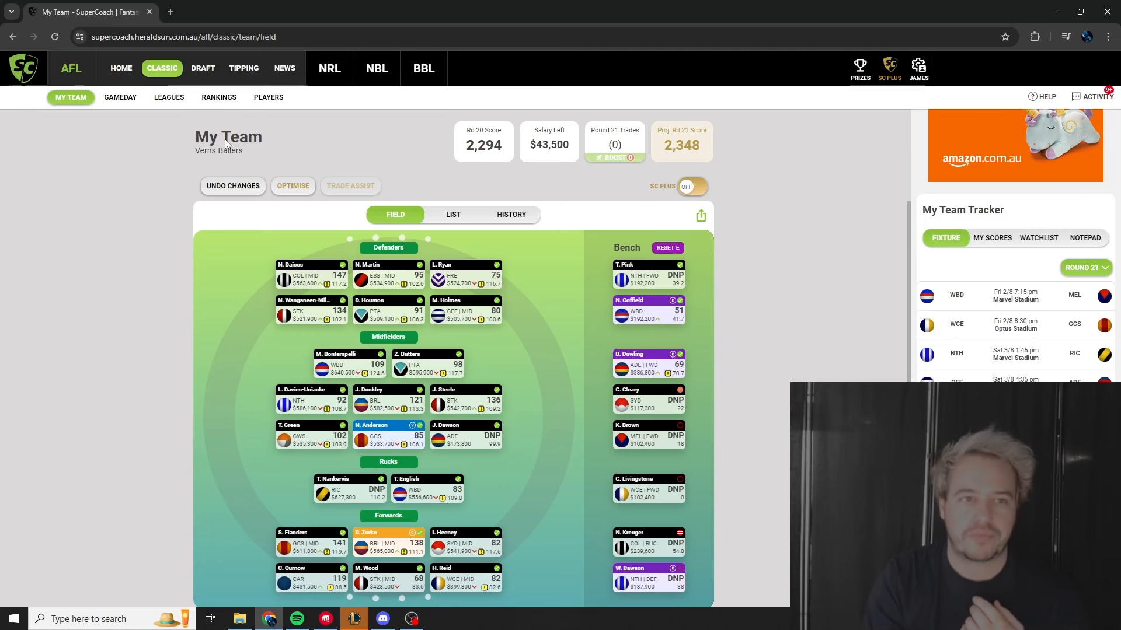
Step: Open the Players page, showing the Round 20 highest score of 161 and price movers
left_click(268, 98)
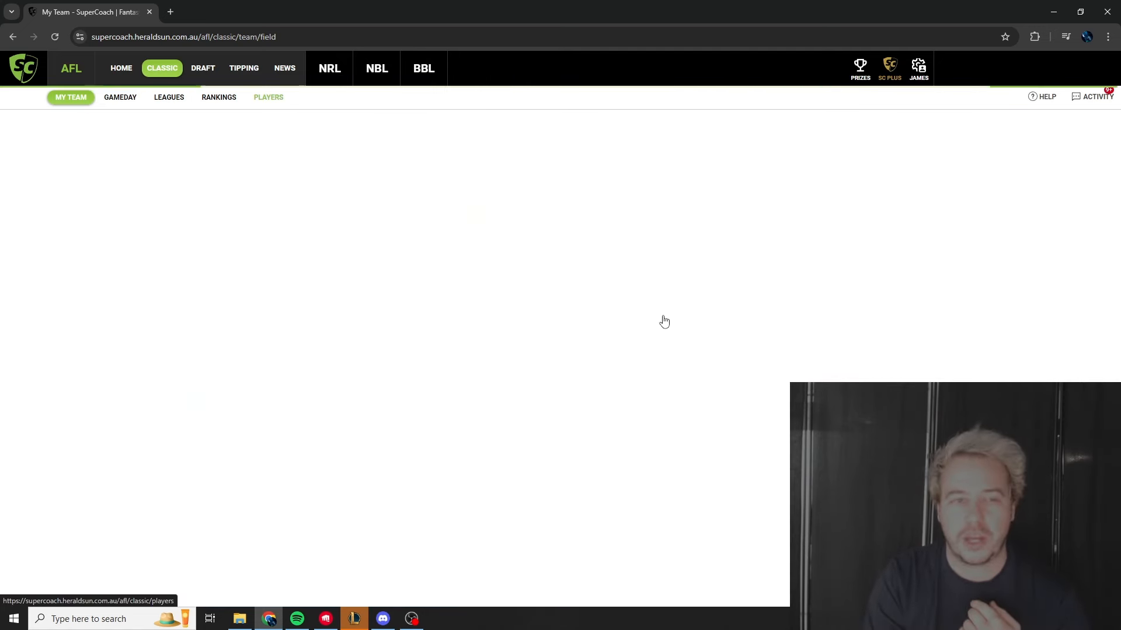
mouse_move(550, 262)
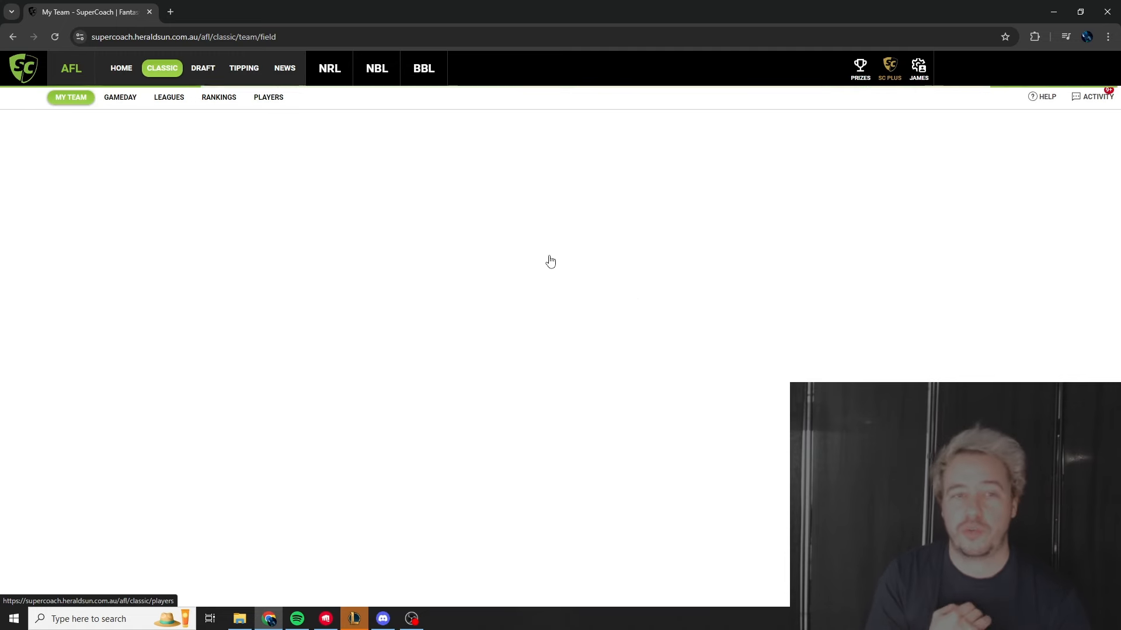
left_click(267, 97)
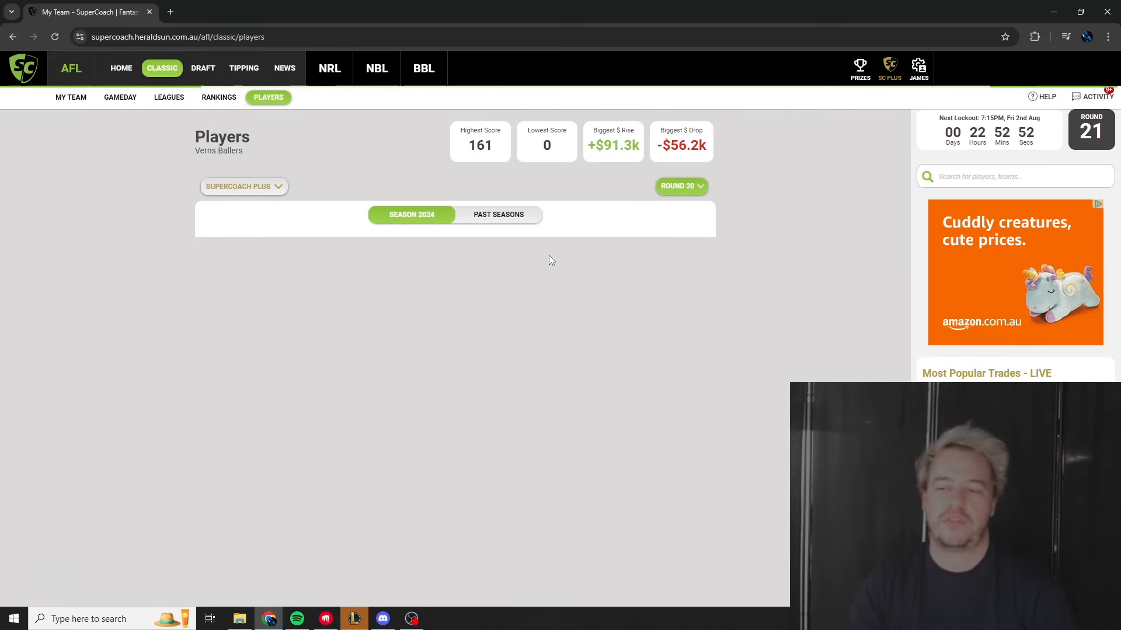
mouse_move(675, 301)
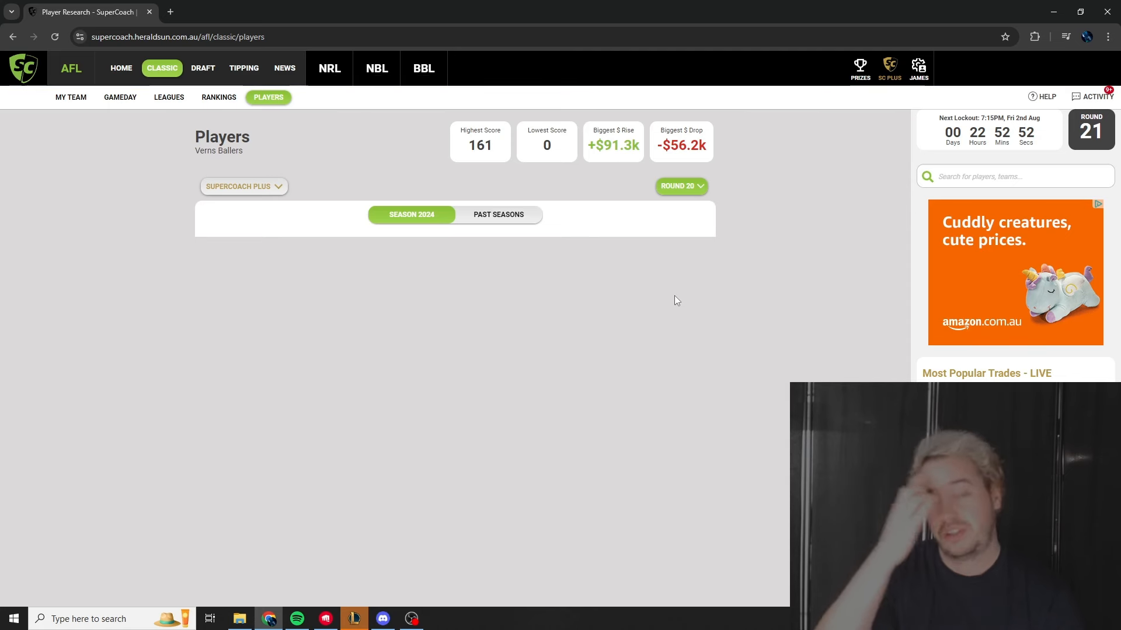
mouse_move(732, 325)
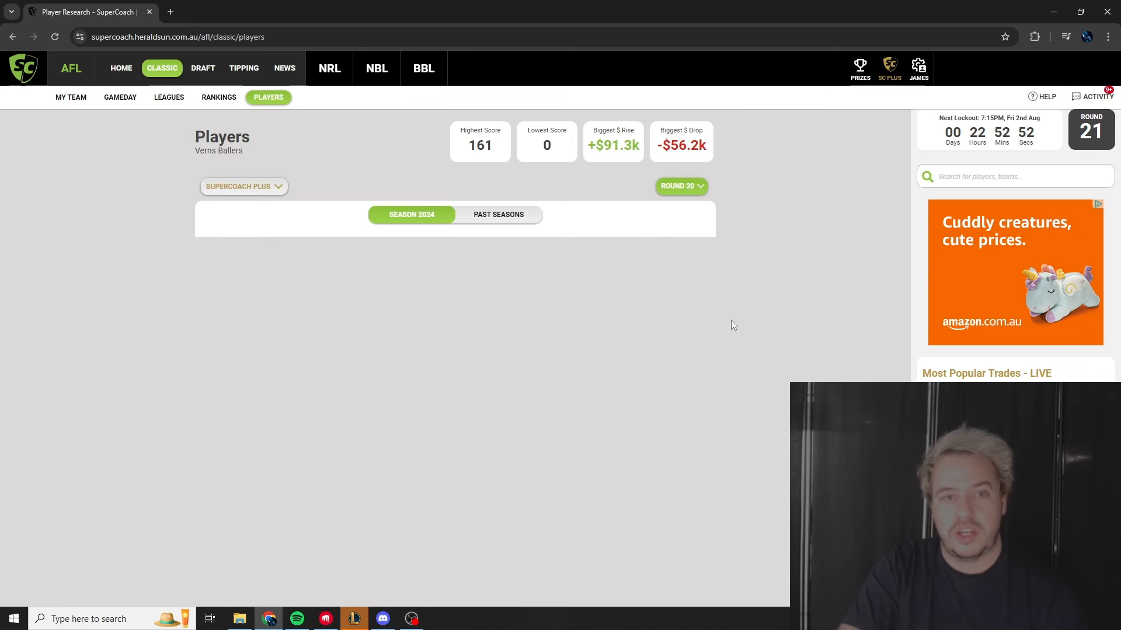
mouse_move(457, 351)
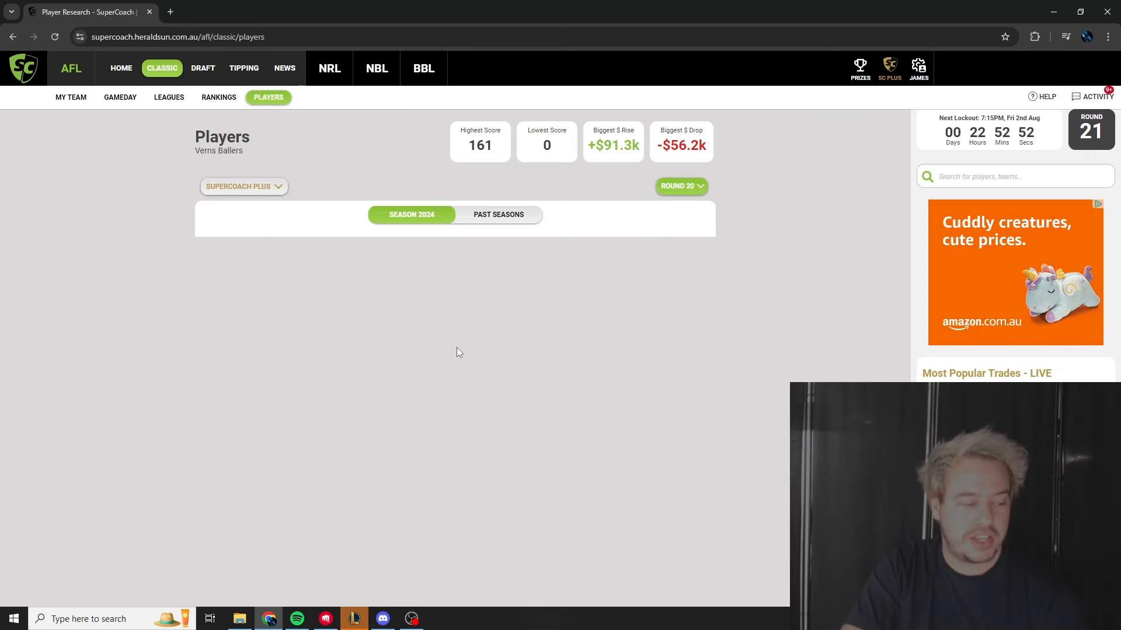
mouse_move(451, 341)
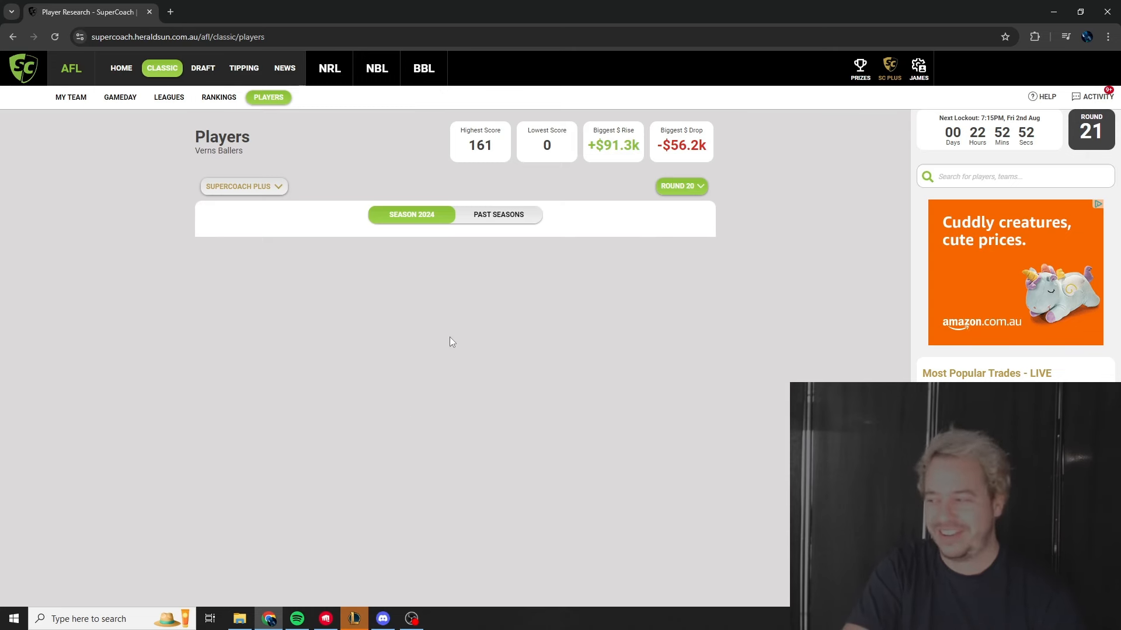
mouse_move(442, 348)
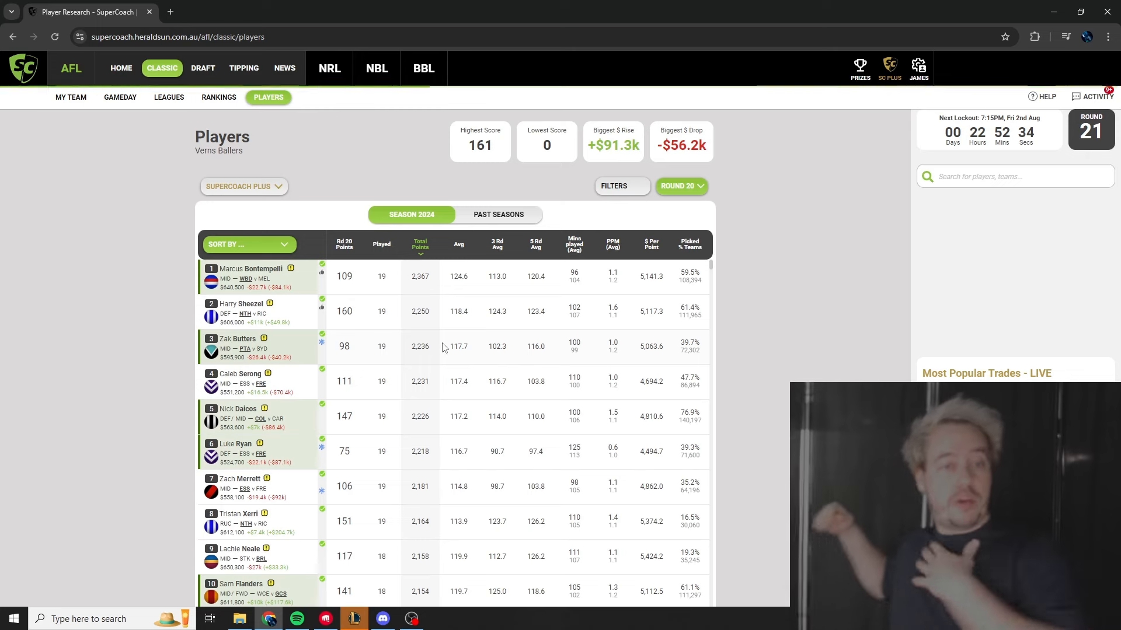
mouse_move(397, 291)
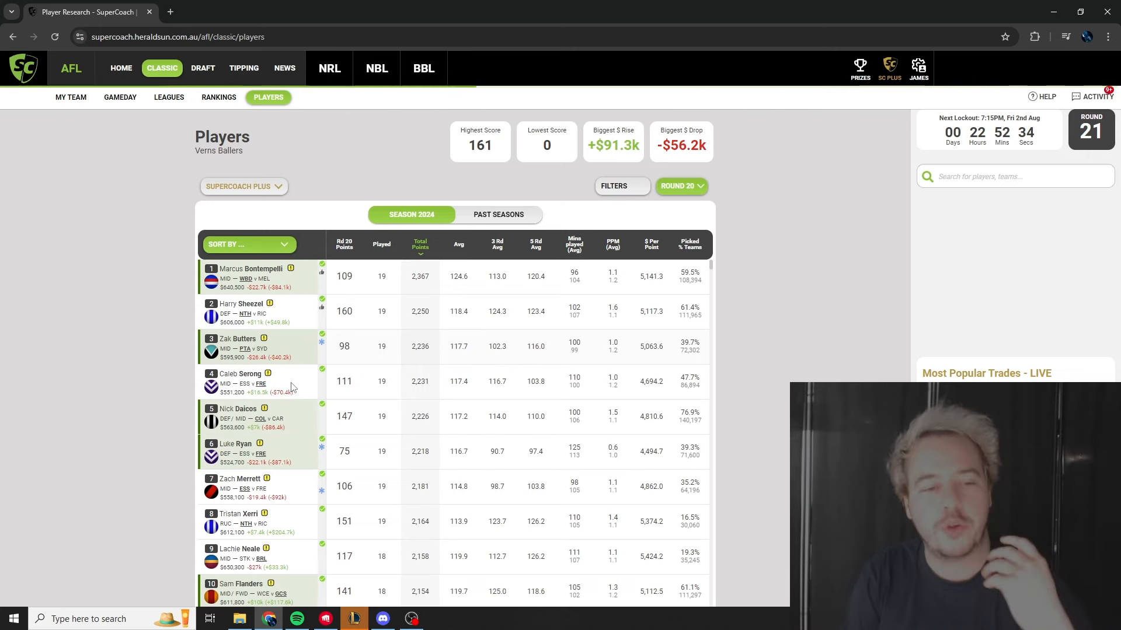
mouse_move(277, 481)
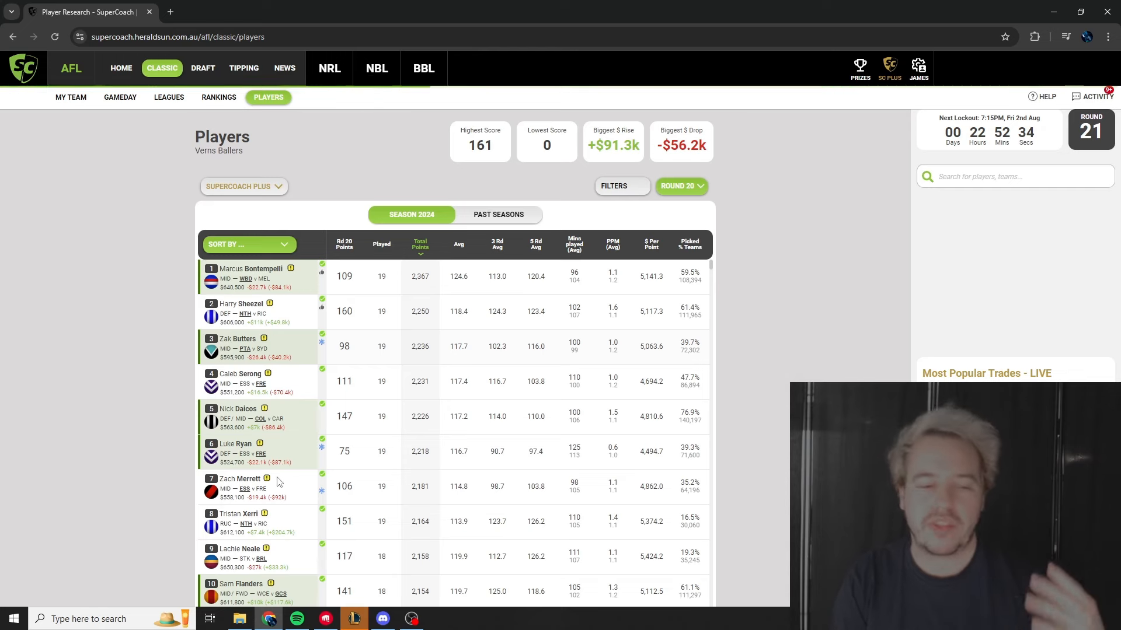
mouse_move(274, 550)
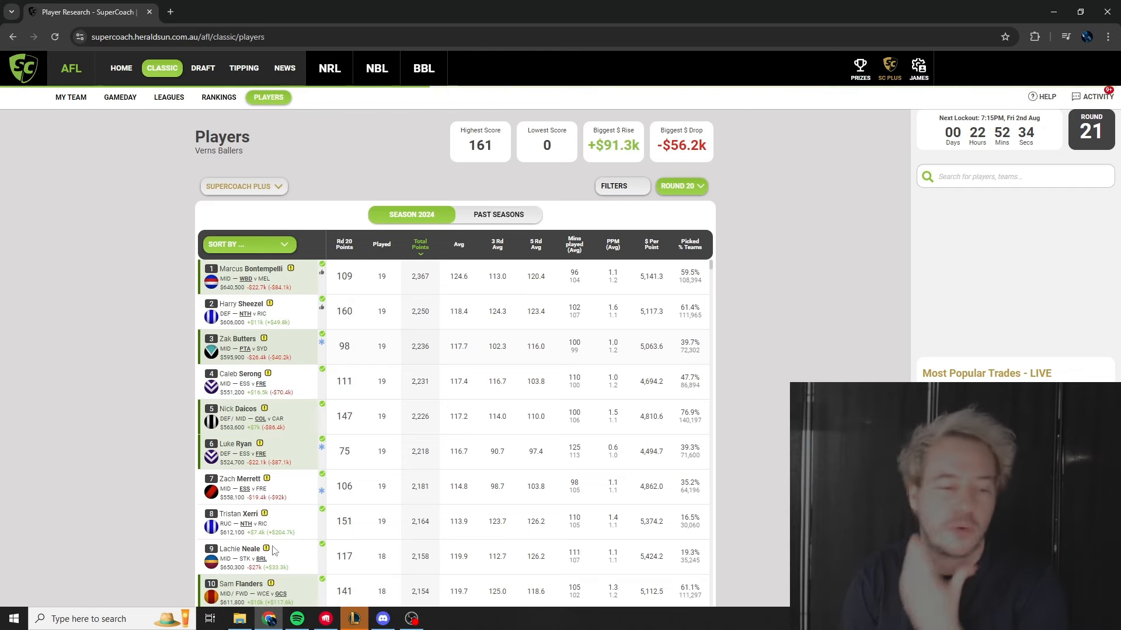
scroll("down", 3)
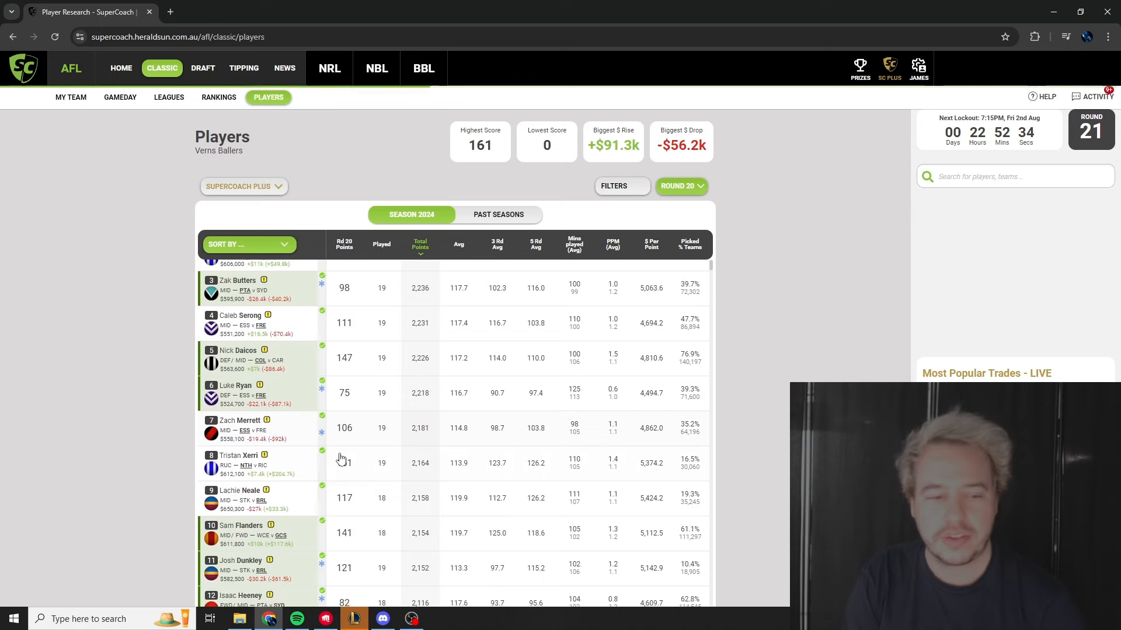
scroll("down", 3)
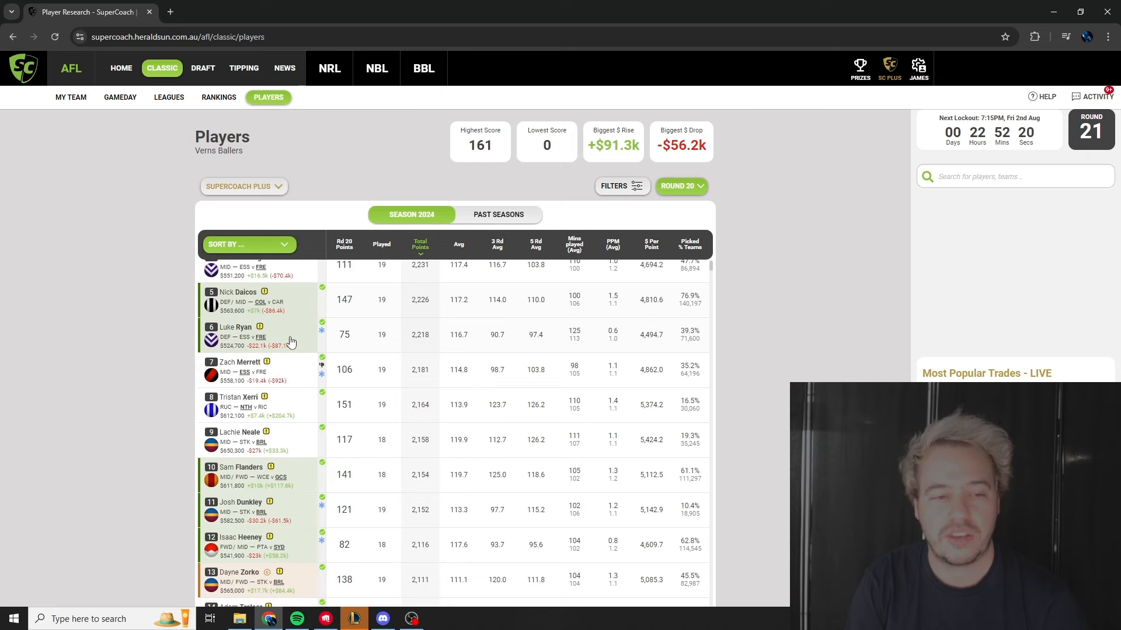
mouse_move(307, 359)
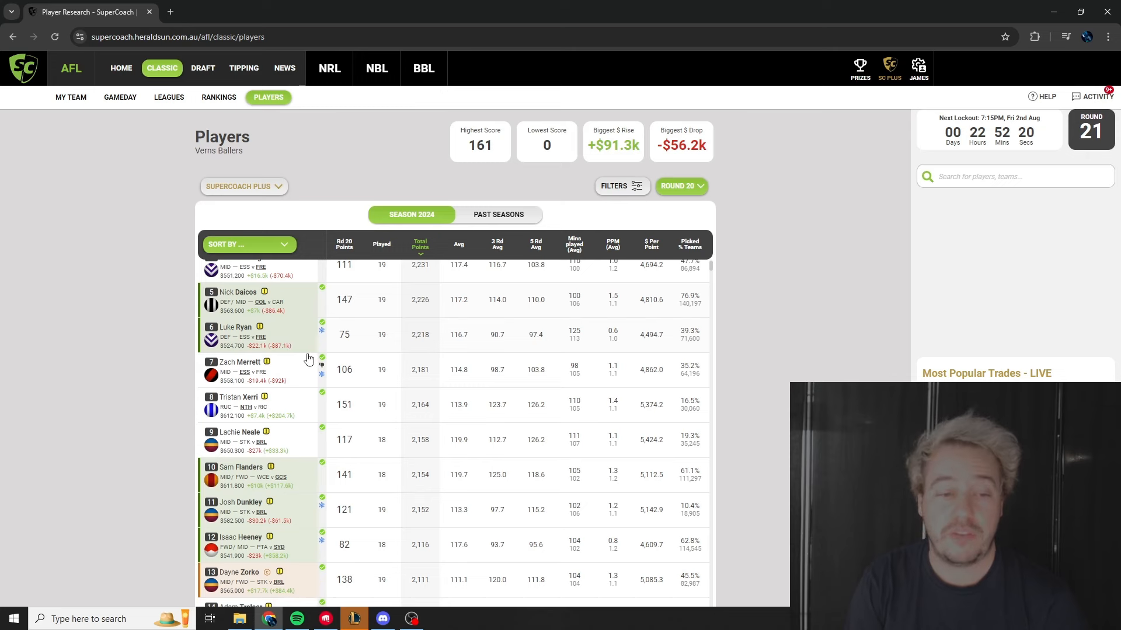
mouse_move(294, 415)
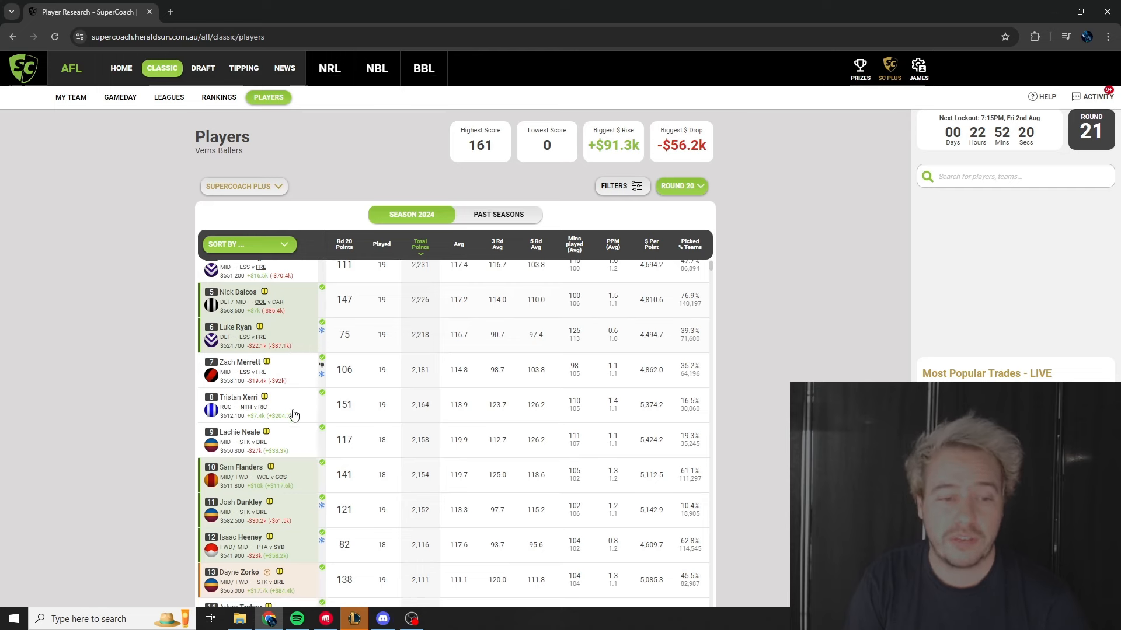
scroll("down", 3)
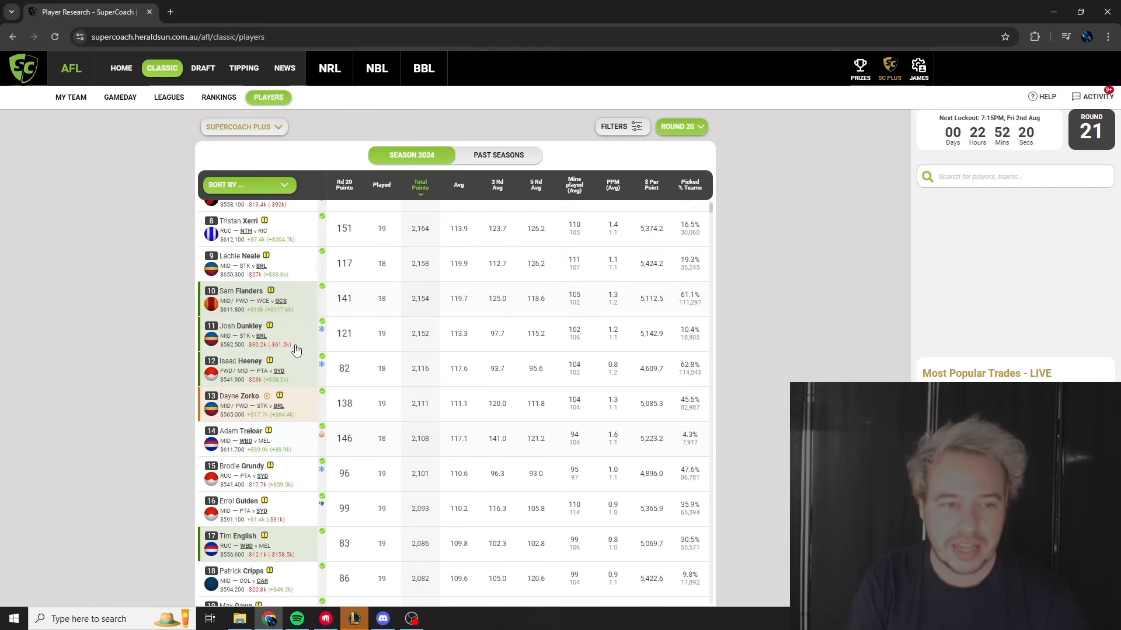
scroll("down", 3)
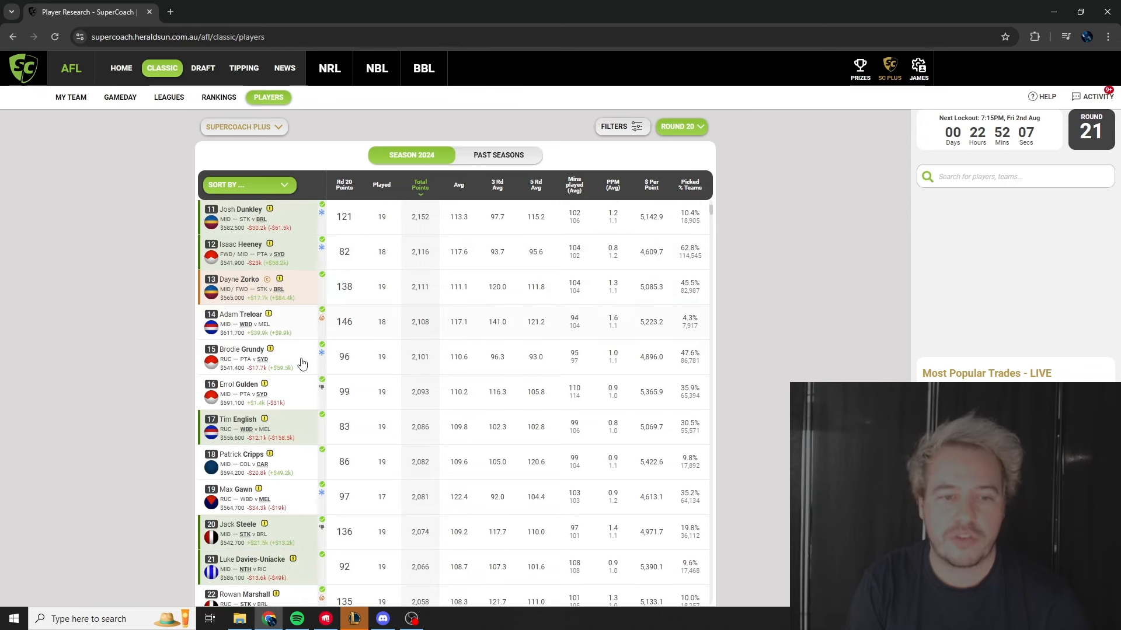
scroll("up", 3)
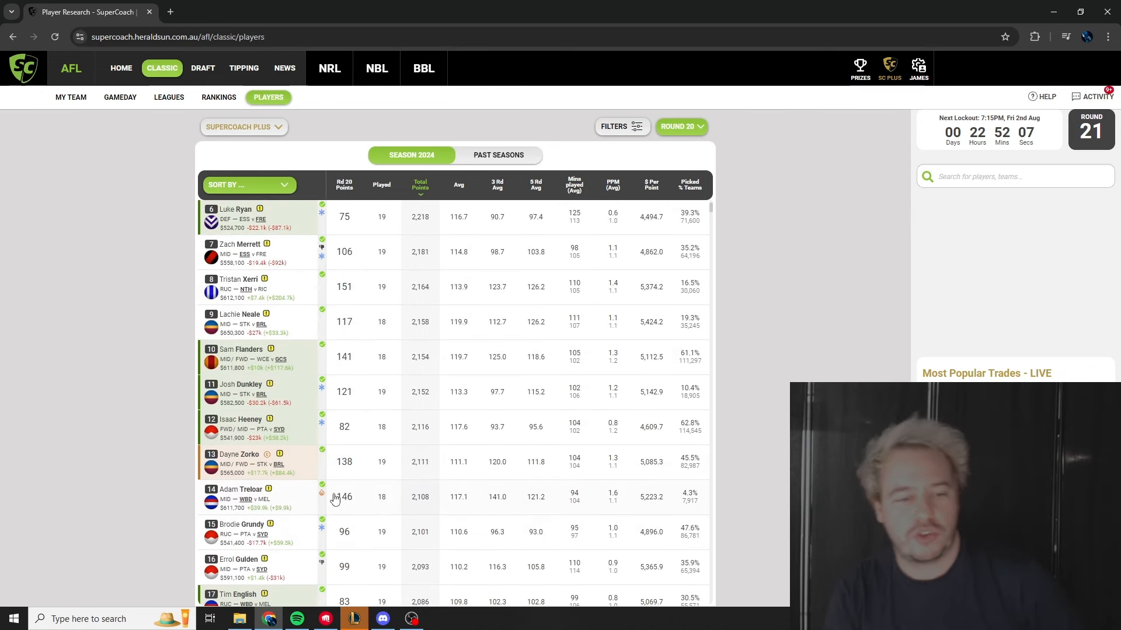
mouse_move(360, 507)
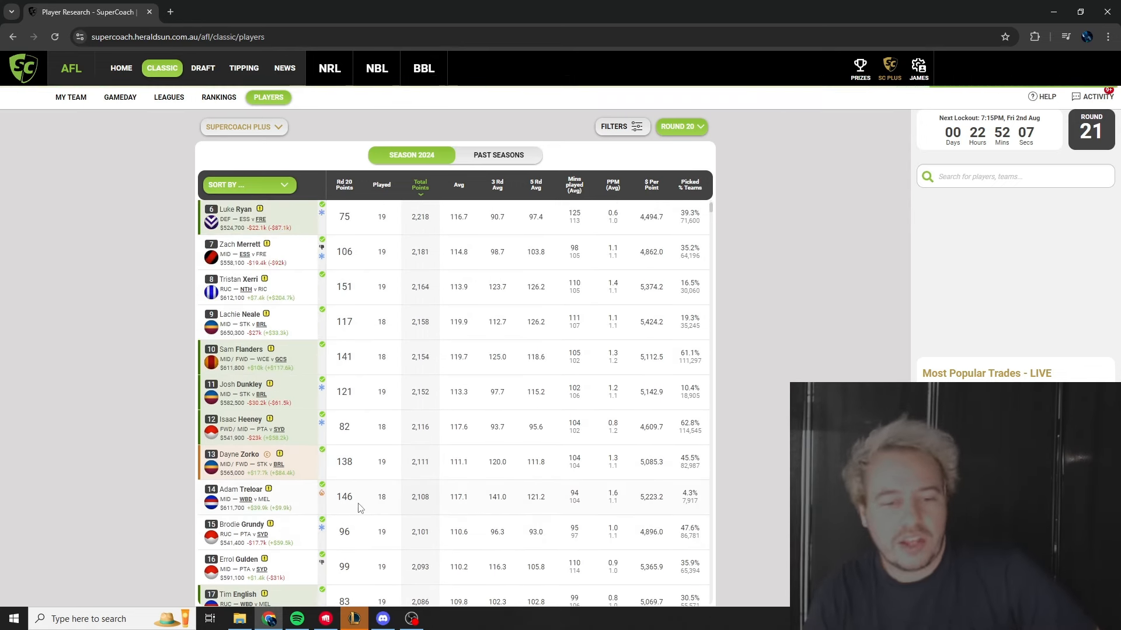
mouse_move(383, 502)
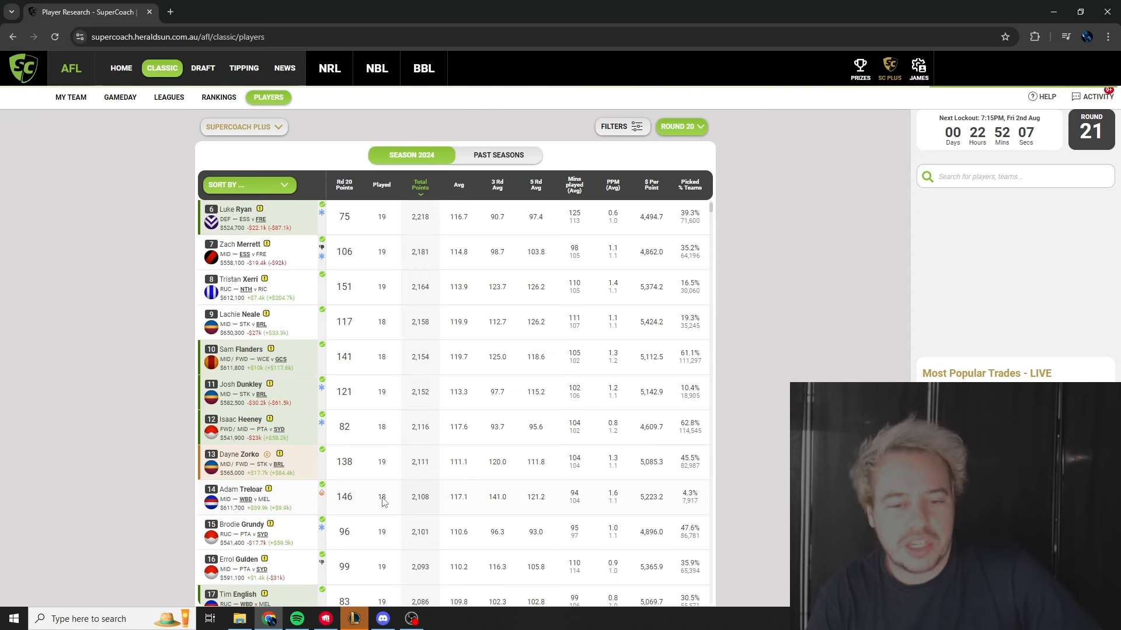
mouse_move(481, 471)
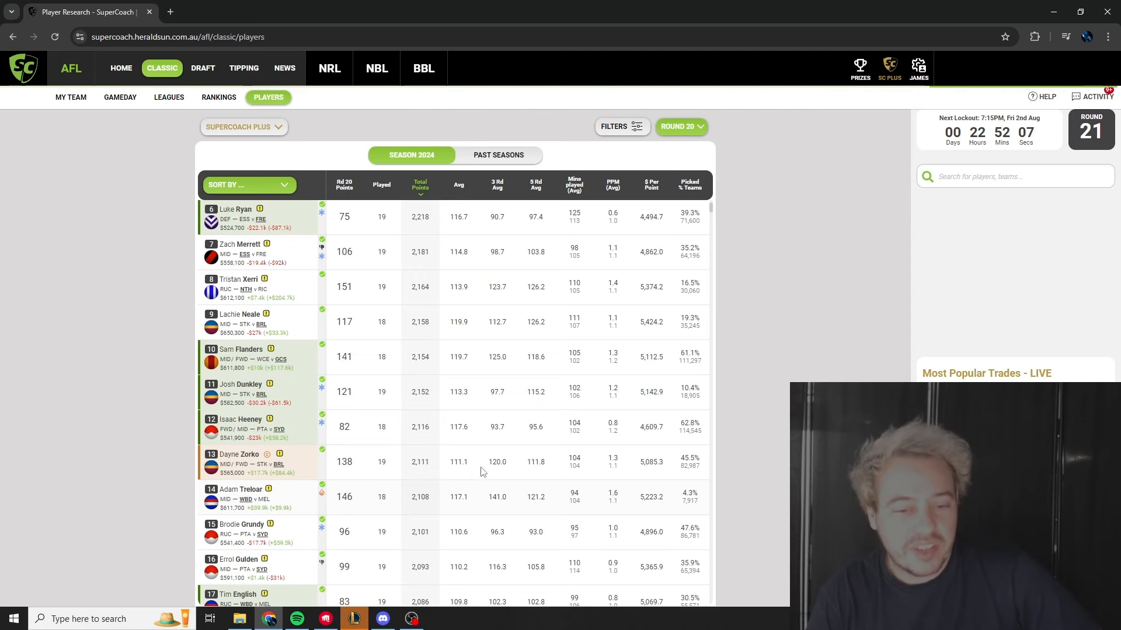
mouse_move(433, 508)
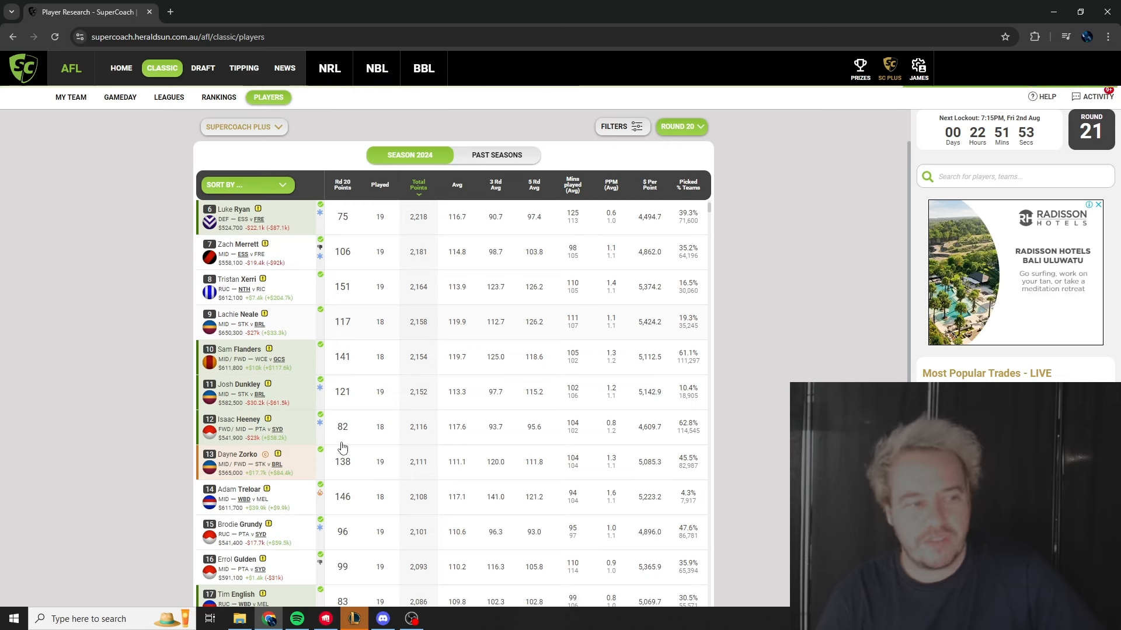
mouse_move(370, 484)
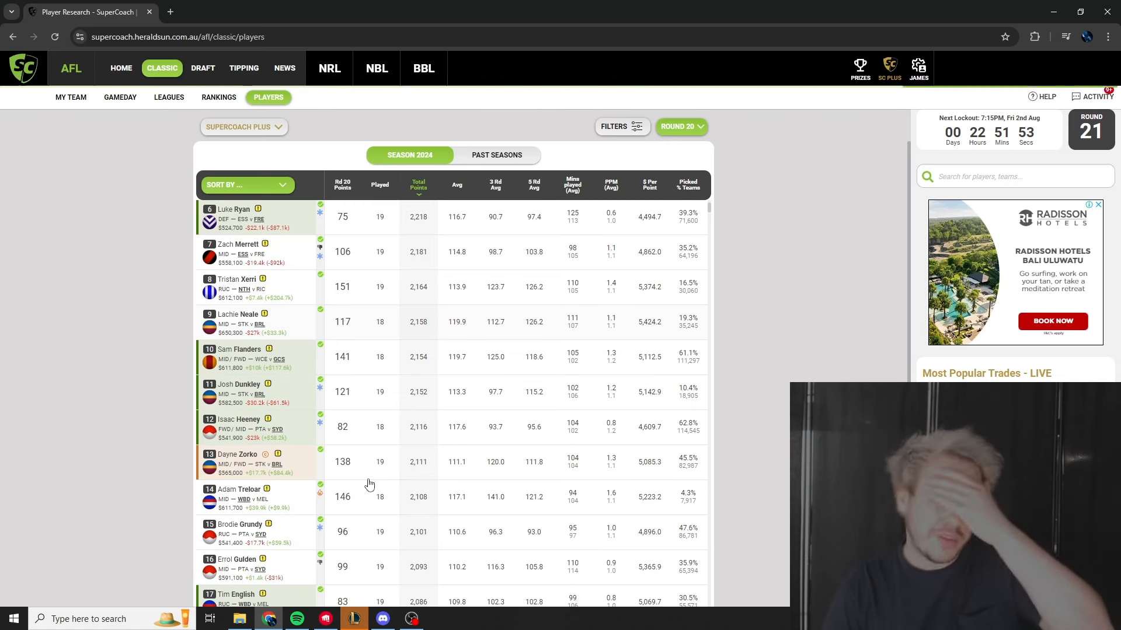
mouse_move(375, 462)
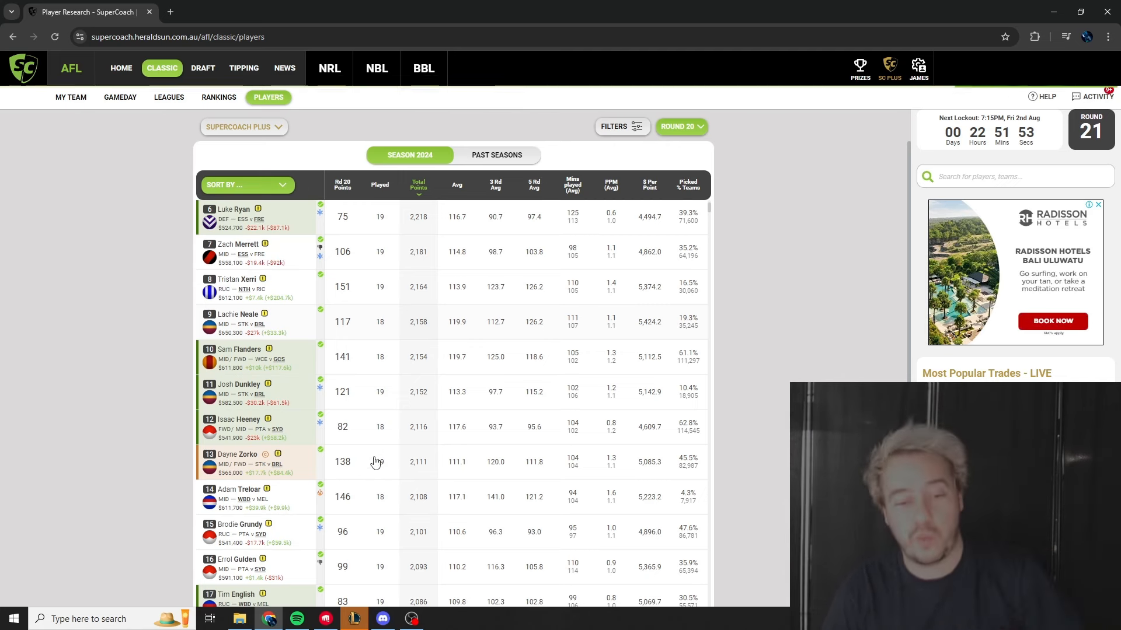
mouse_move(361, 409)
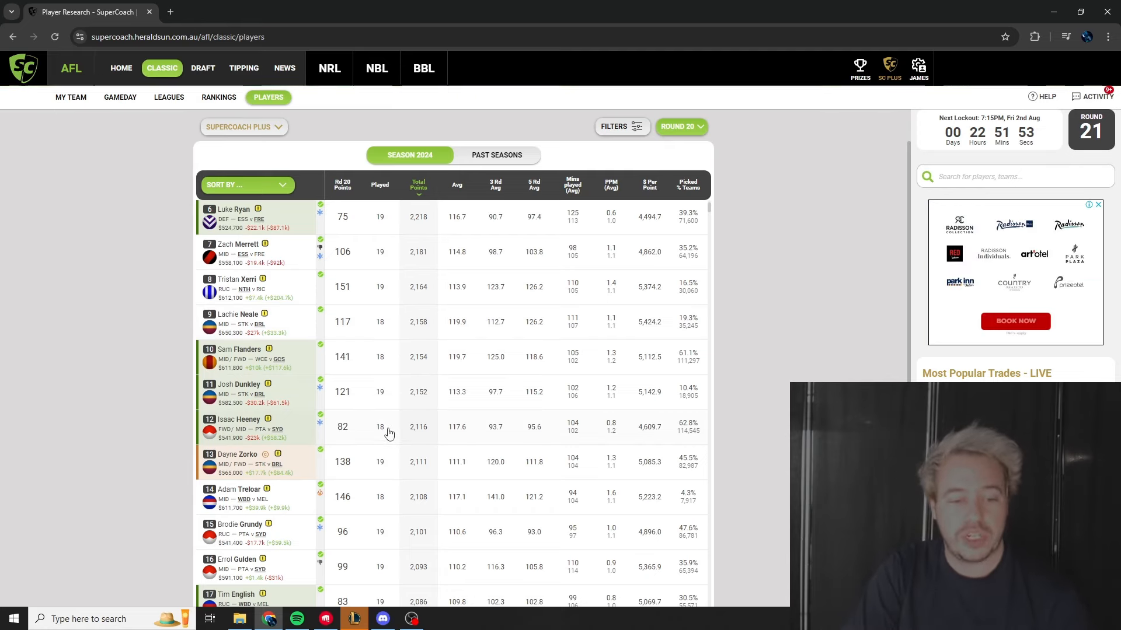
Step: Scroll the 2024 player rankings down to ranks 20–31, Jack Steele to Nic Martin
scroll("down", 3)
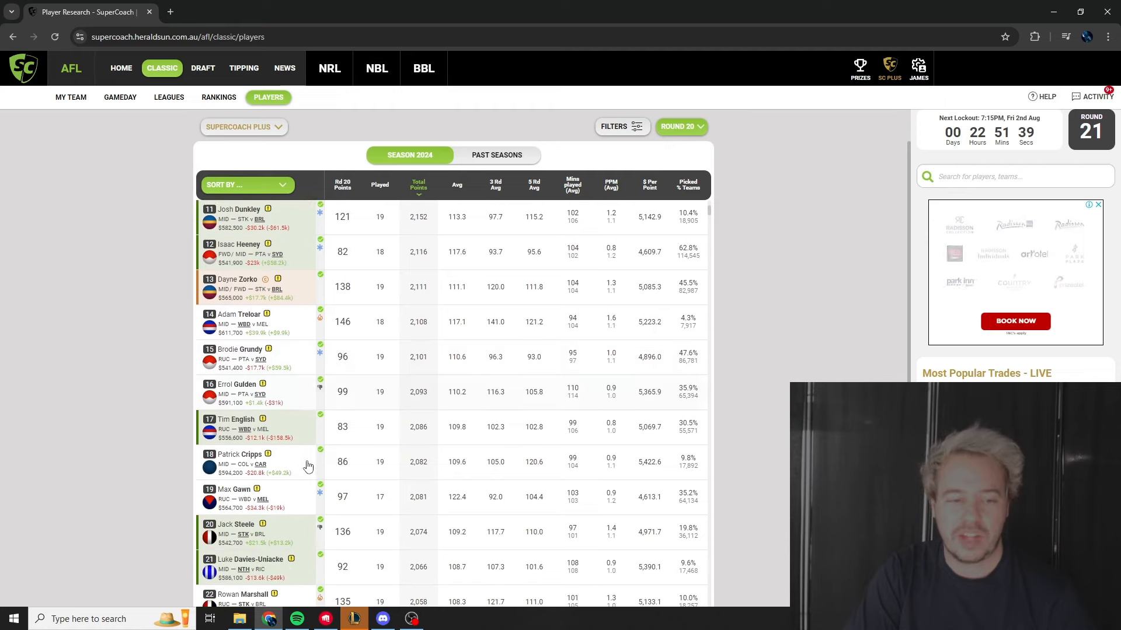
scroll("down", 3)
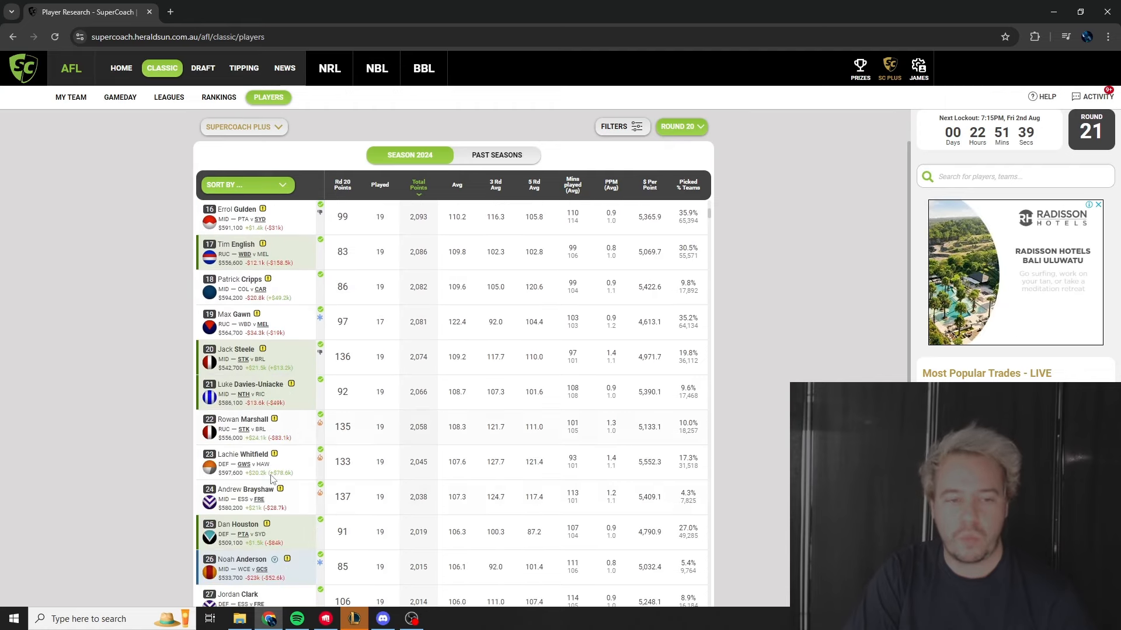
scroll("down", 3)
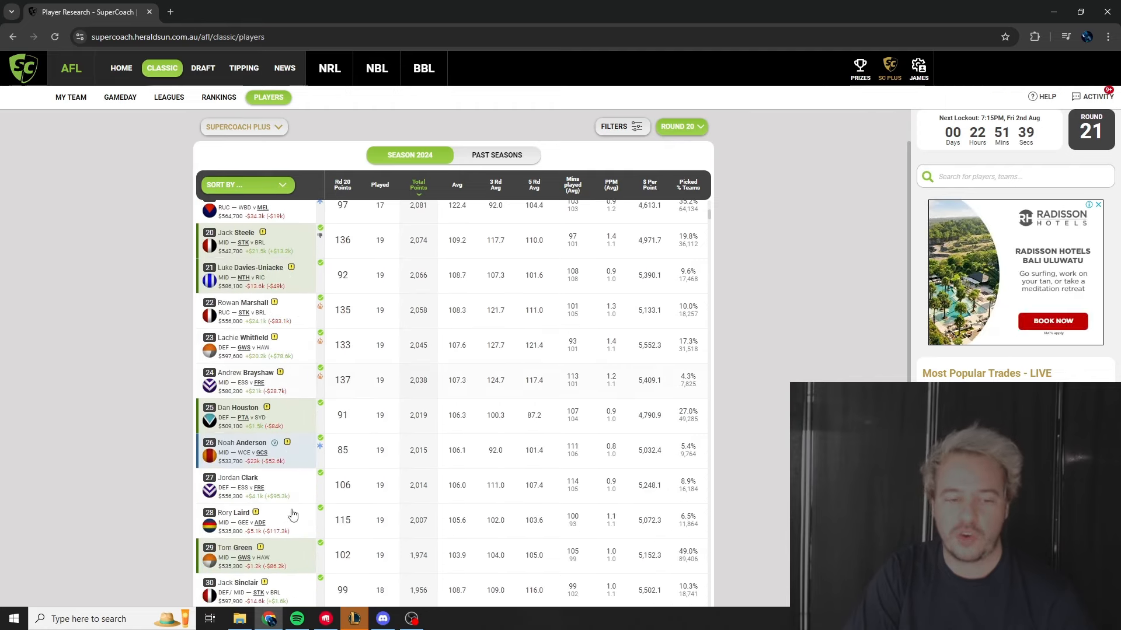
mouse_move(286, 477)
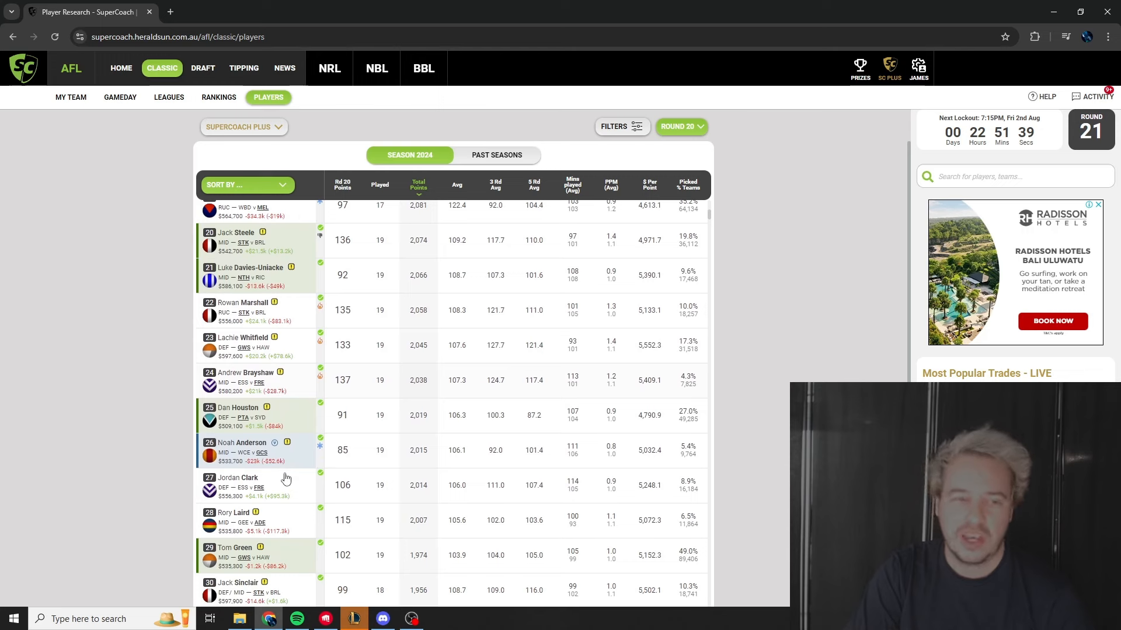
mouse_move(305, 522)
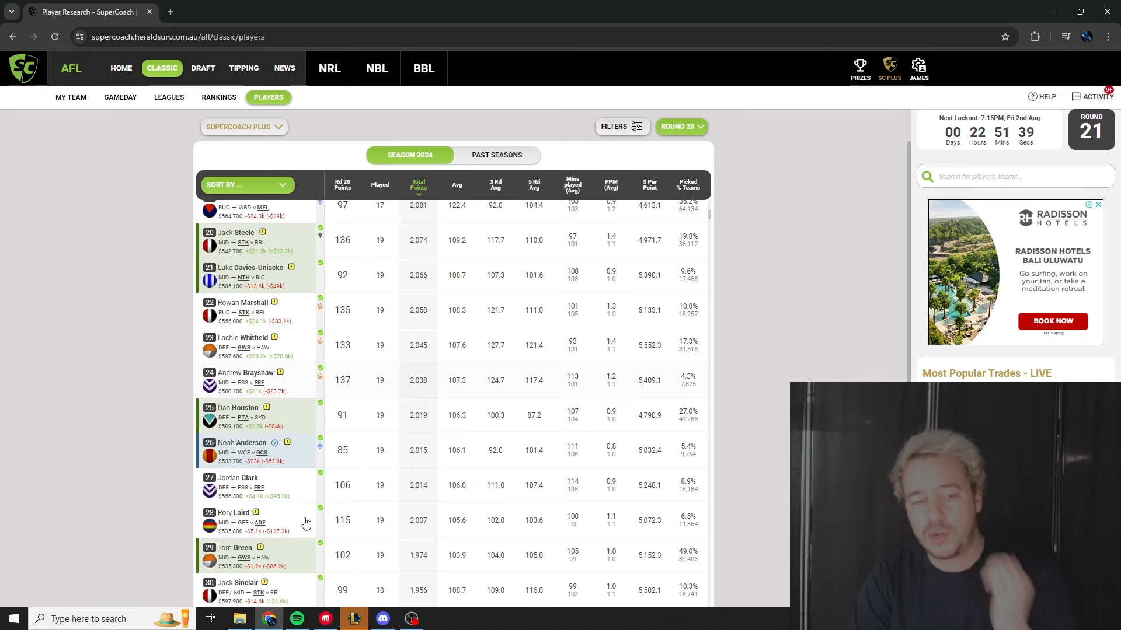
scroll("down", 3)
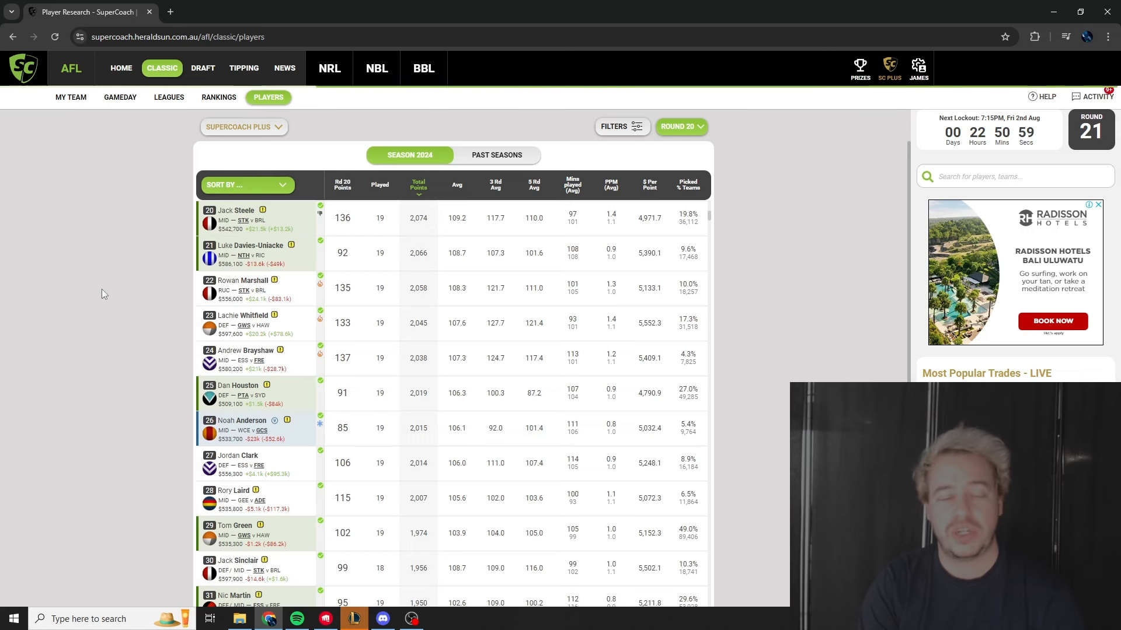
mouse_move(107, 307)
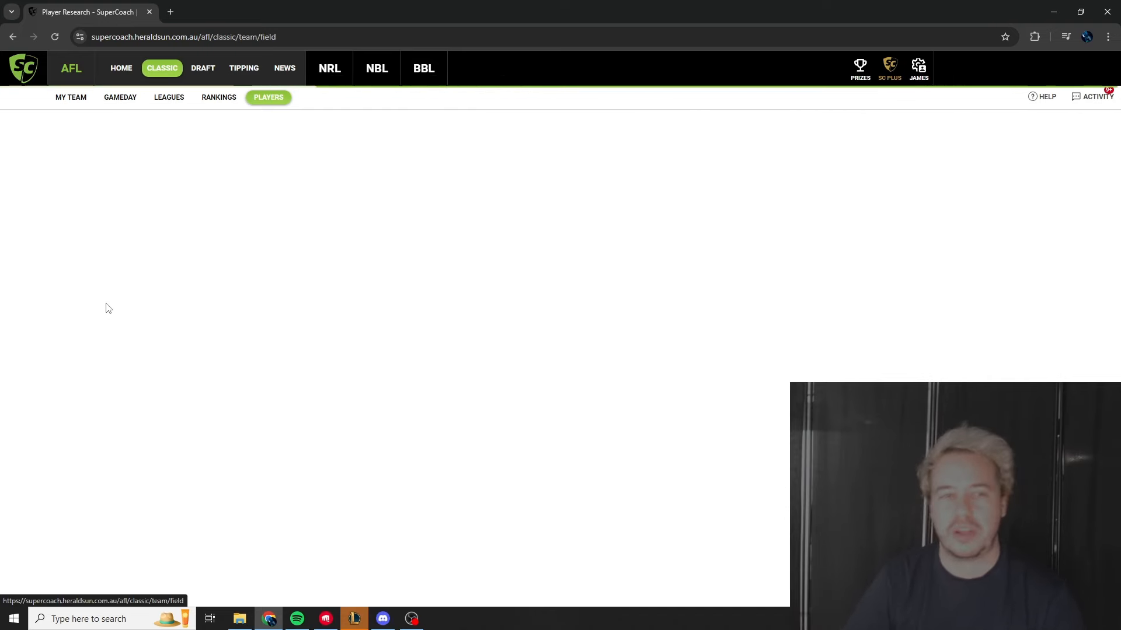
Step: Go to My Team to load the field lineup with Round 21 fixtures
left_click(70, 98)
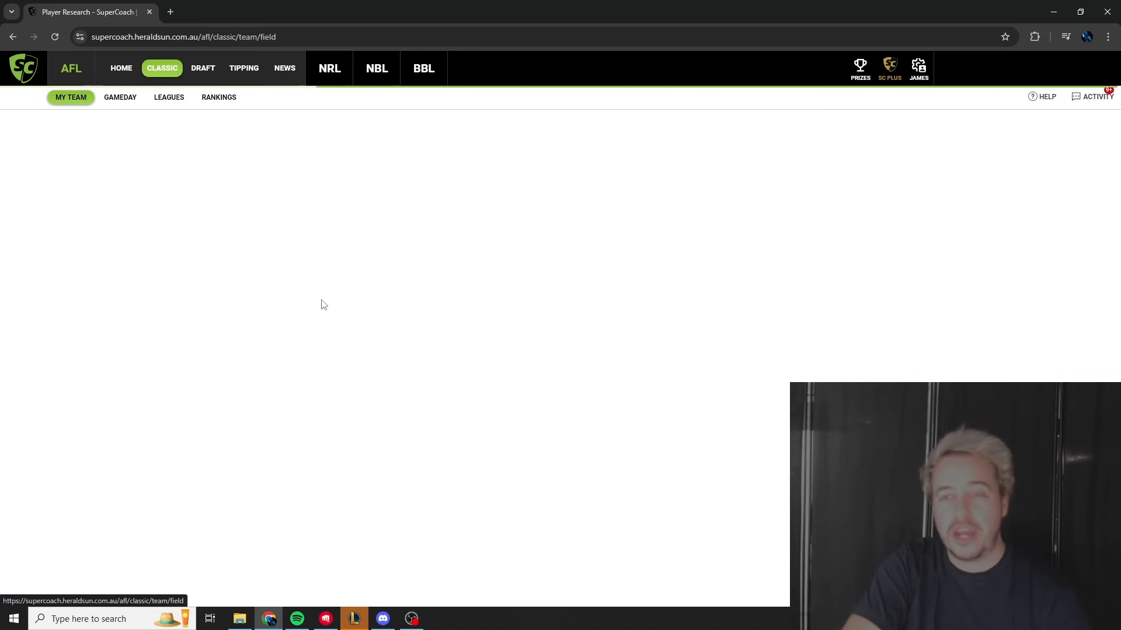
mouse_move(539, 301)
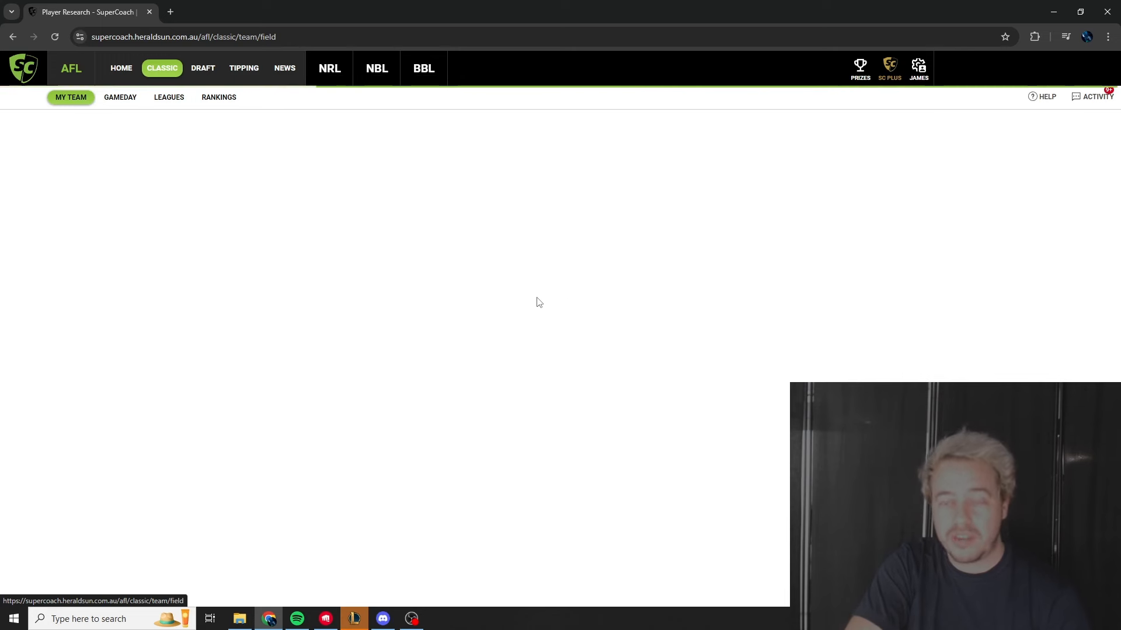
mouse_move(593, 289)
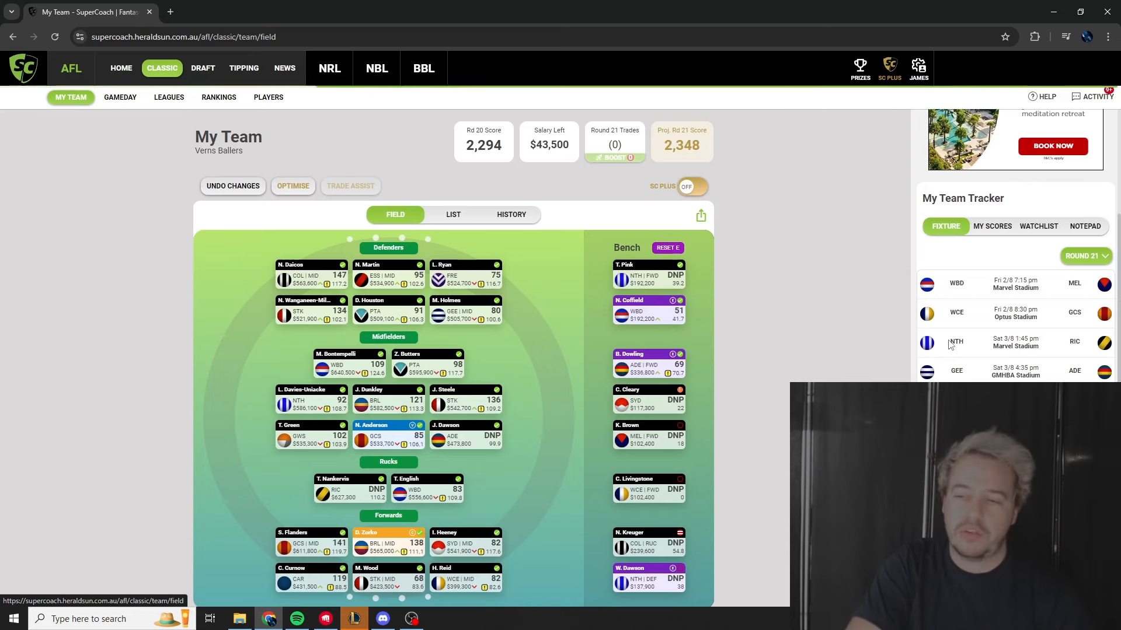
mouse_move(984, 347)
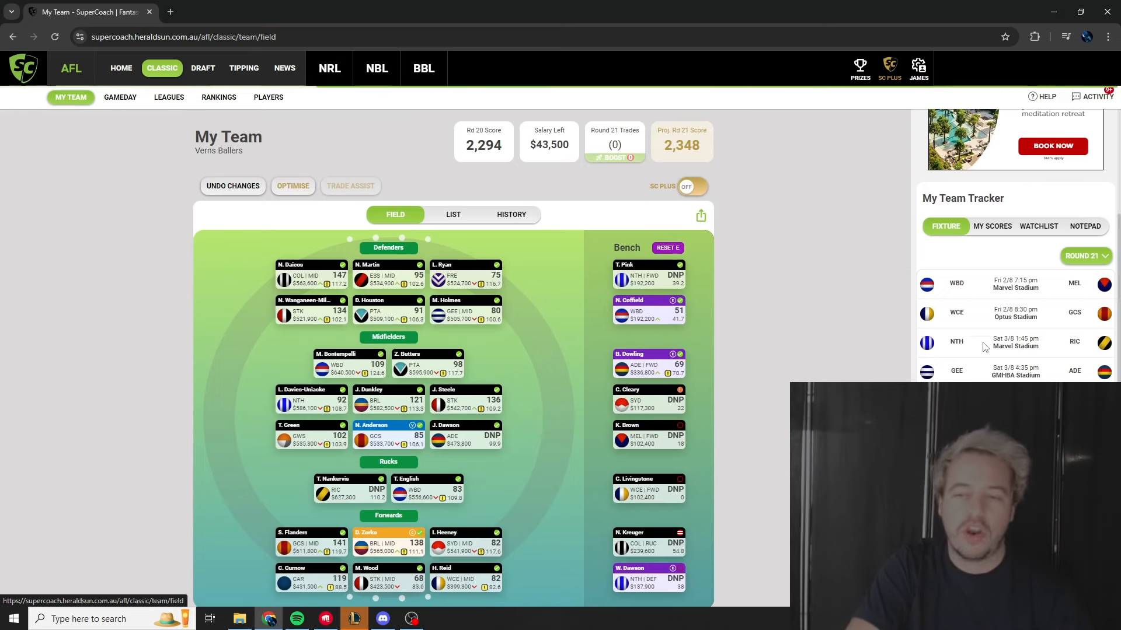
mouse_move(957, 345)
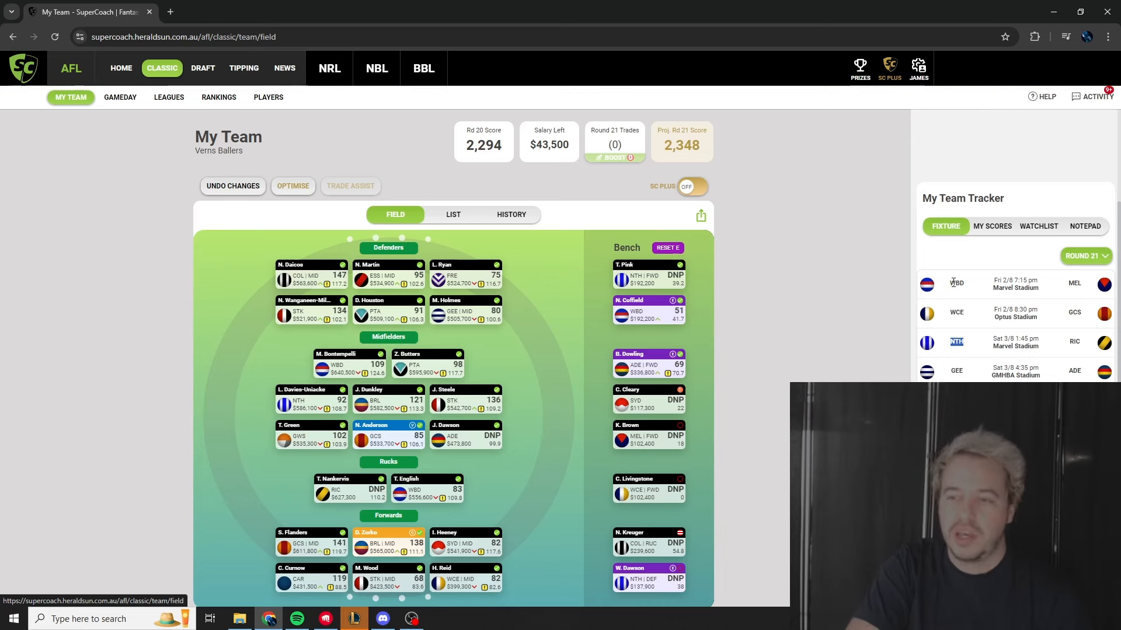
mouse_move(965, 341)
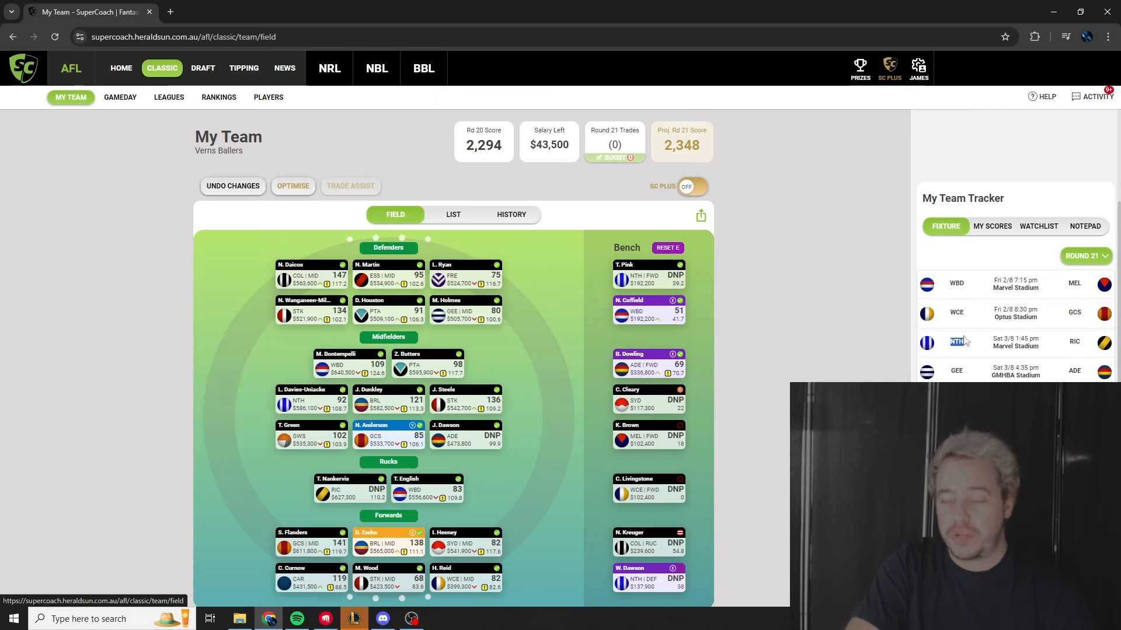
mouse_move(993, 376)
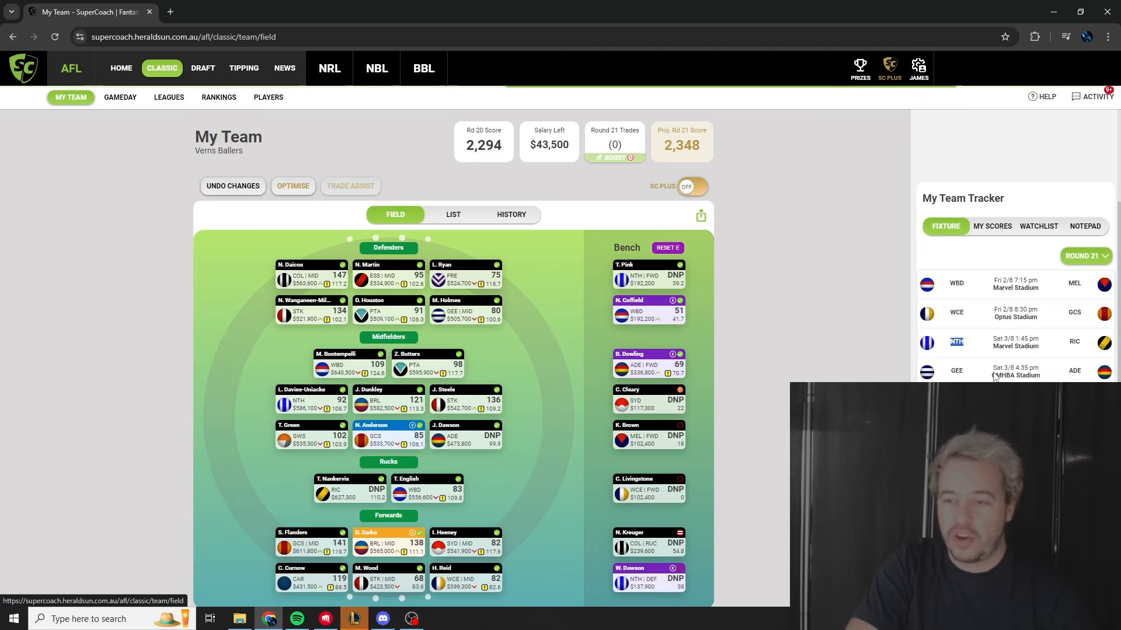
mouse_move(970, 376)
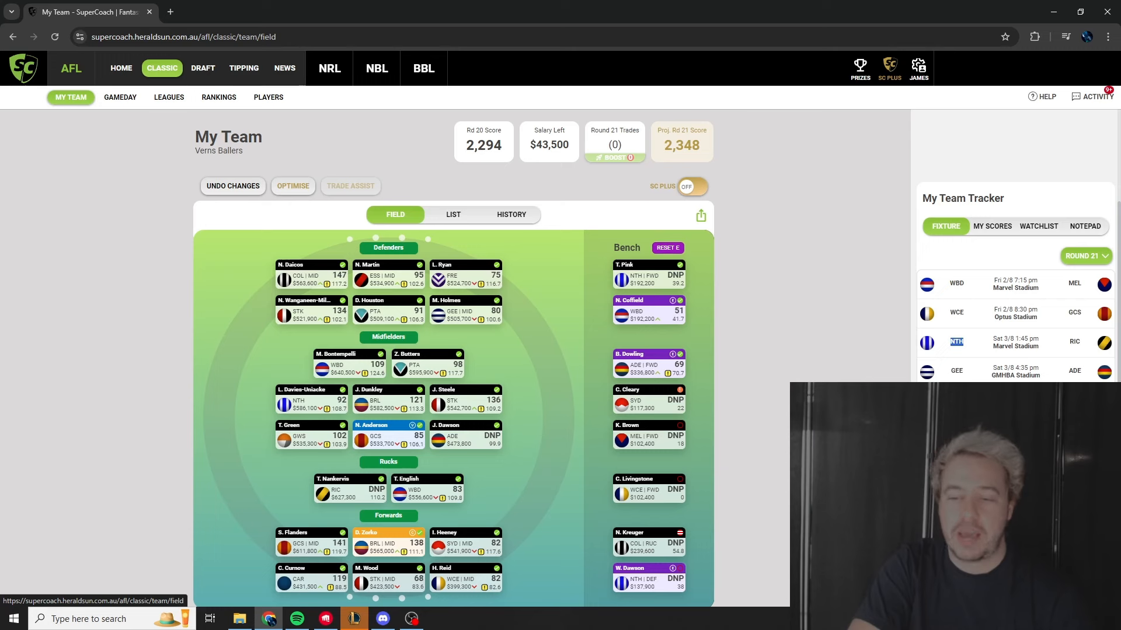
mouse_move(771, 400)
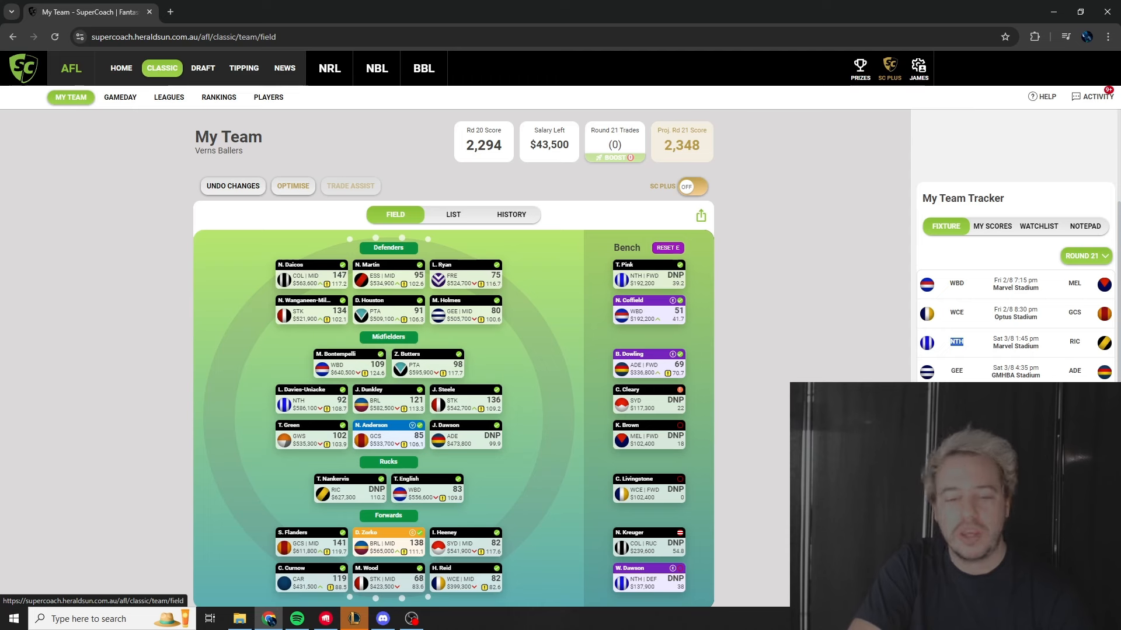
mouse_move(585, 452)
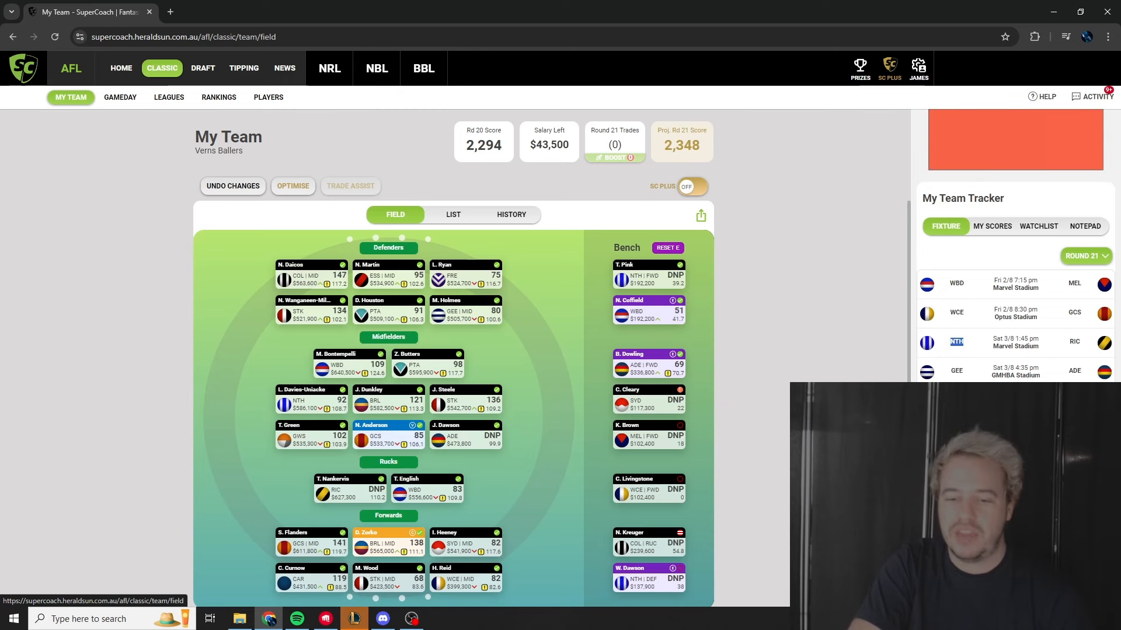
mouse_move(1032, 360)
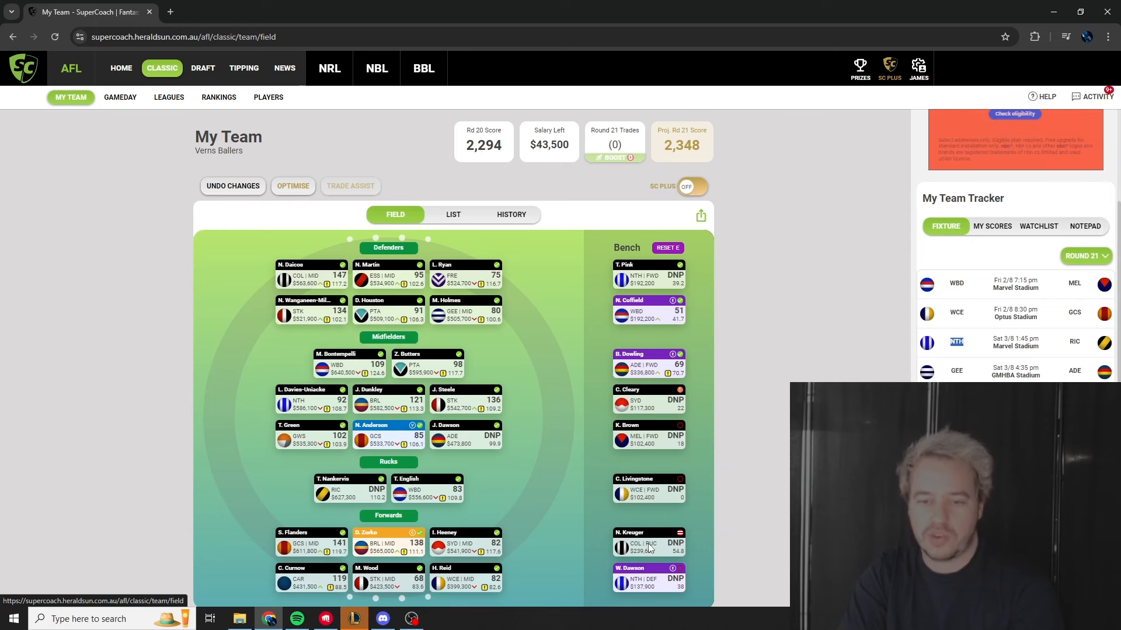
mouse_move(973, 380)
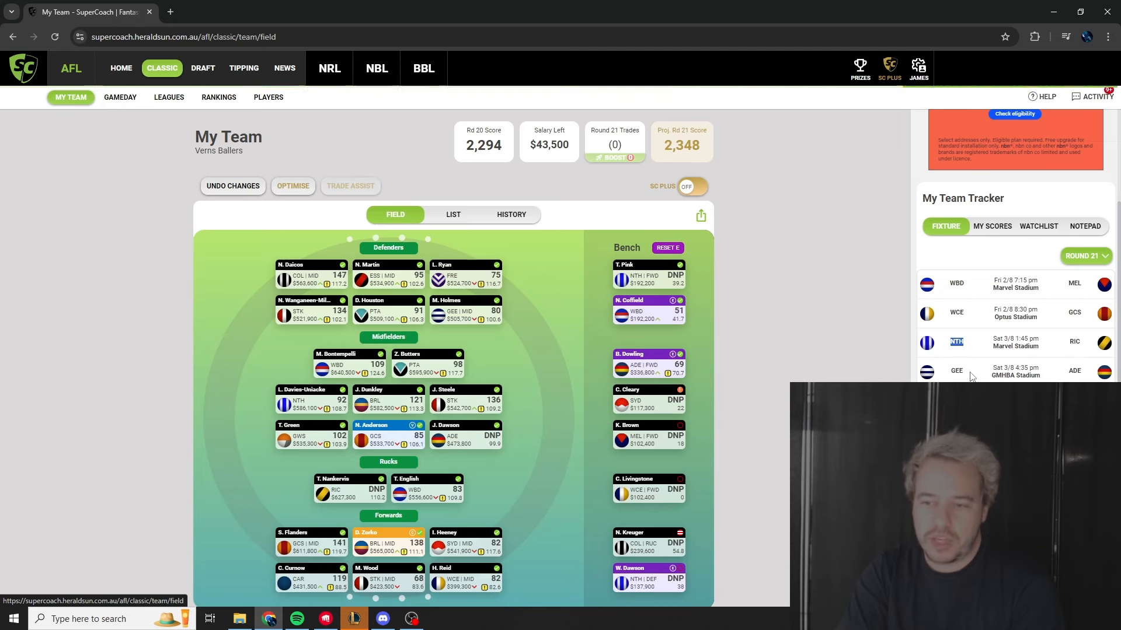
mouse_move(792, 353)
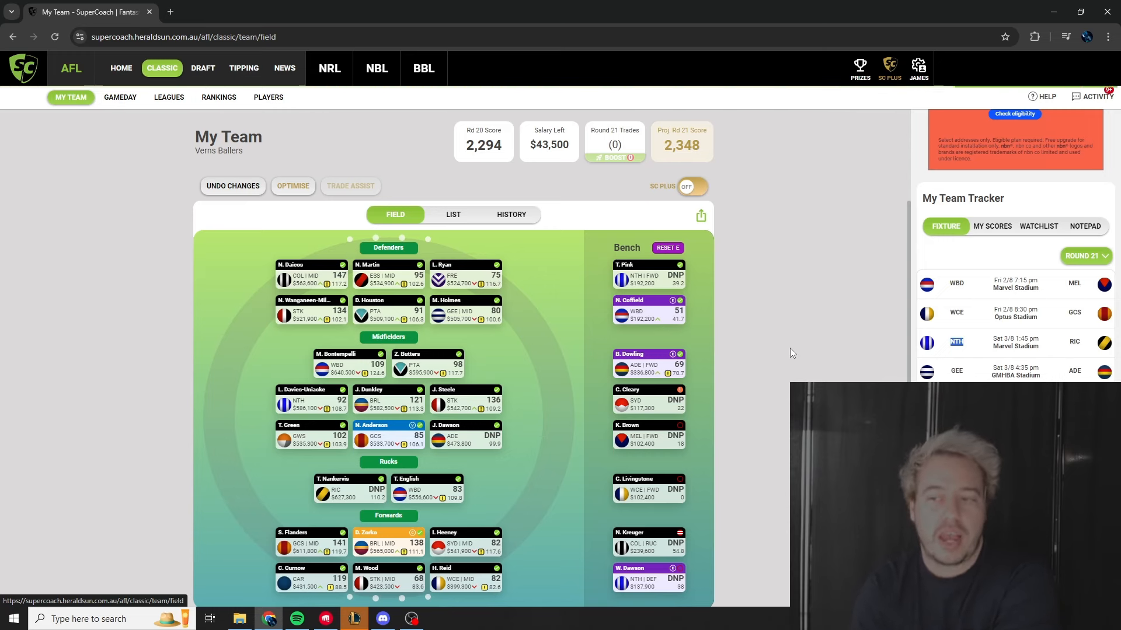
mouse_move(313, 536)
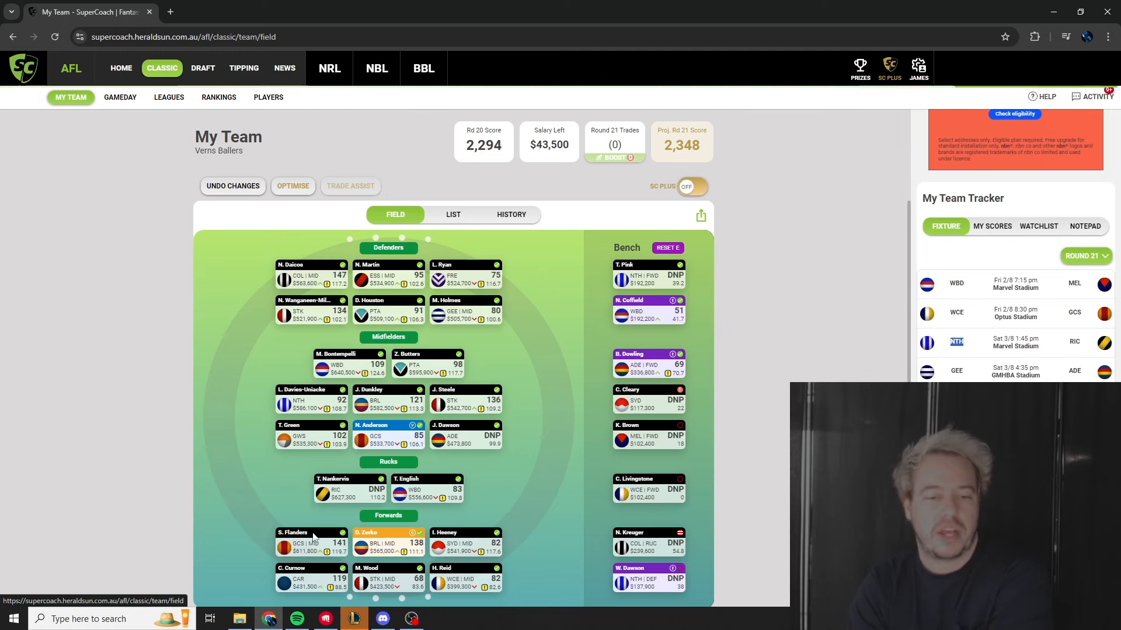